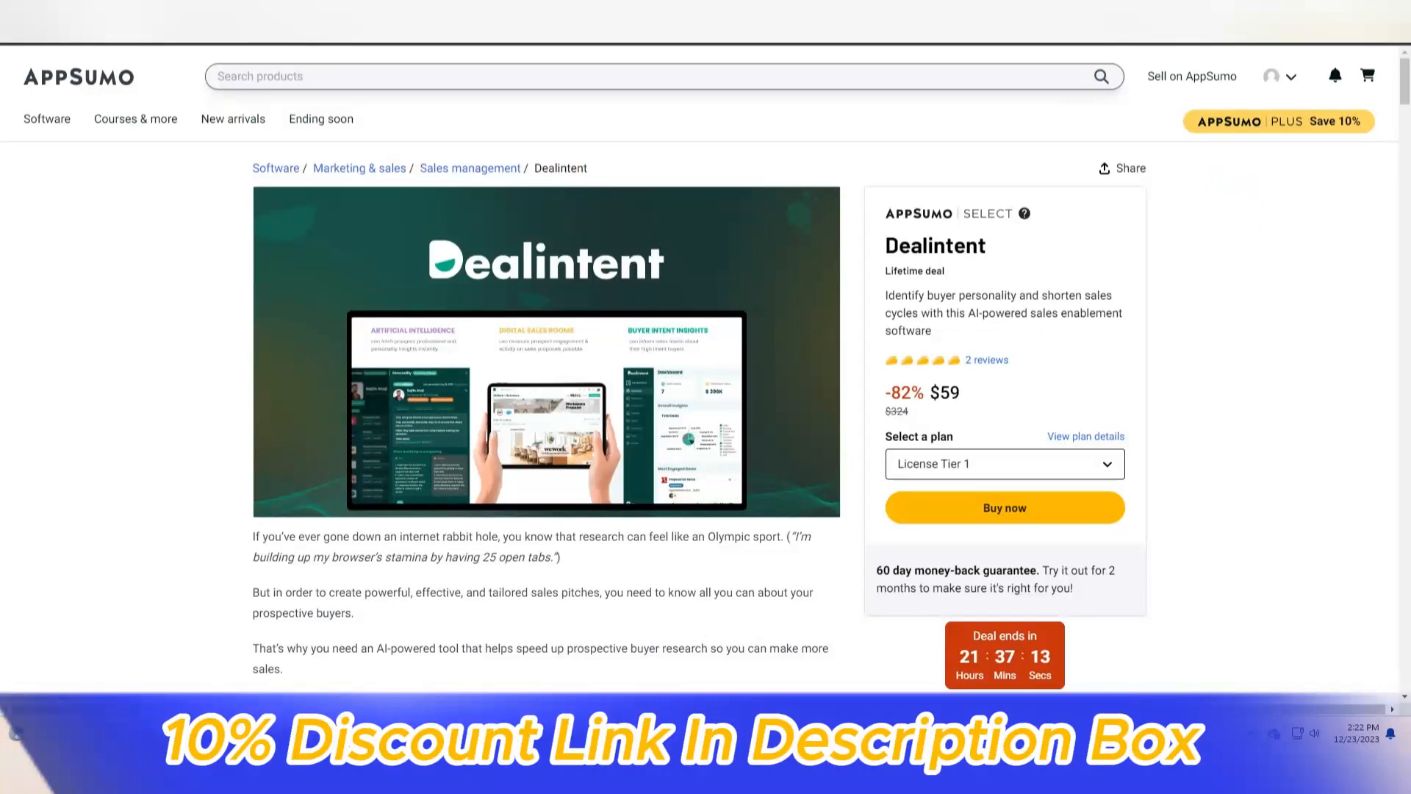
Scroll the Dealintent deal page past TL;DR, At-a-glance and the overview video to the buyer-personality screenshot
scroll("down", 3)
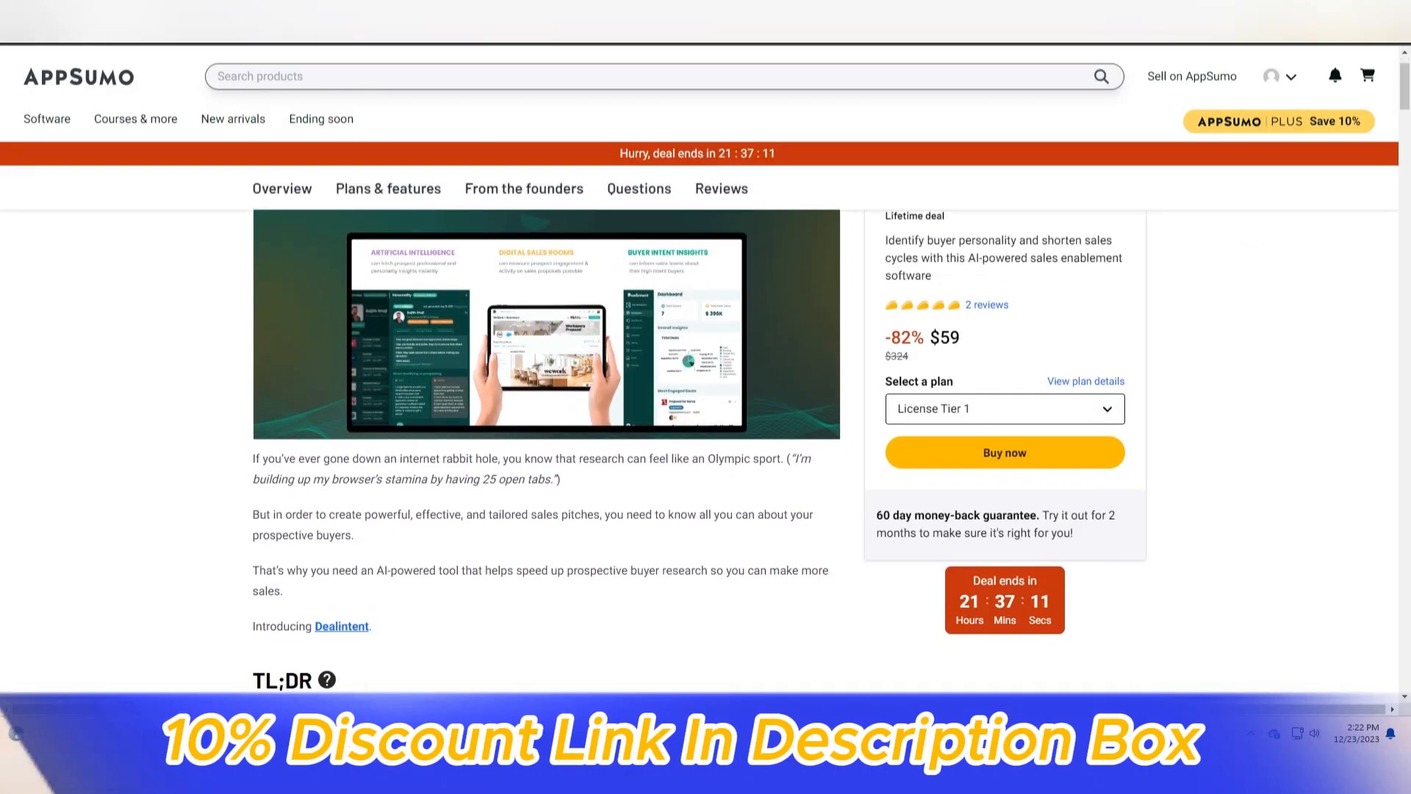
scroll("down", 3)
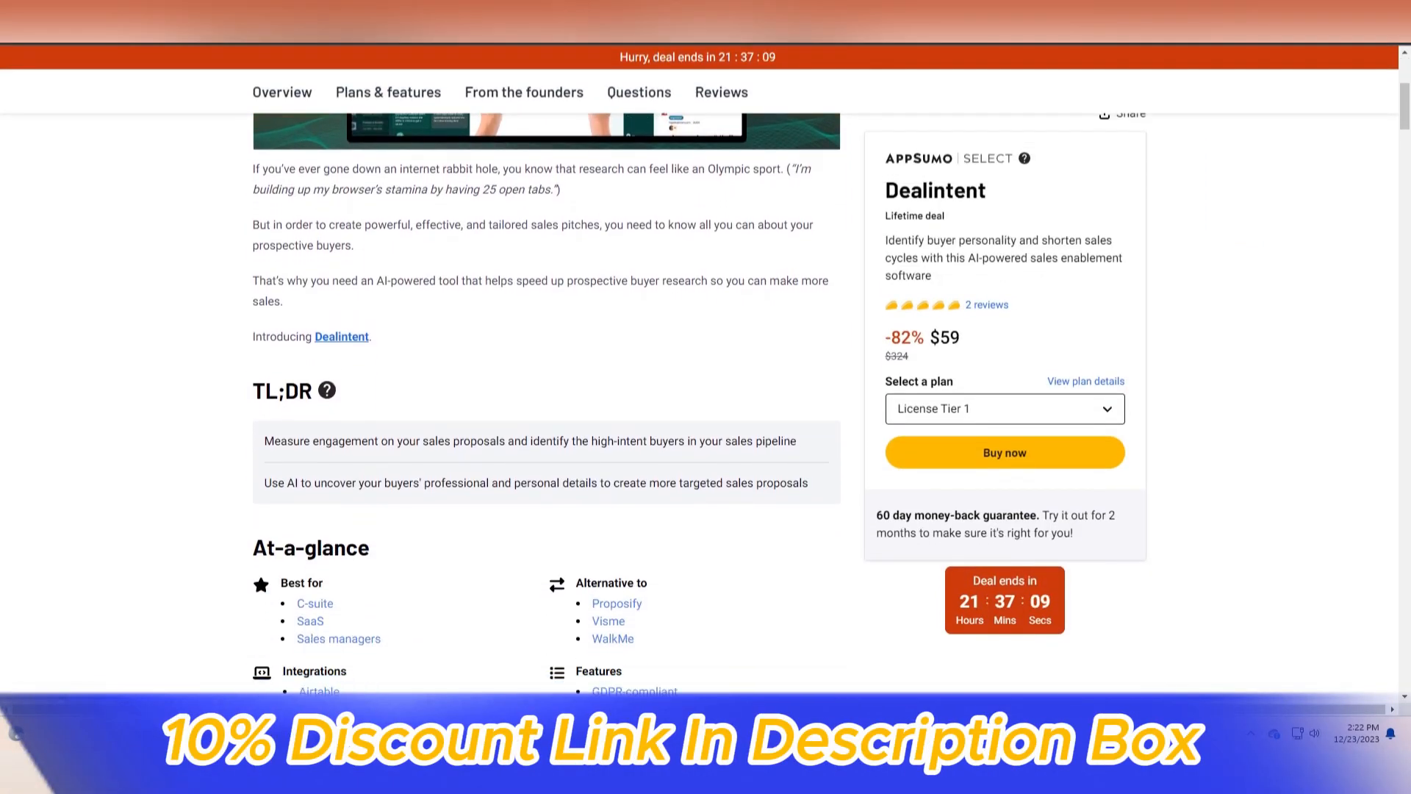
scroll("down", 3)
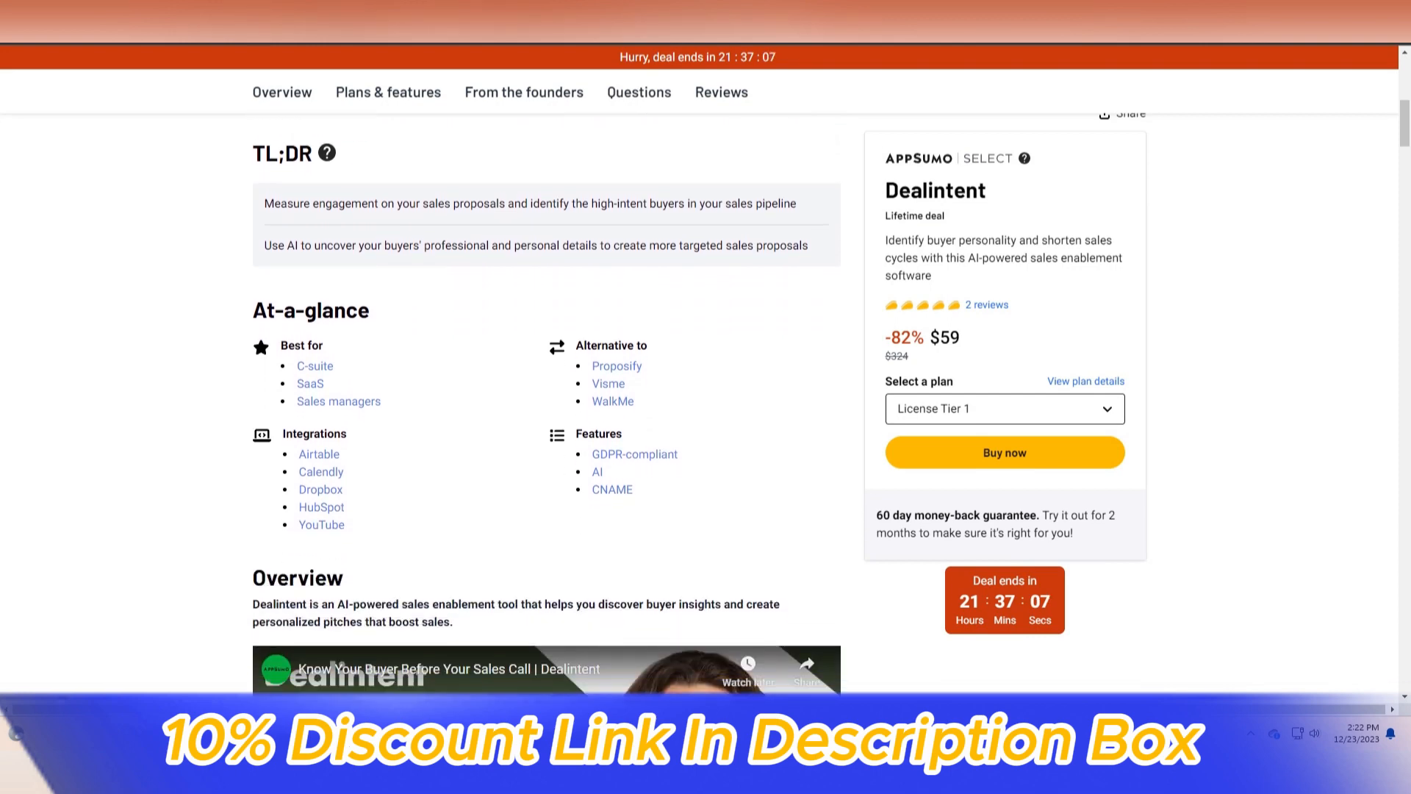
scroll("down", 3)
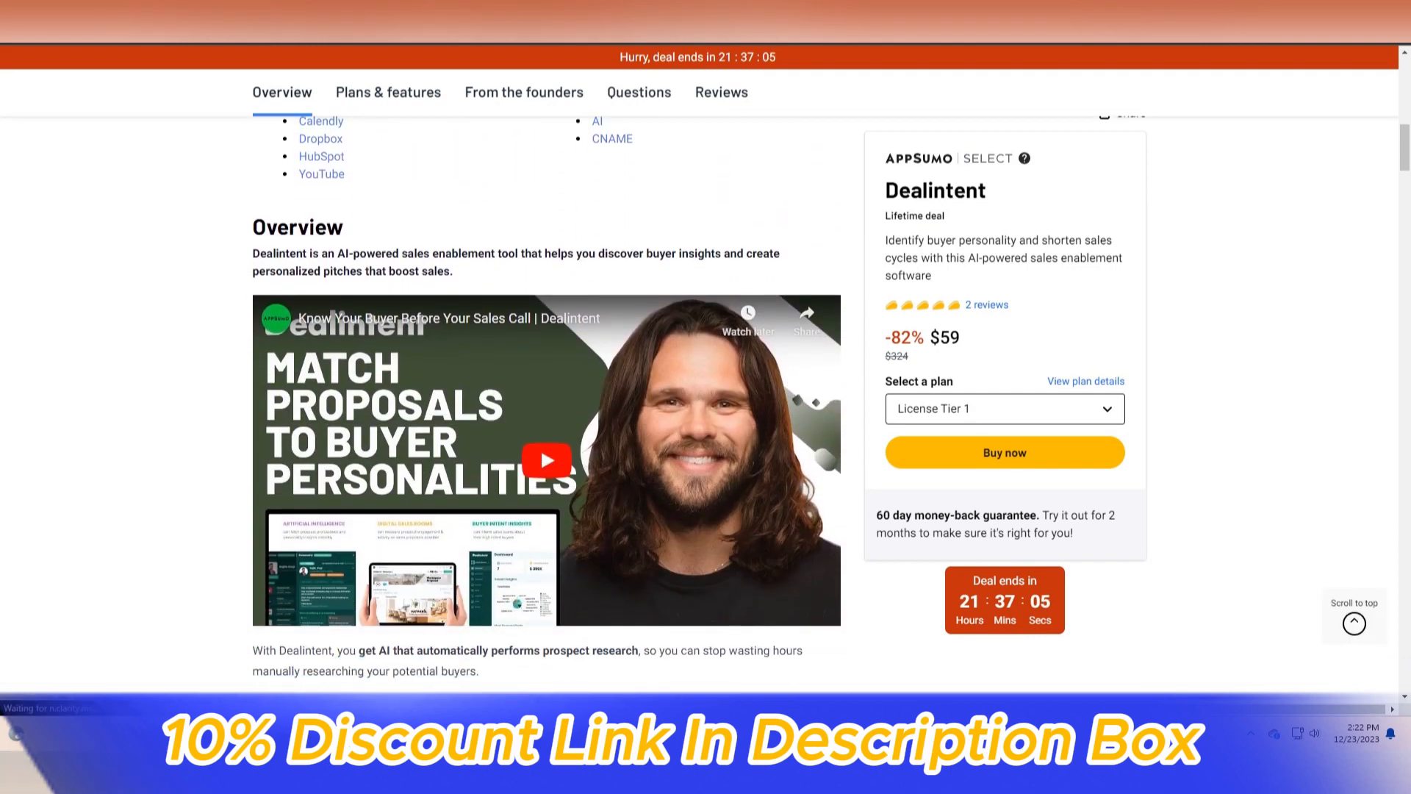
scroll("down", 3)
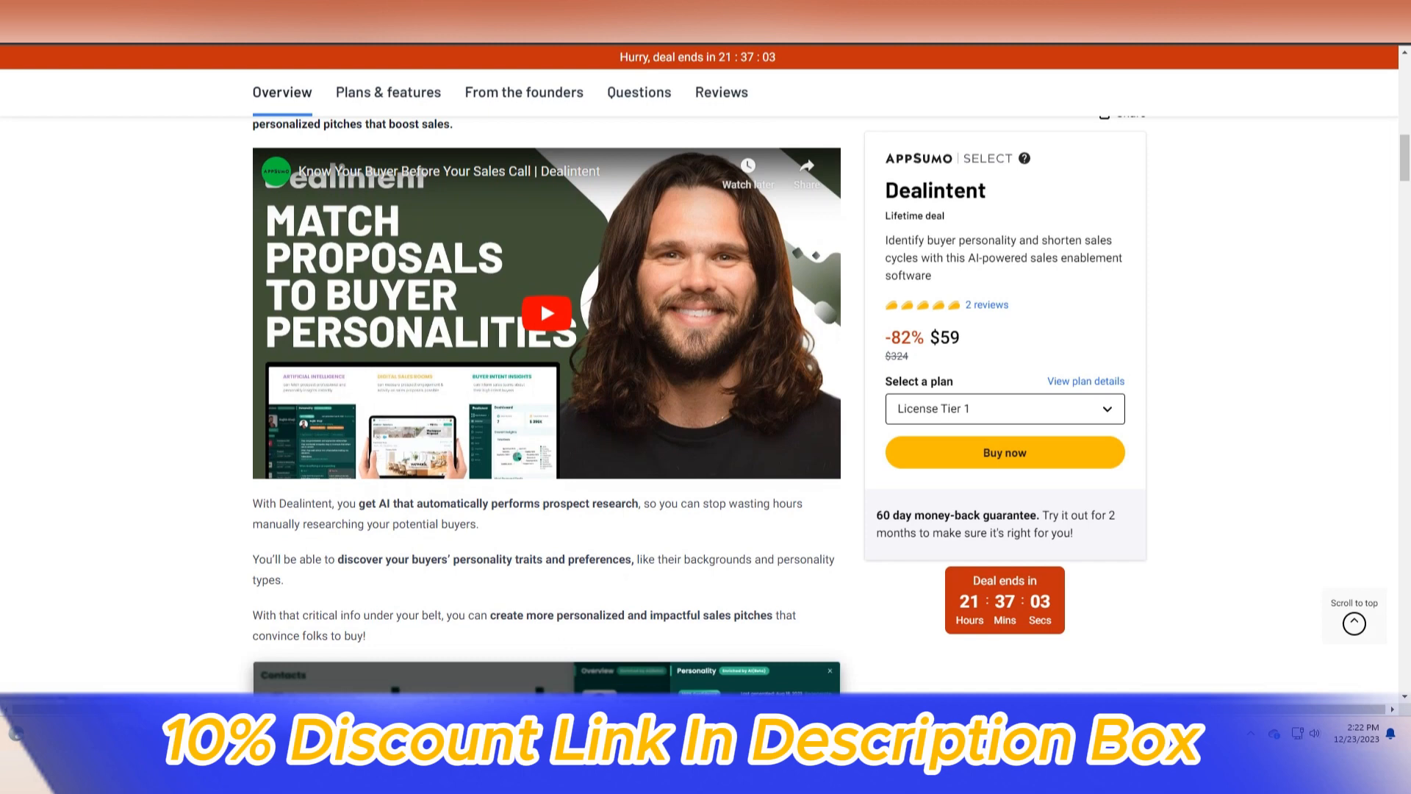
scroll("down", 3)
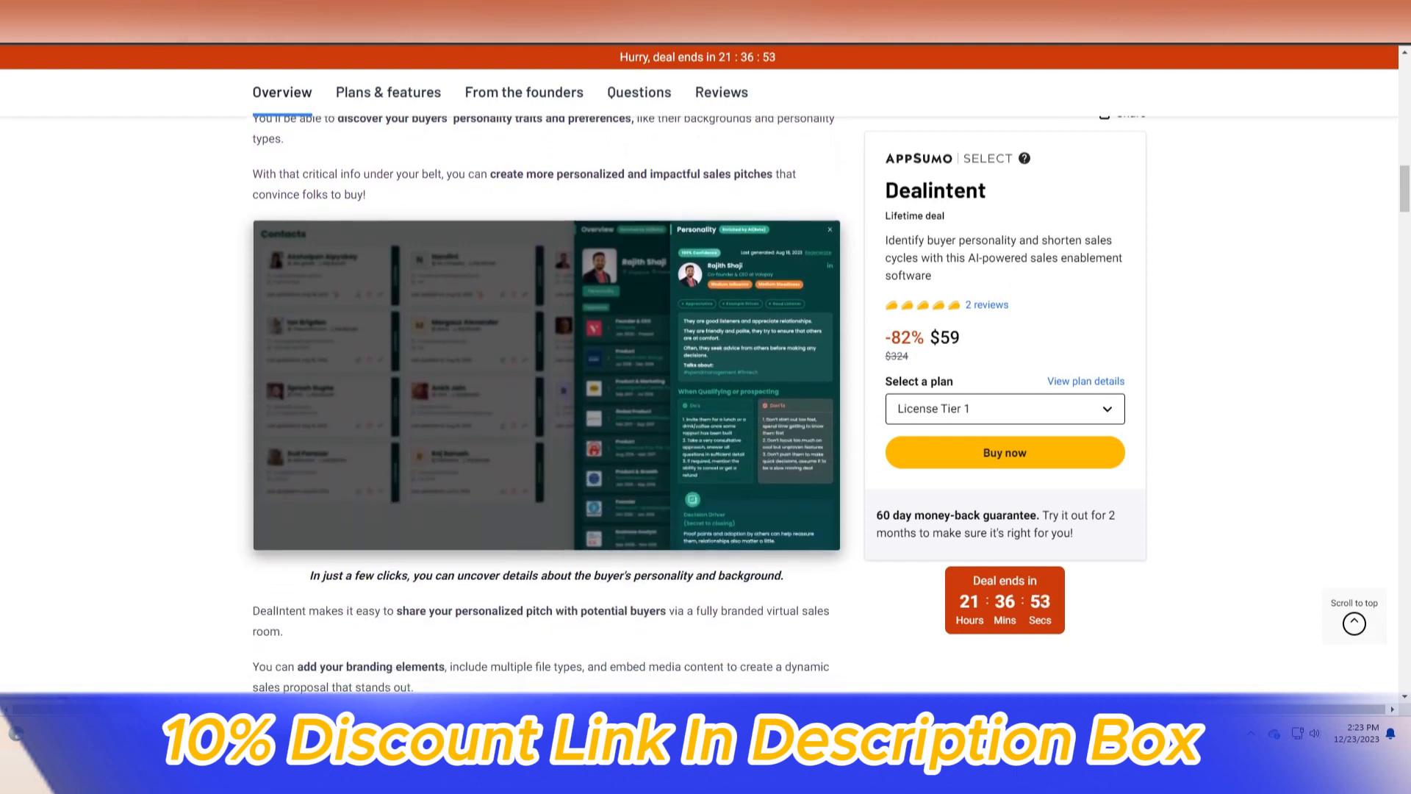
Scroll through the proposal editor and analytics descriptions in the Dealintent overview
scroll("down", 3)
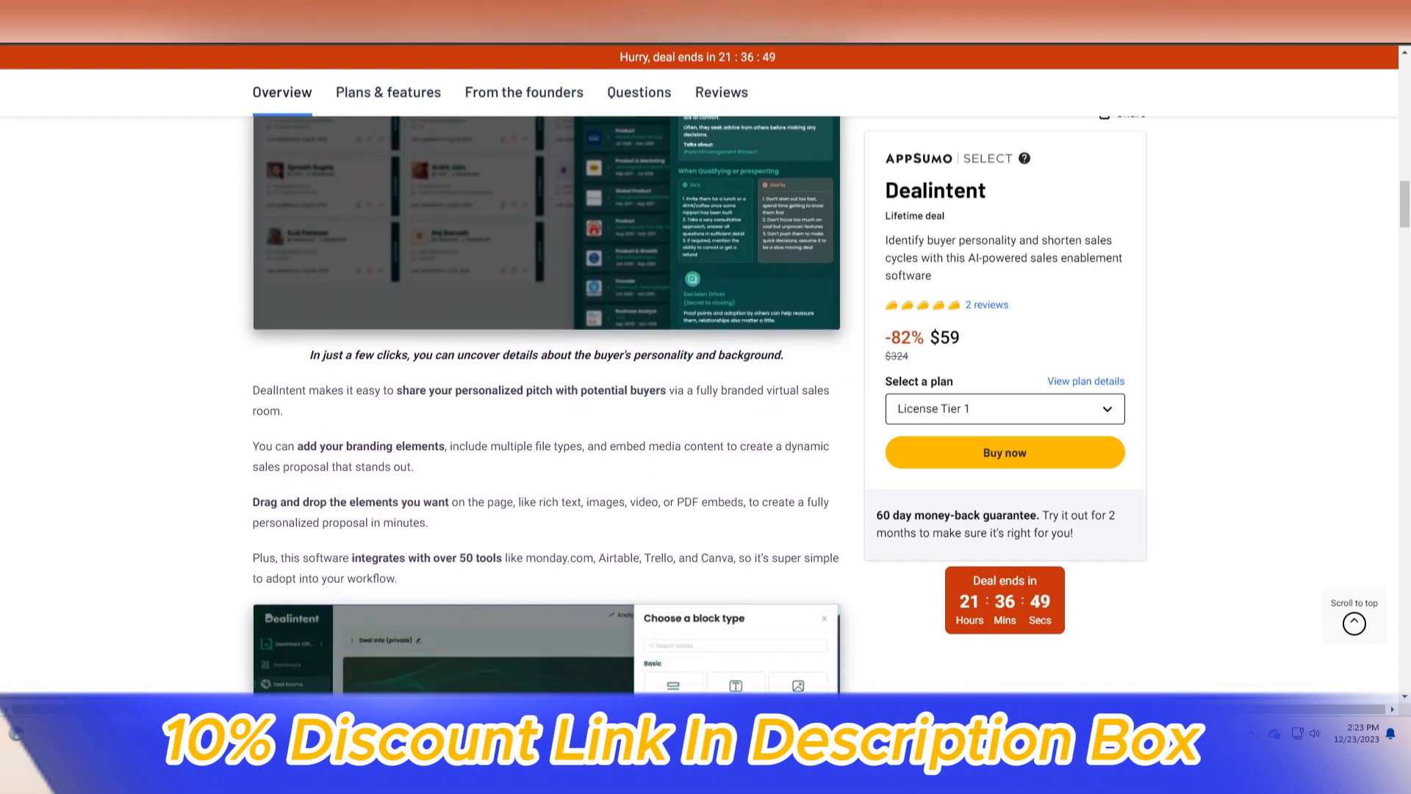
scroll("down", 3)
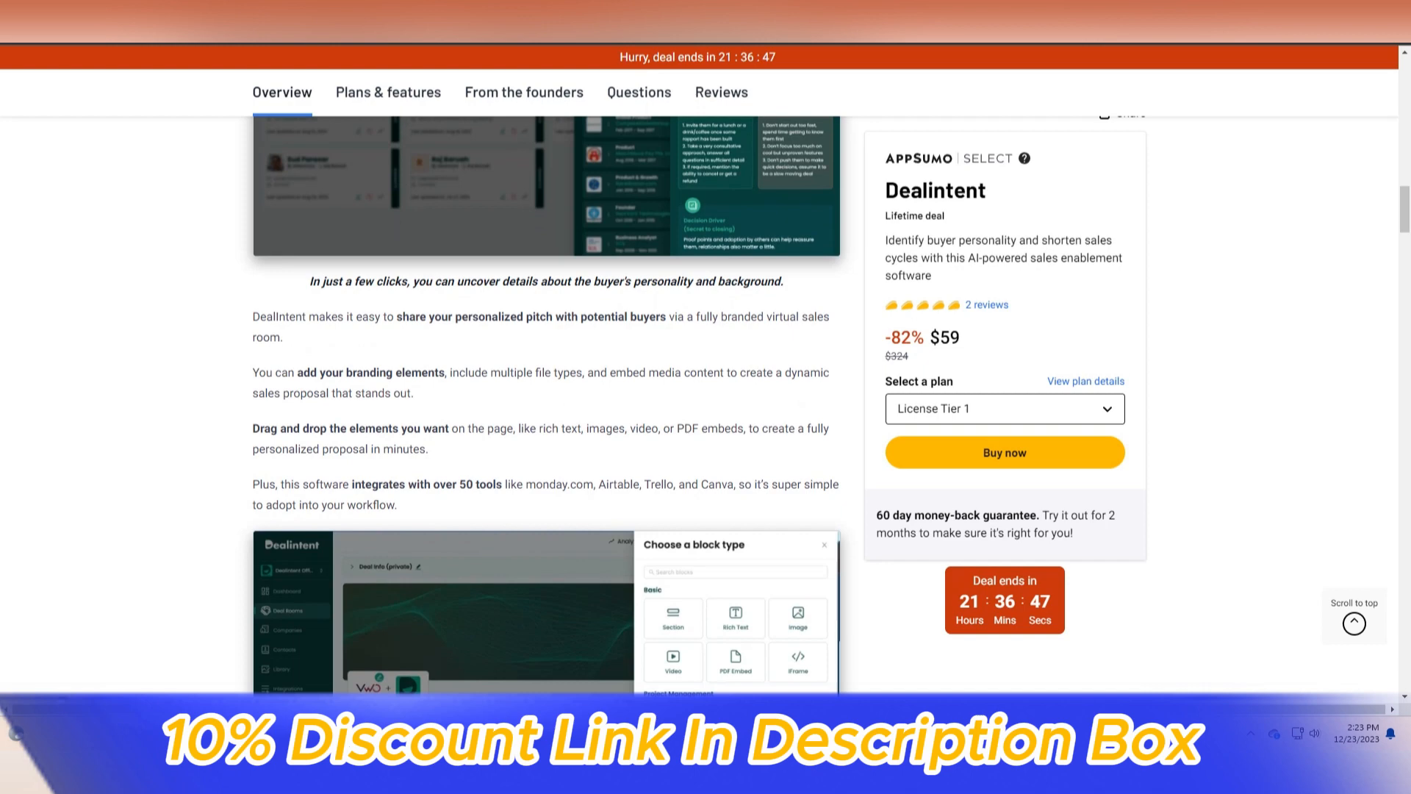
scroll("down", 3)
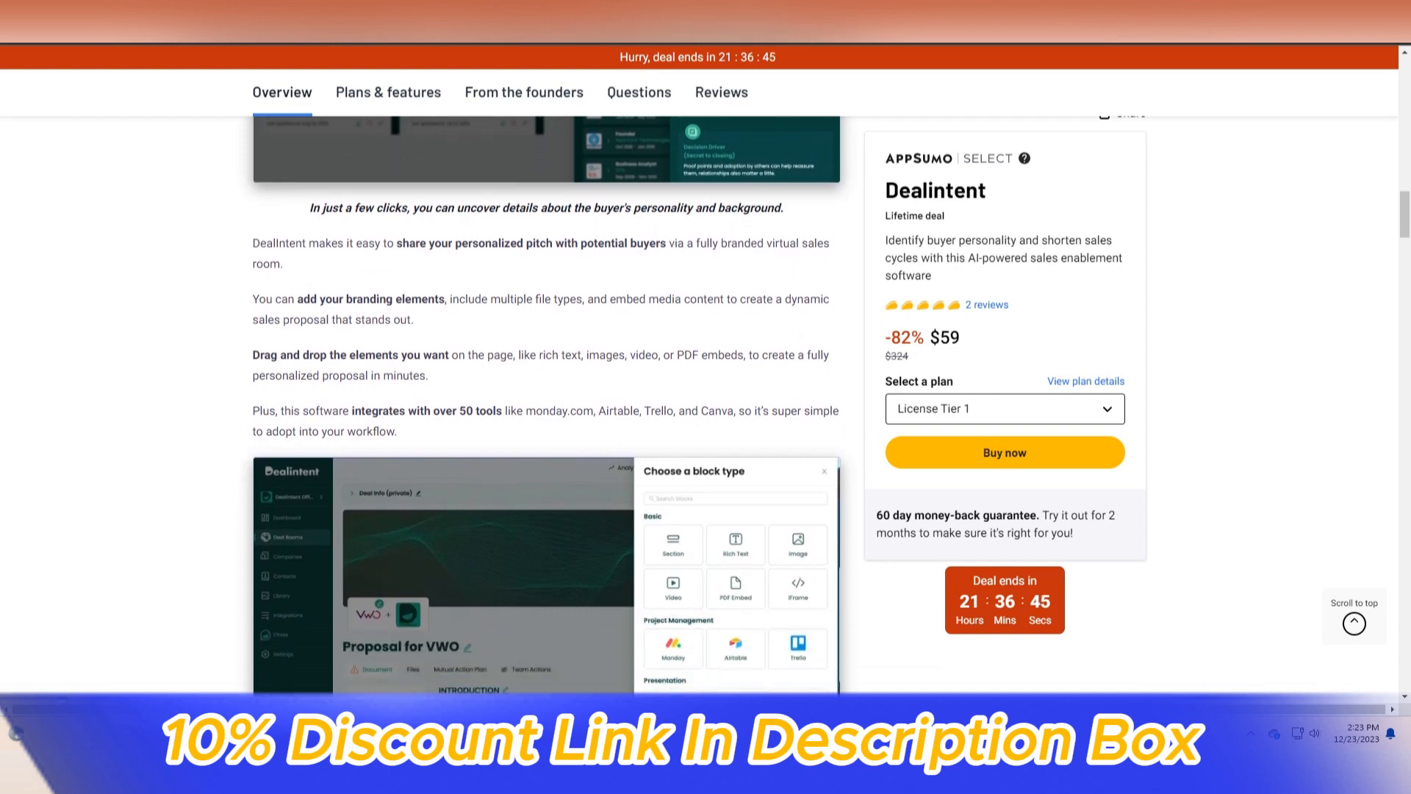
scroll("down", 3)
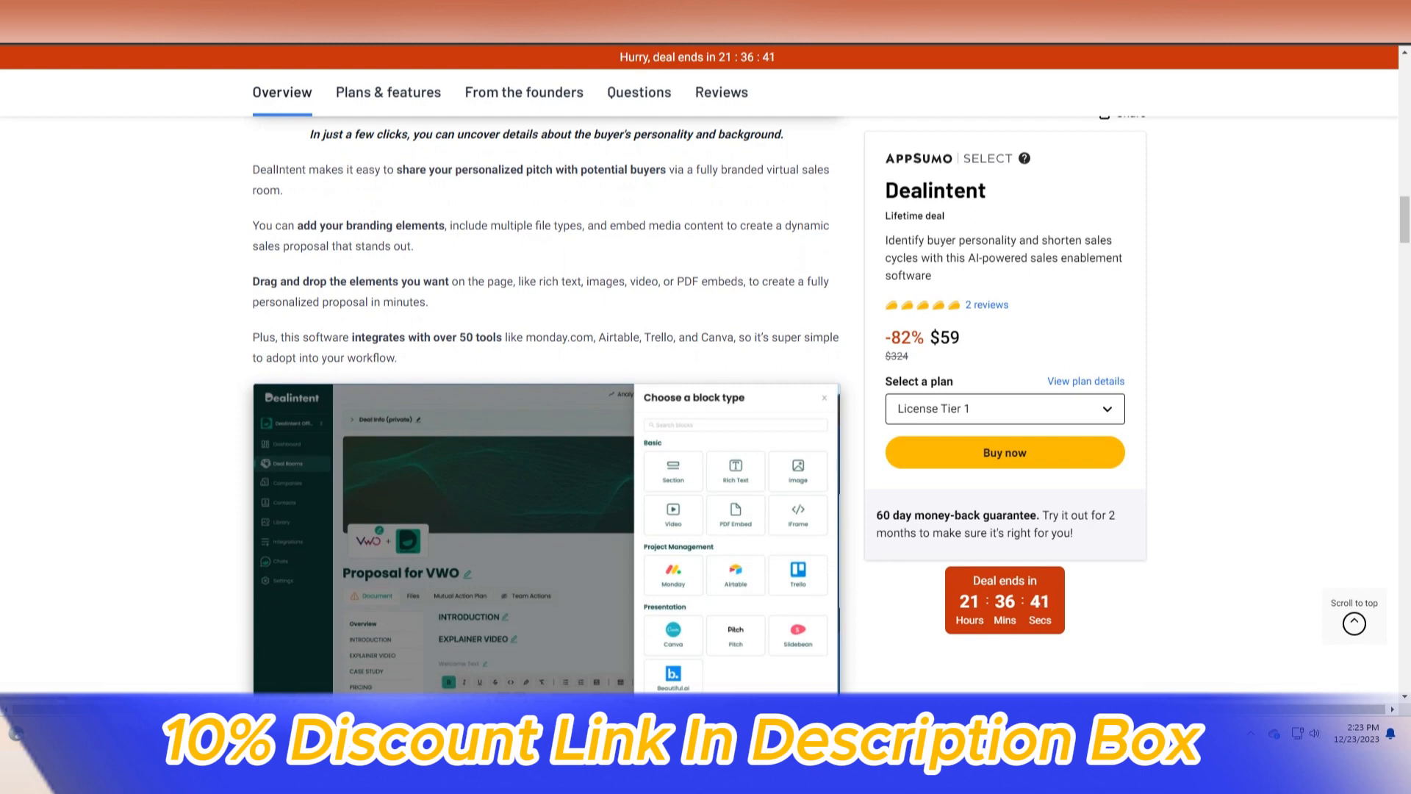
scroll("down", 3)
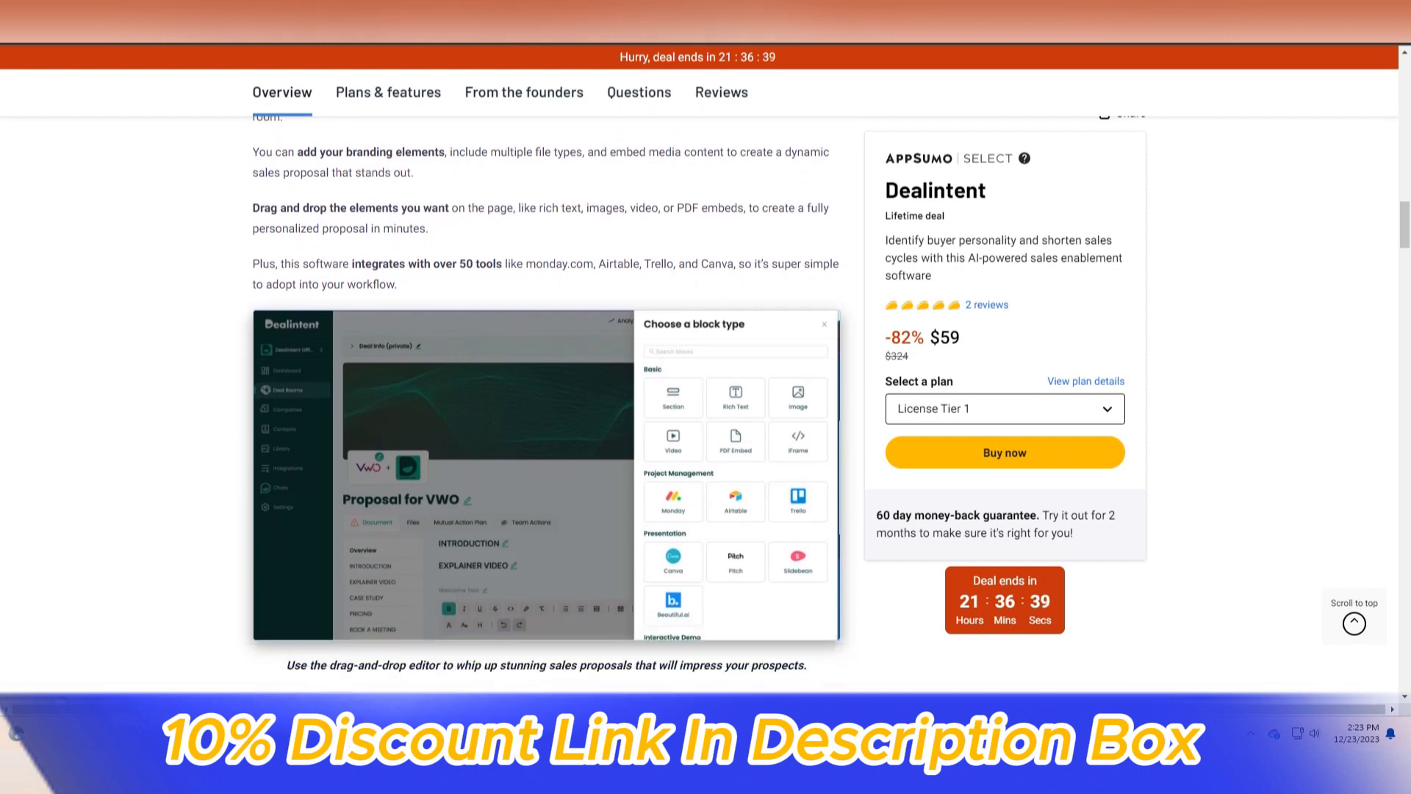
scroll("down", 3)
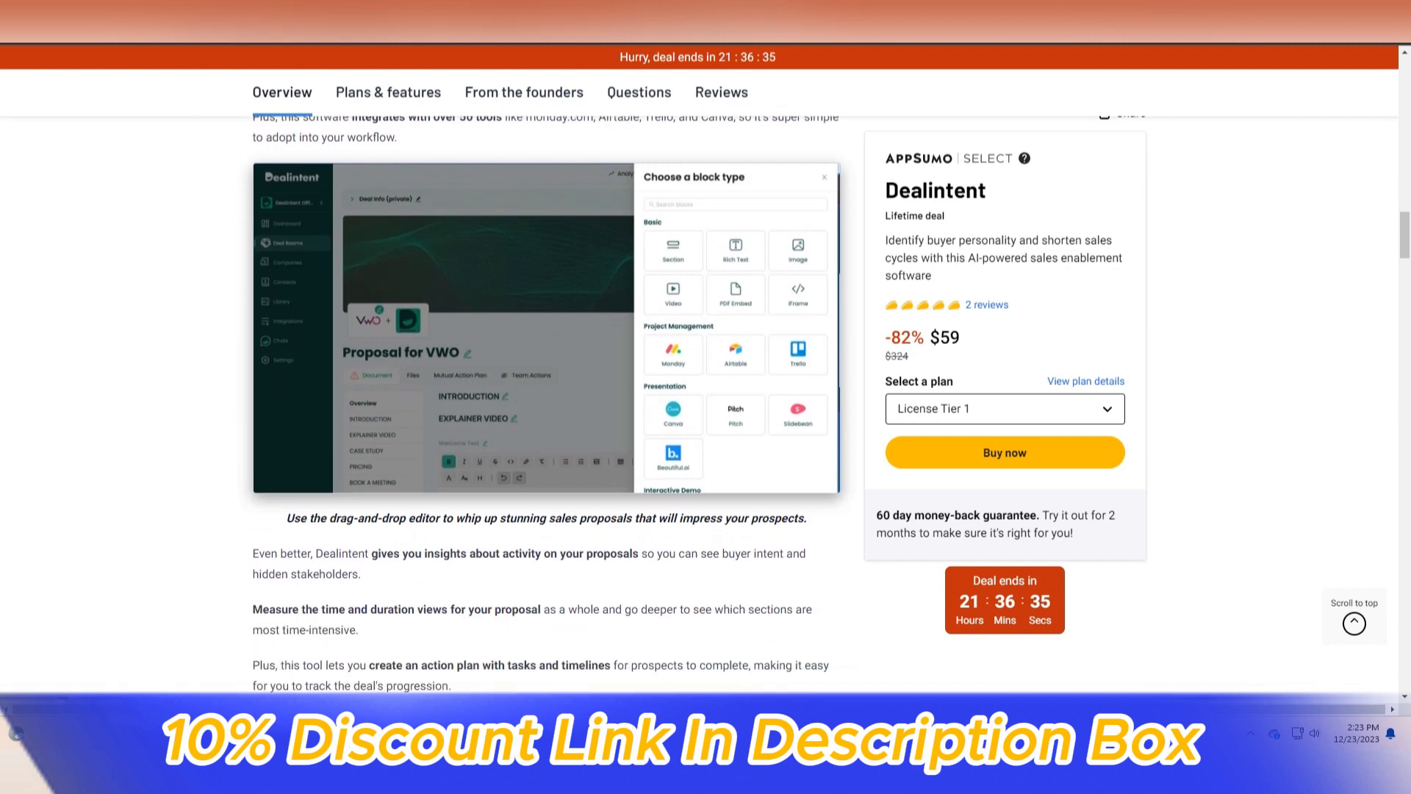
Continue past the dashboard screenshots to the Plans & features deal terms
scroll("down", 3)
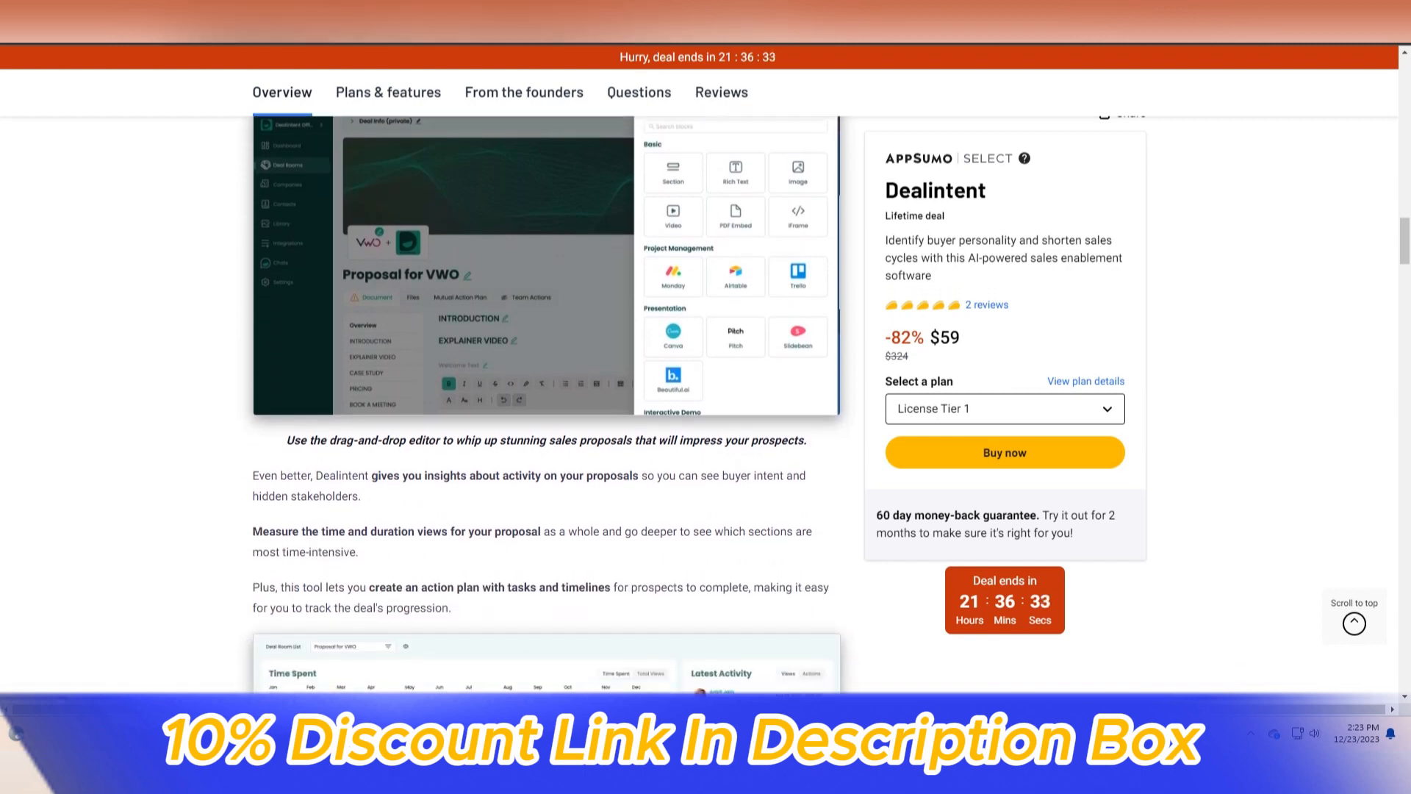
scroll("down", 3)
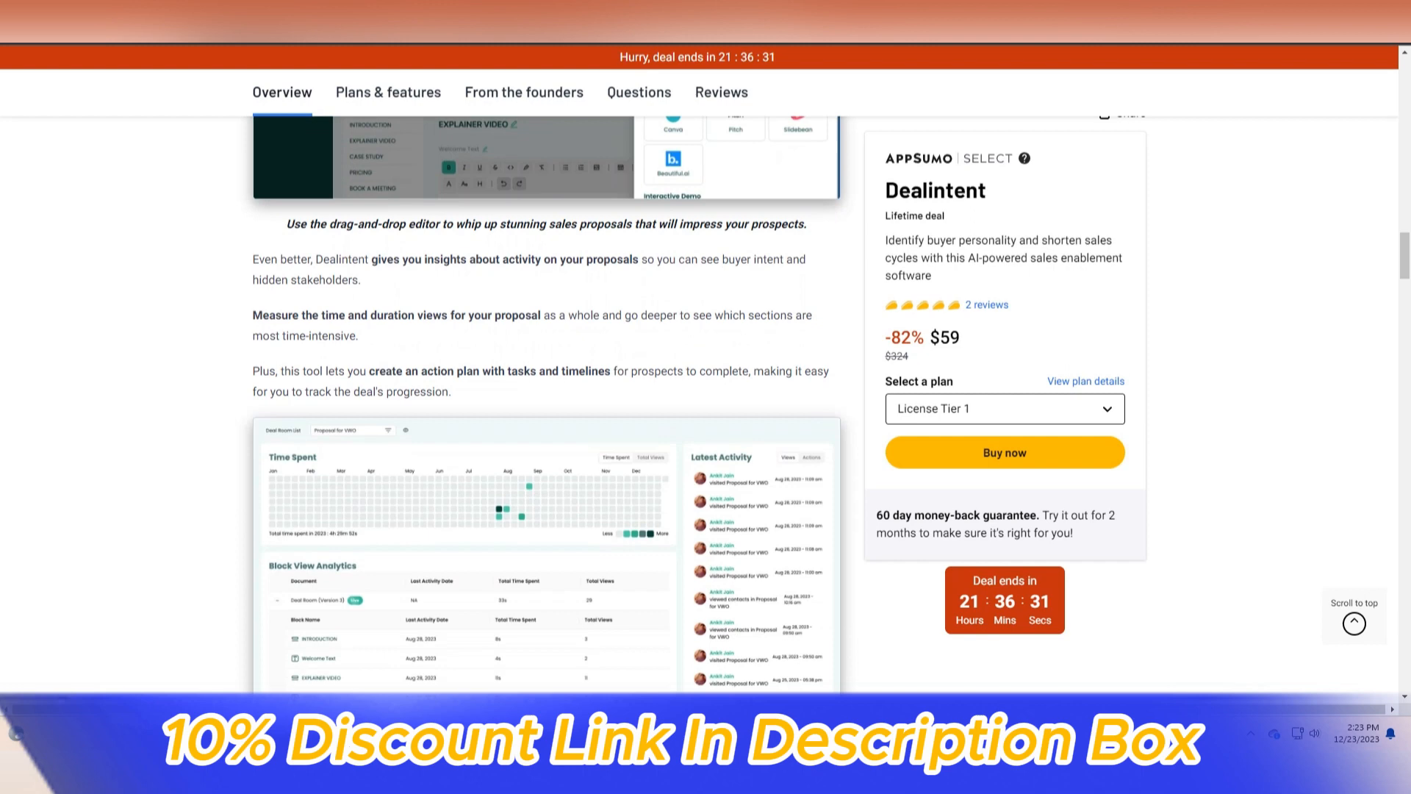
scroll("down", 3)
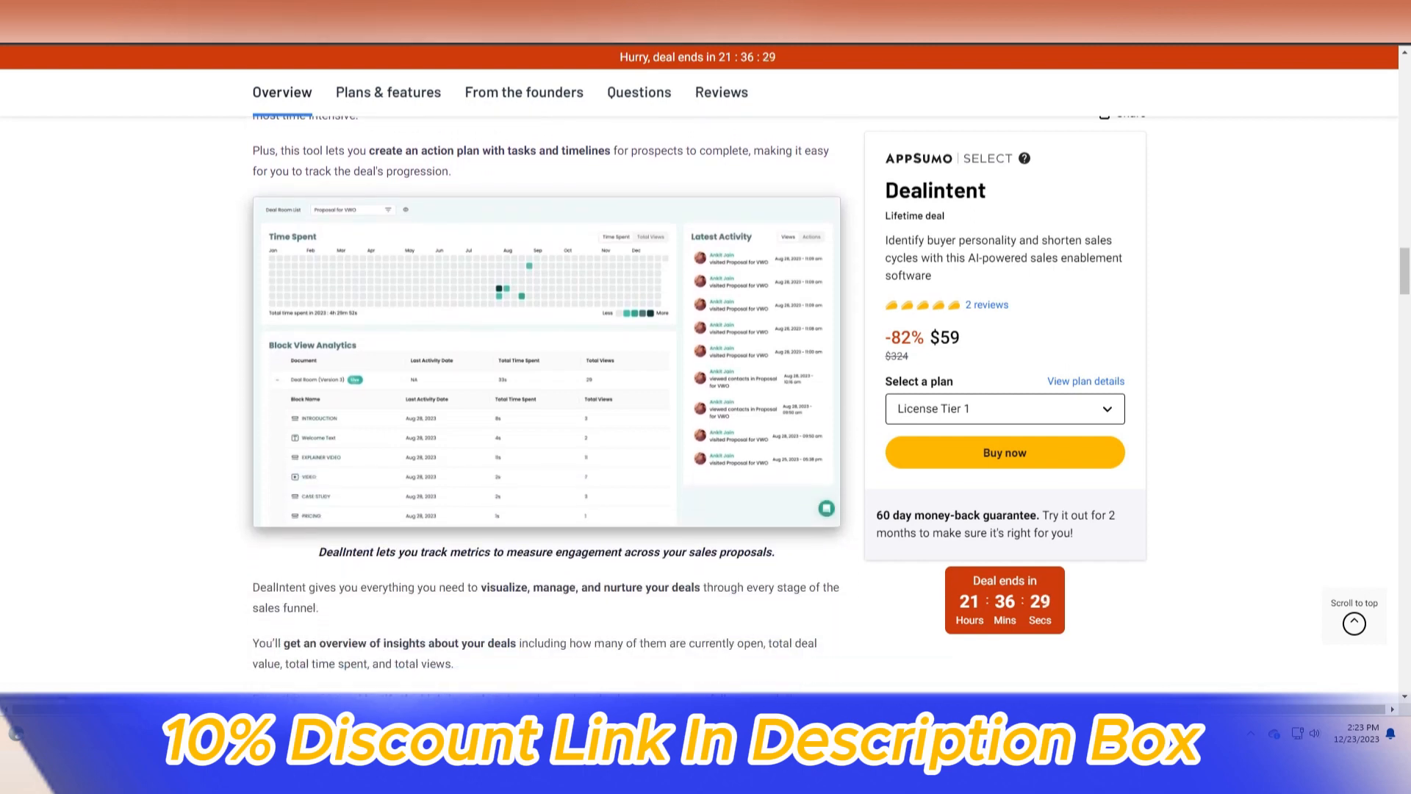
scroll("down", 3)
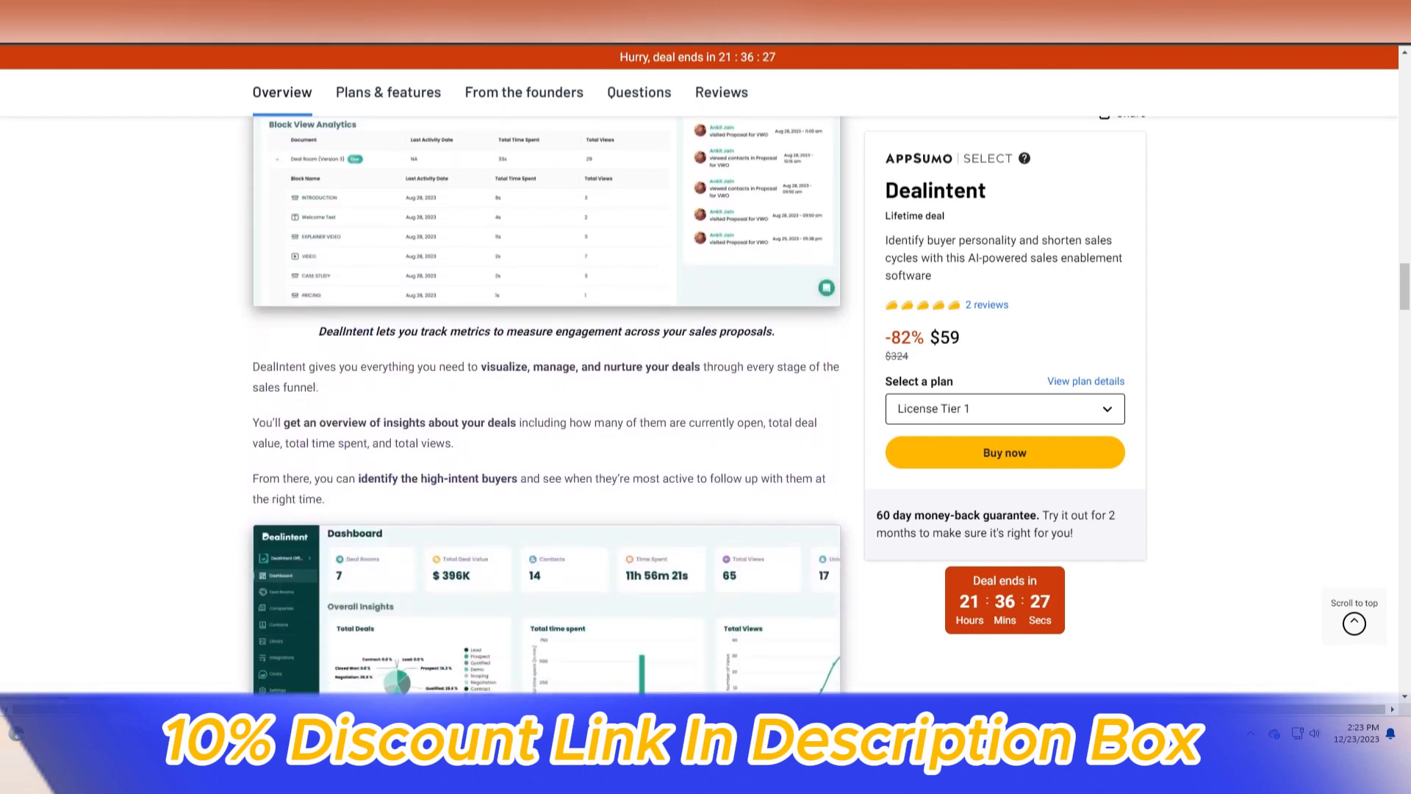
scroll("down", 3)
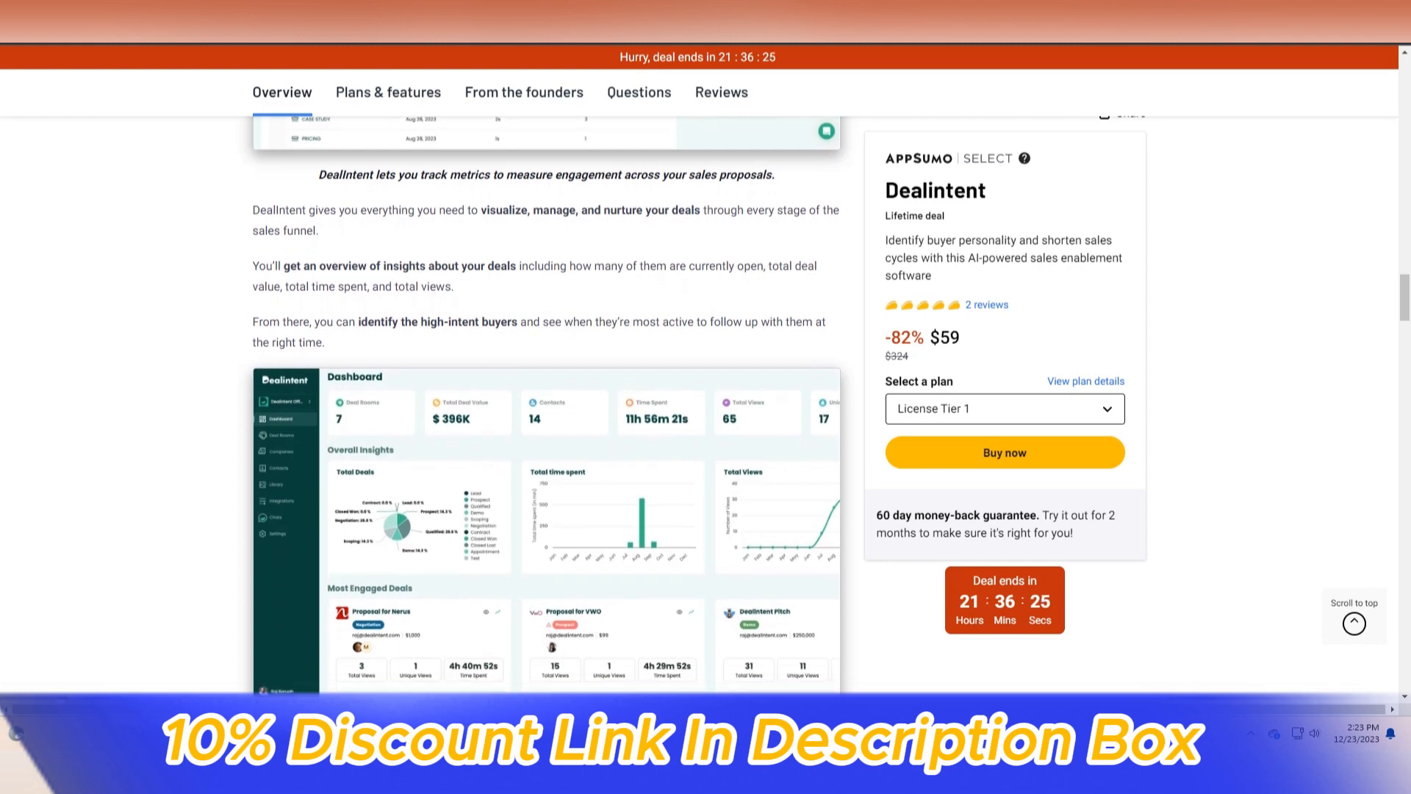
scroll("down", 3)
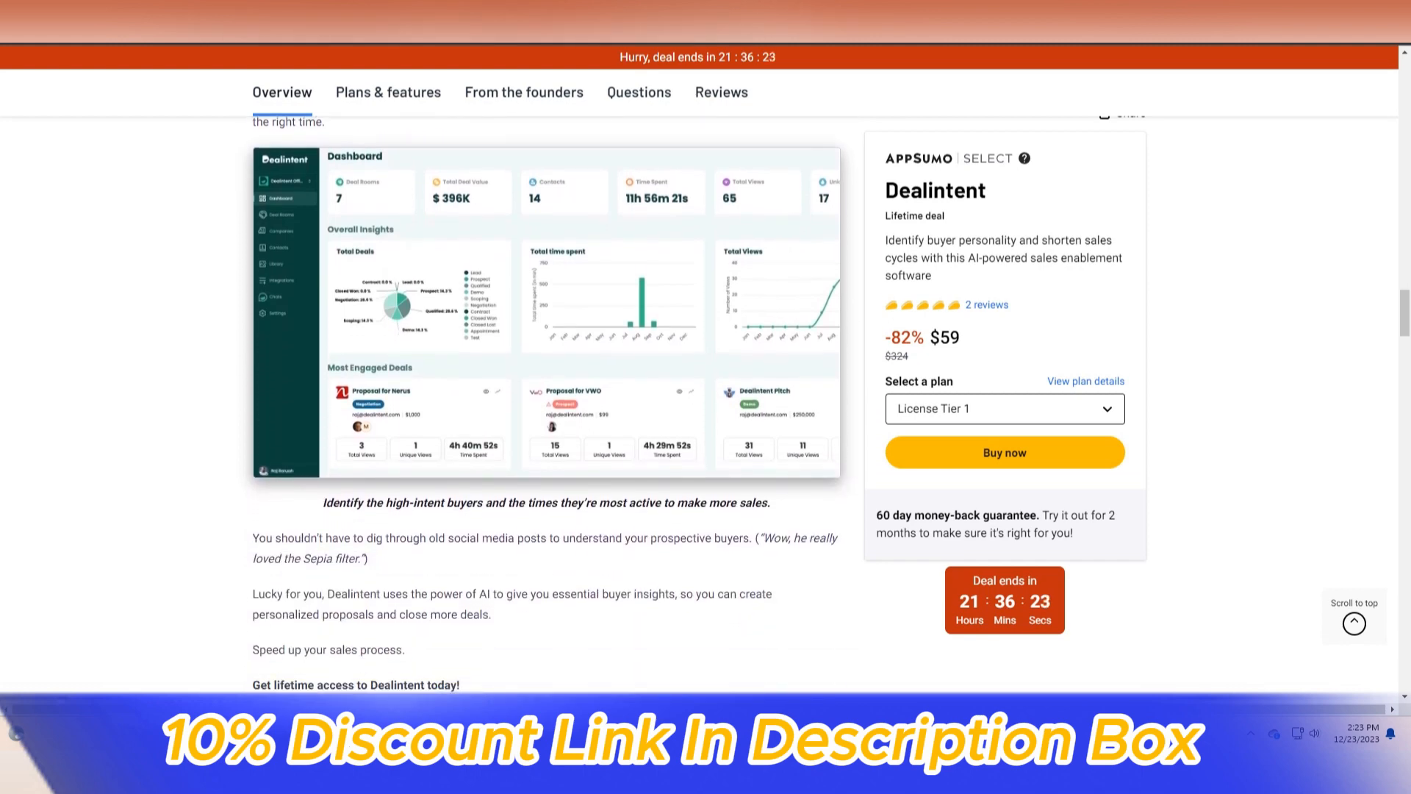
scroll("down", 3)
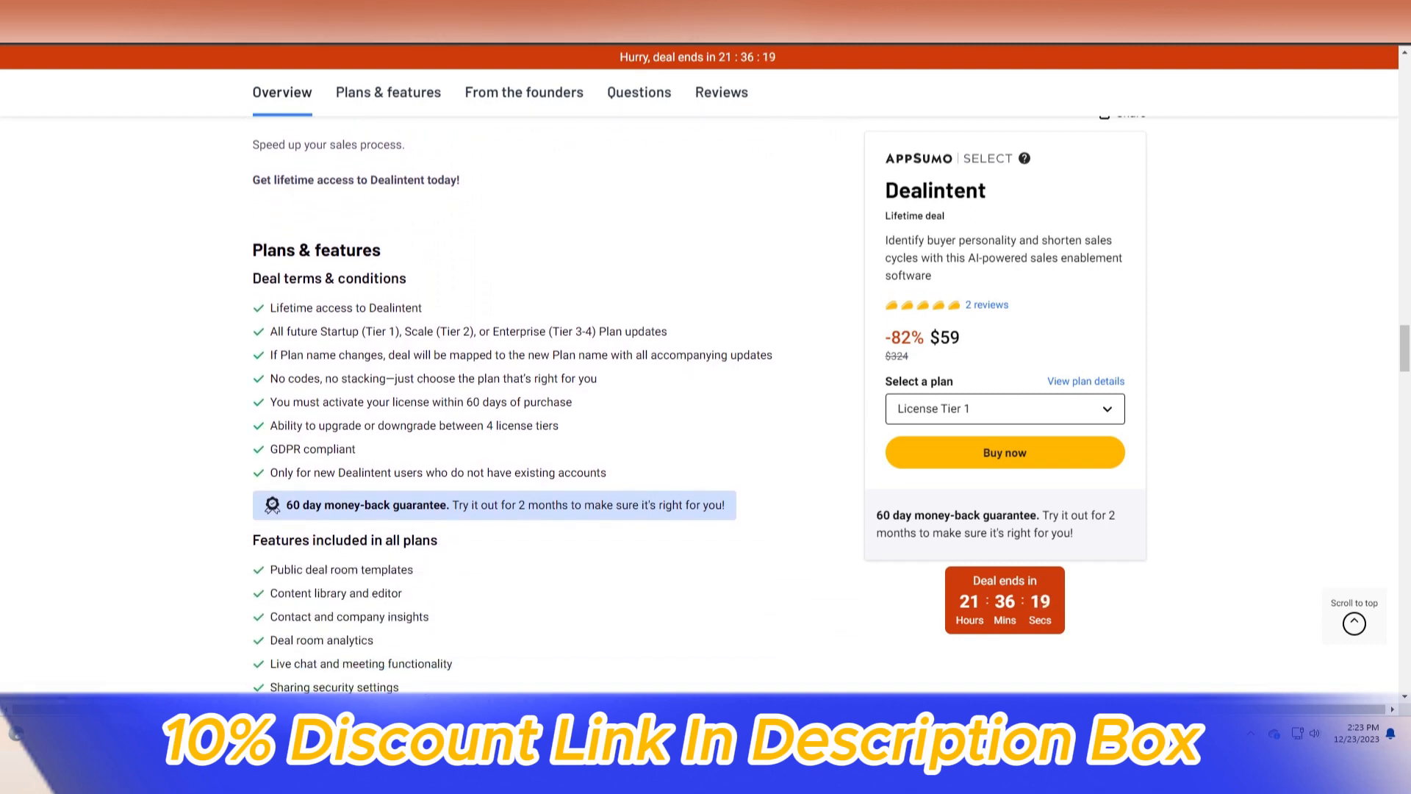
Scroll past the $59, $179 and $299 license tier cards to From the founders
scroll("down", 3)
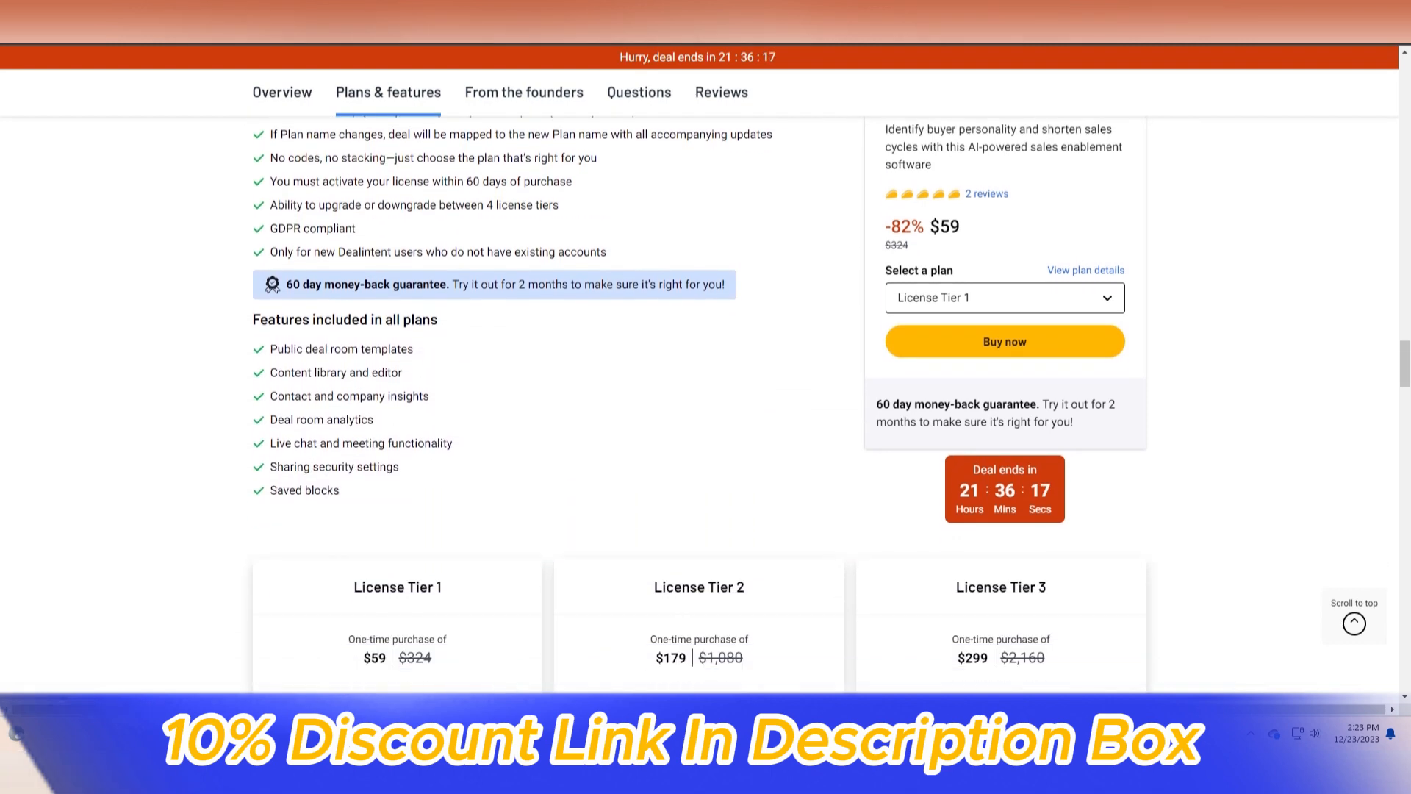
scroll("down", 3)
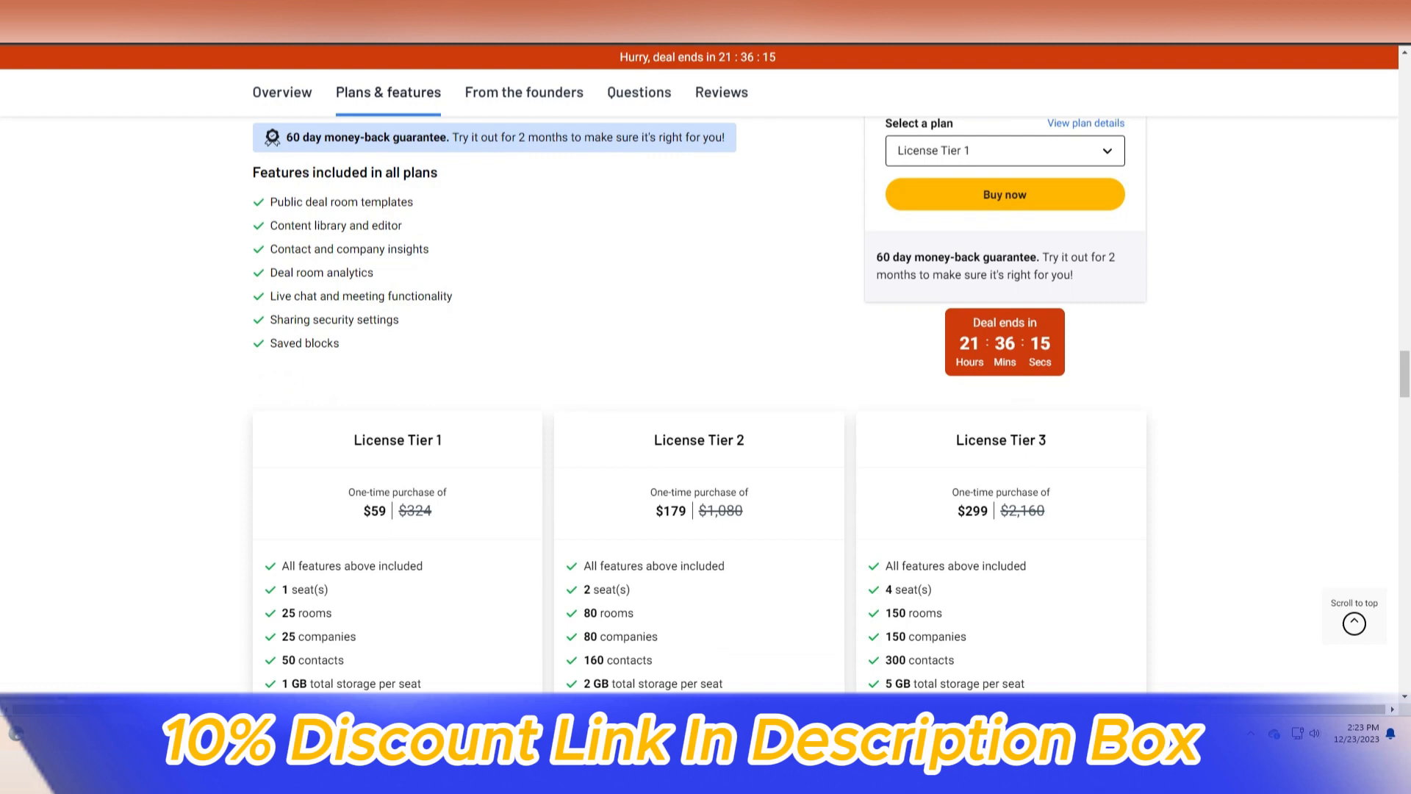
scroll("down", 3)
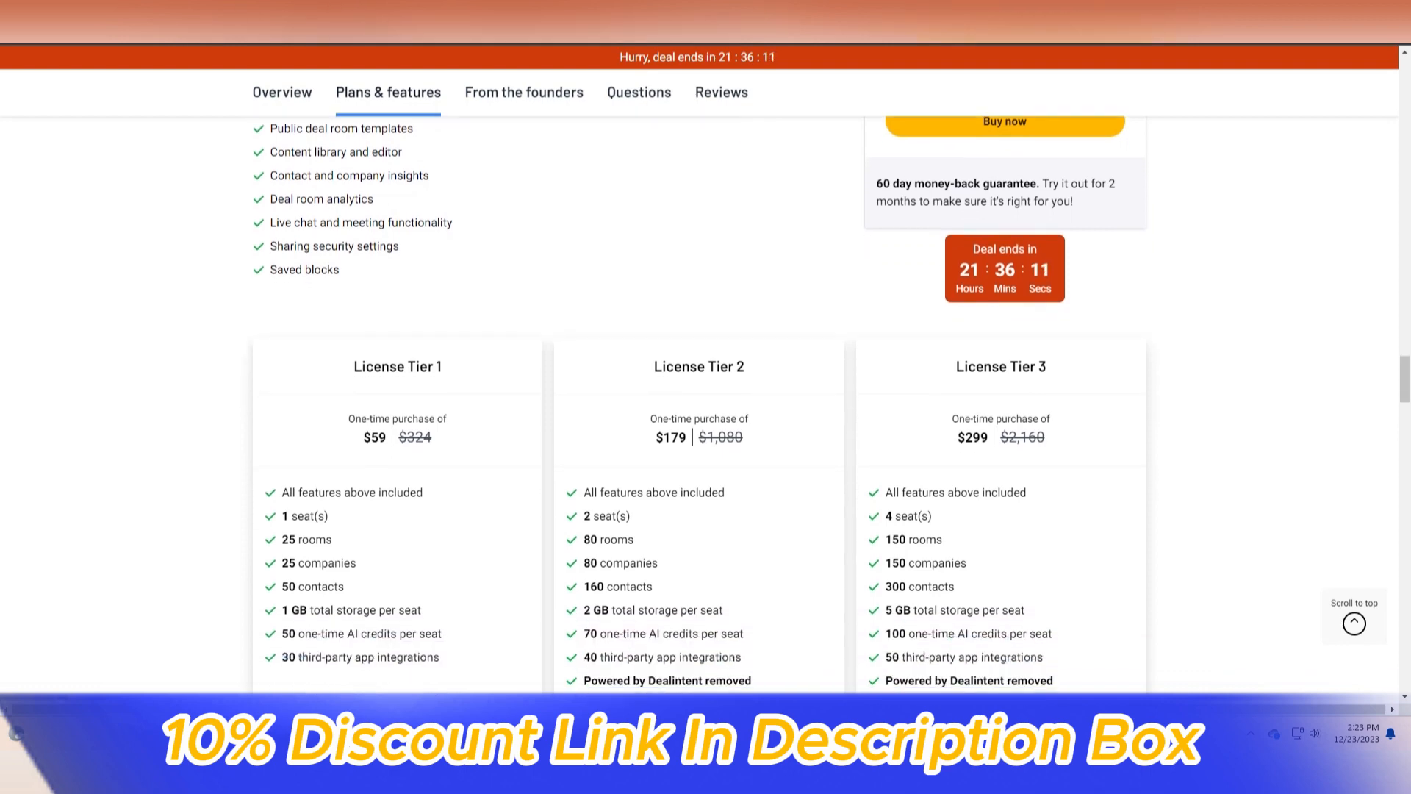
scroll("down", 3)
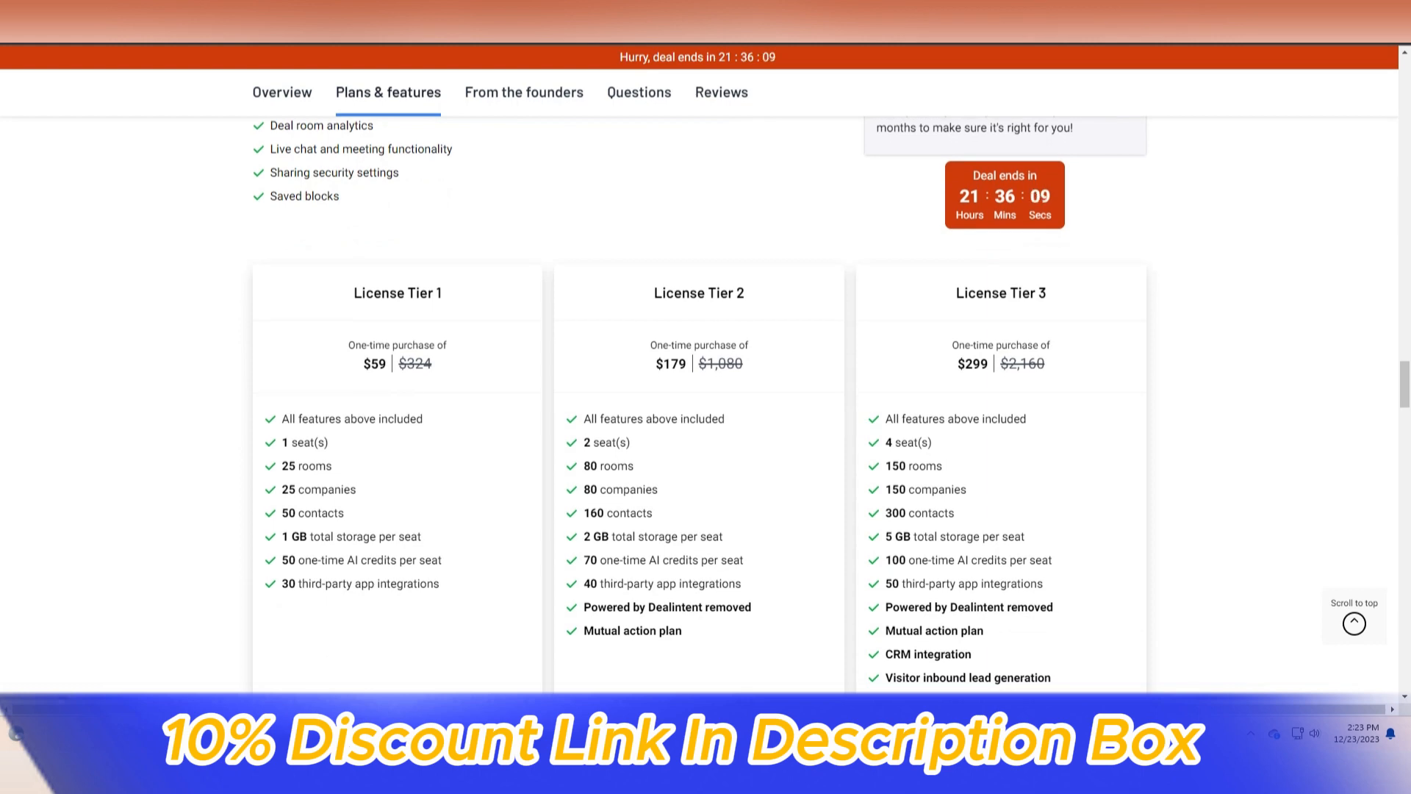
scroll("down", 3)
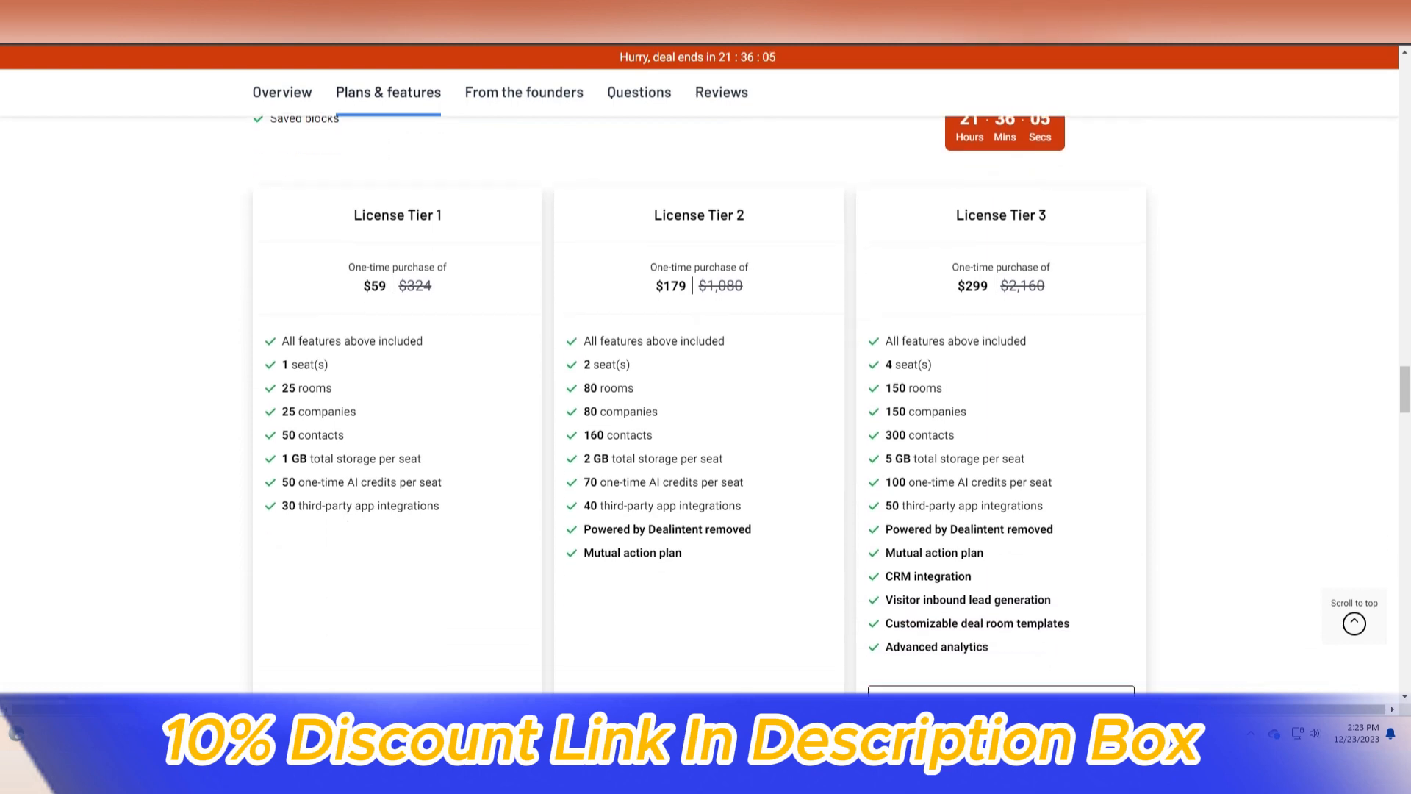
scroll("down", 3)
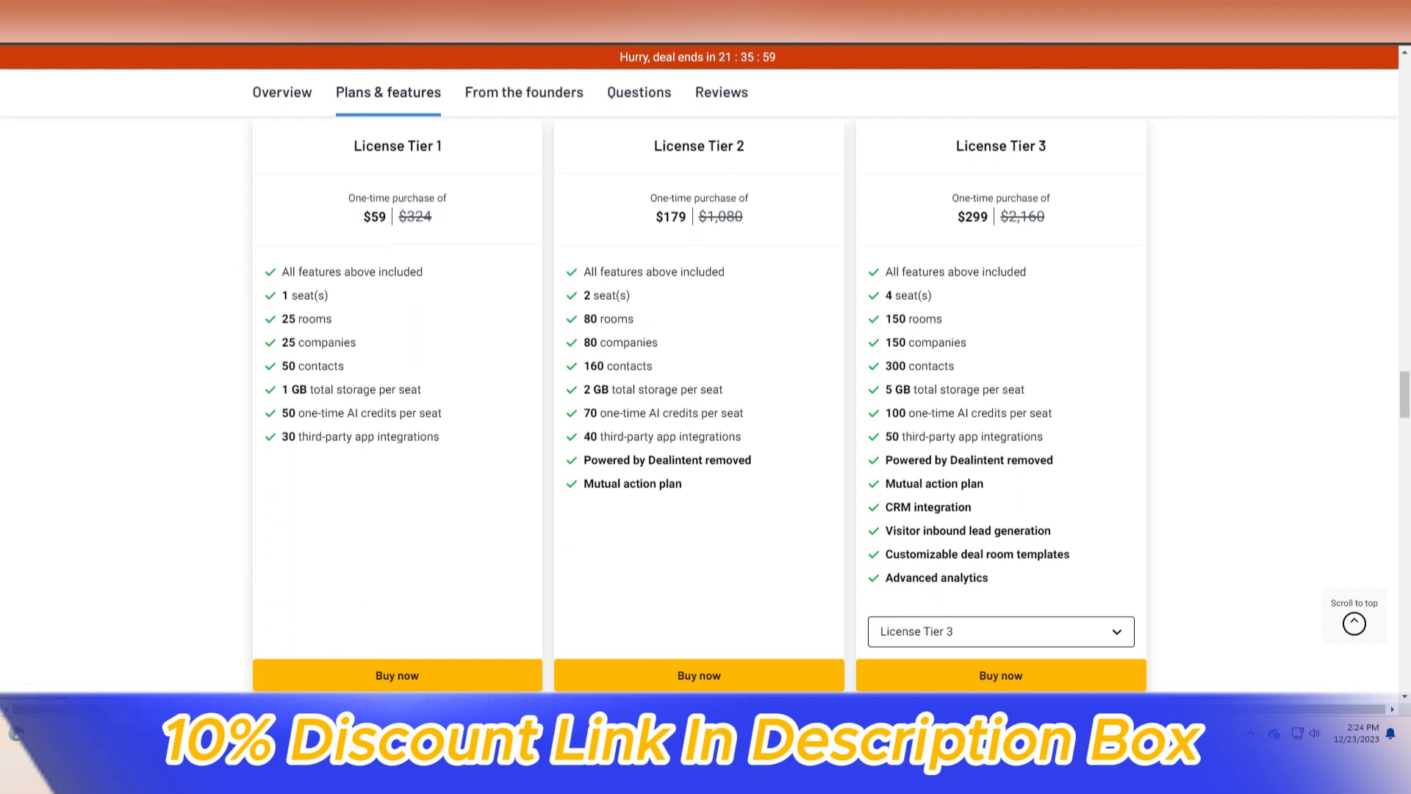
scroll("down", 3)
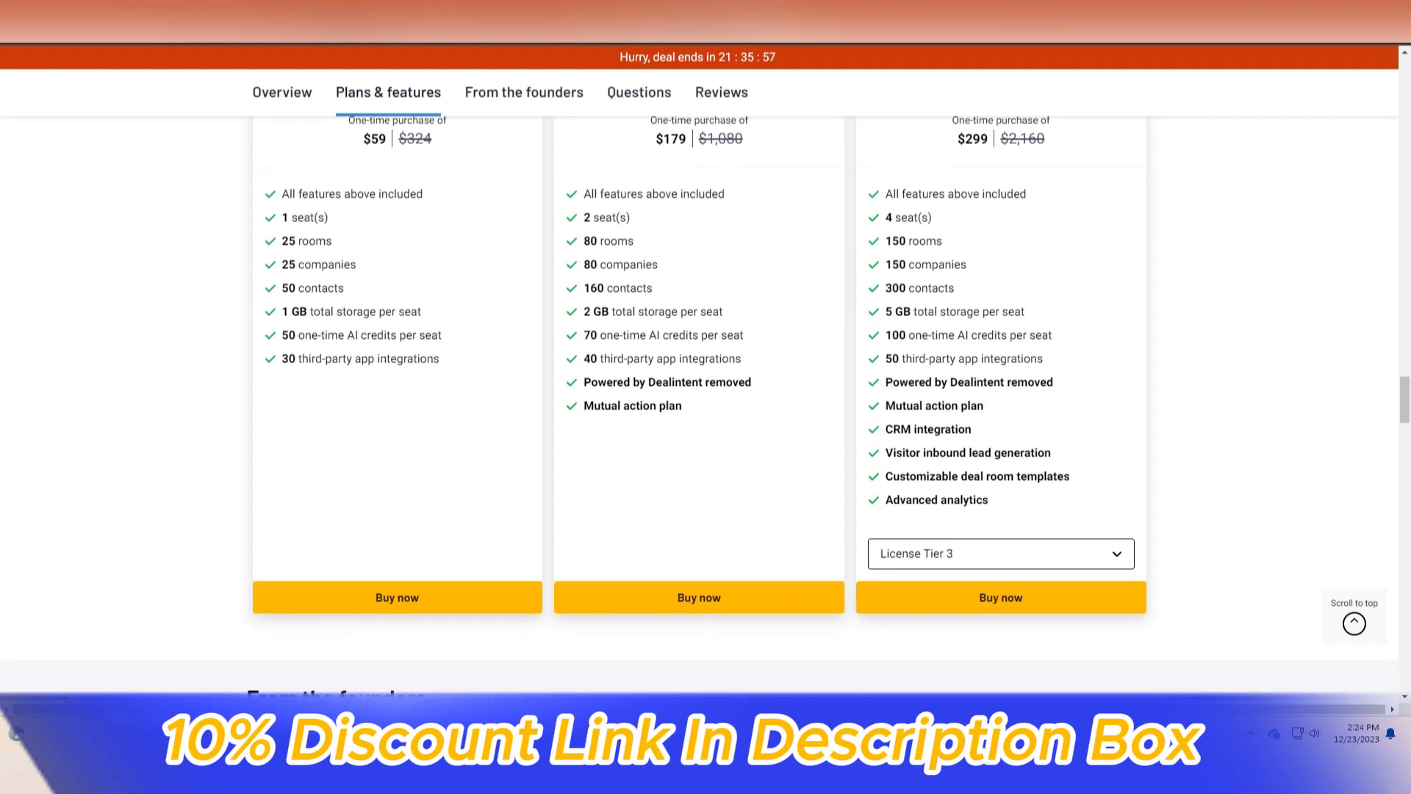
scroll("down", 3)
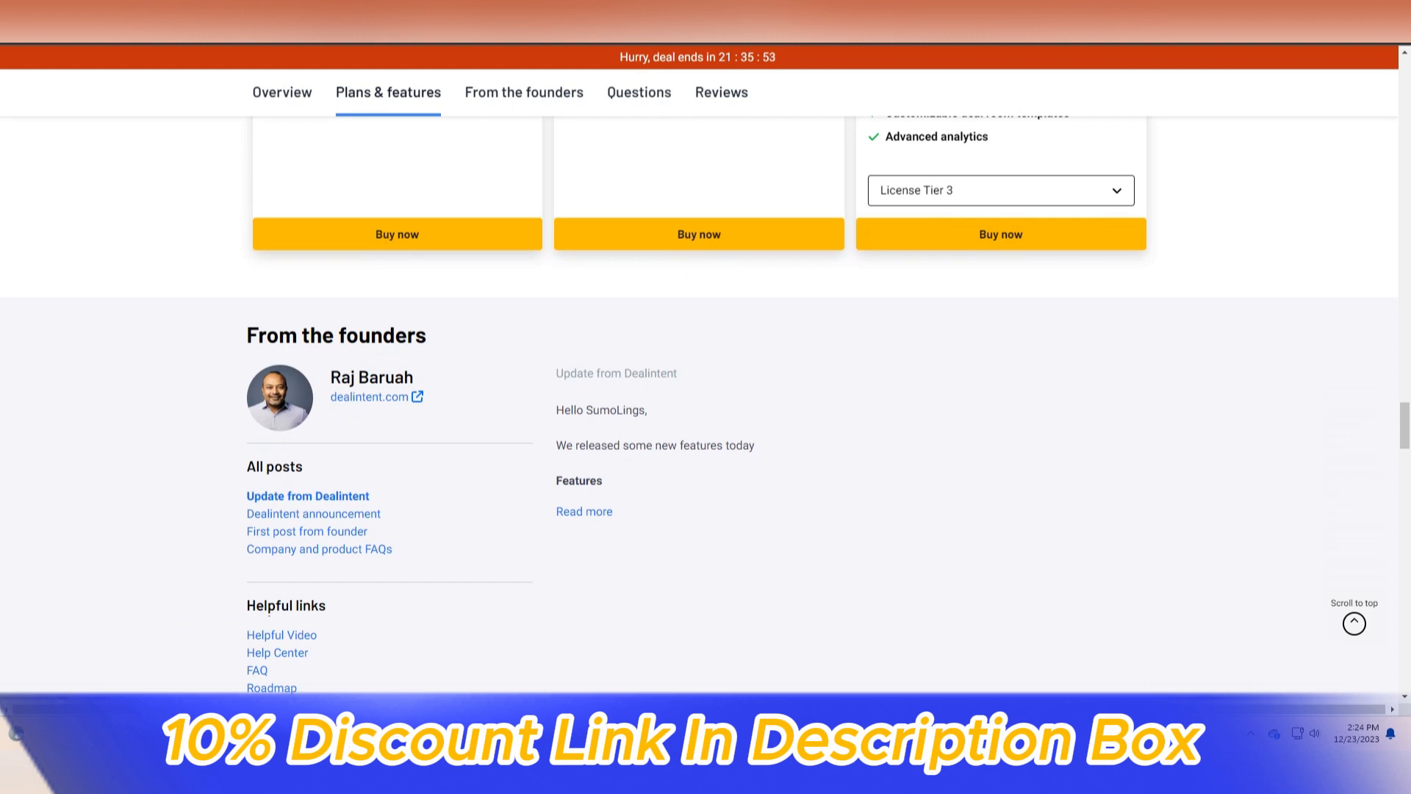
Scroll past From the founders to the 53 questions, starting with the Go High Level CRM query
scroll("down", 3)
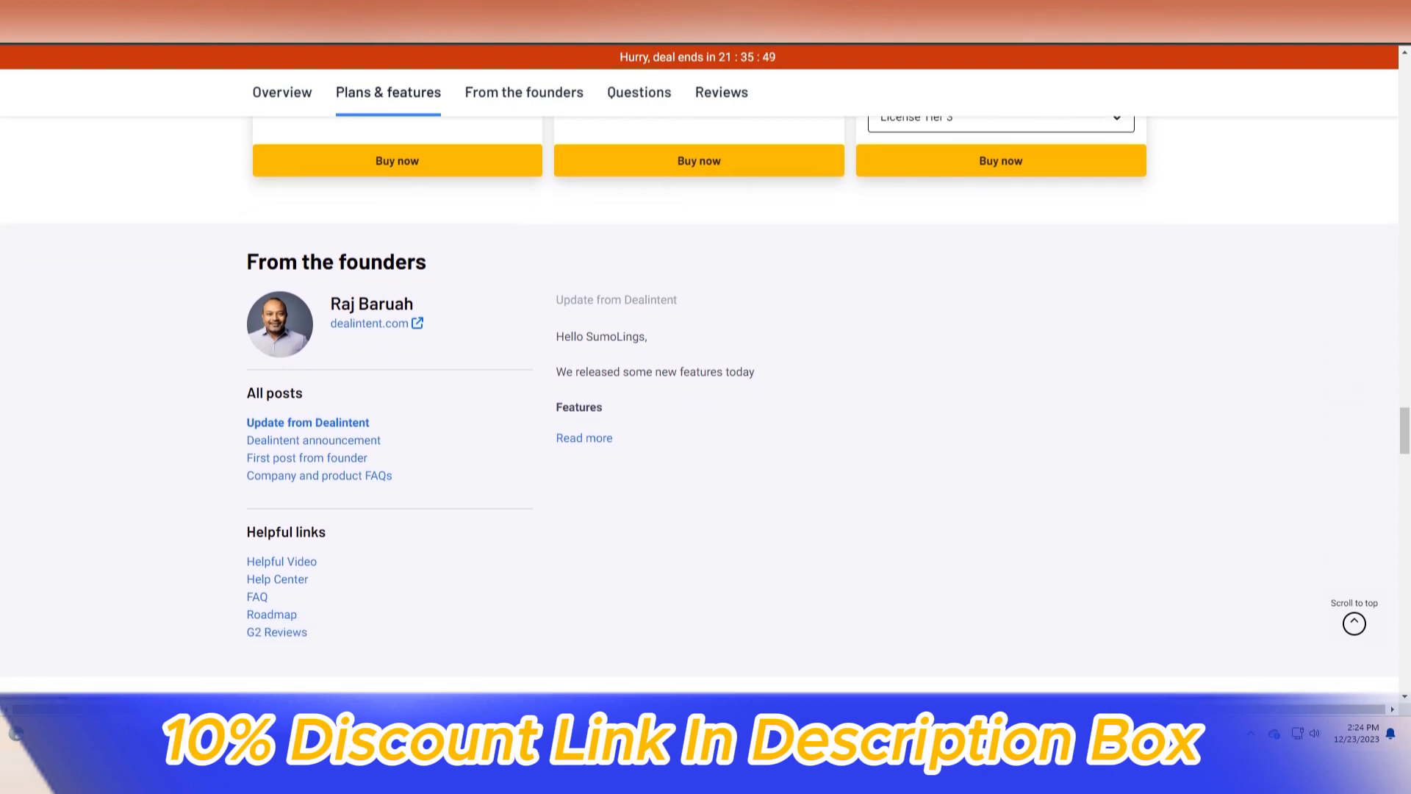
scroll("down", 3)
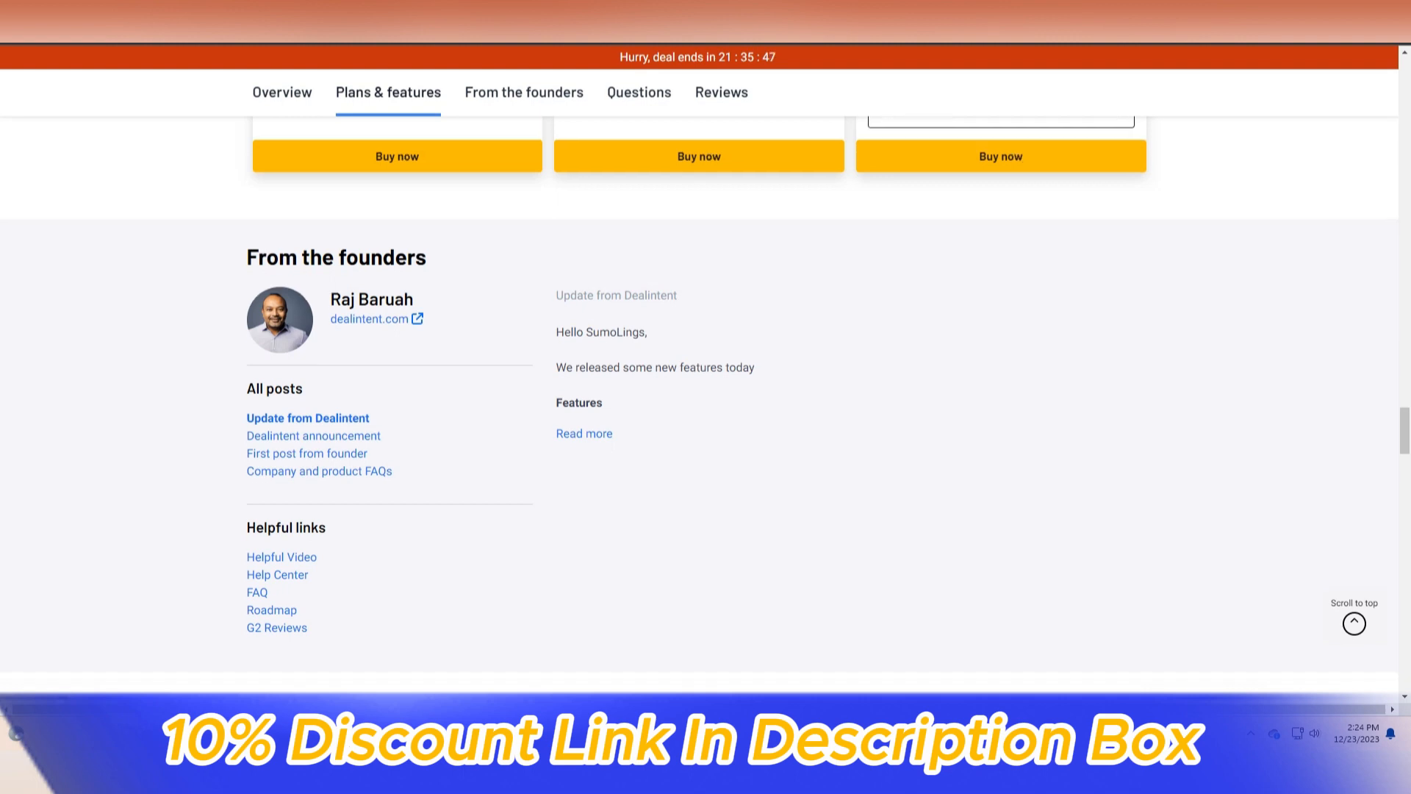
scroll("down", 3)
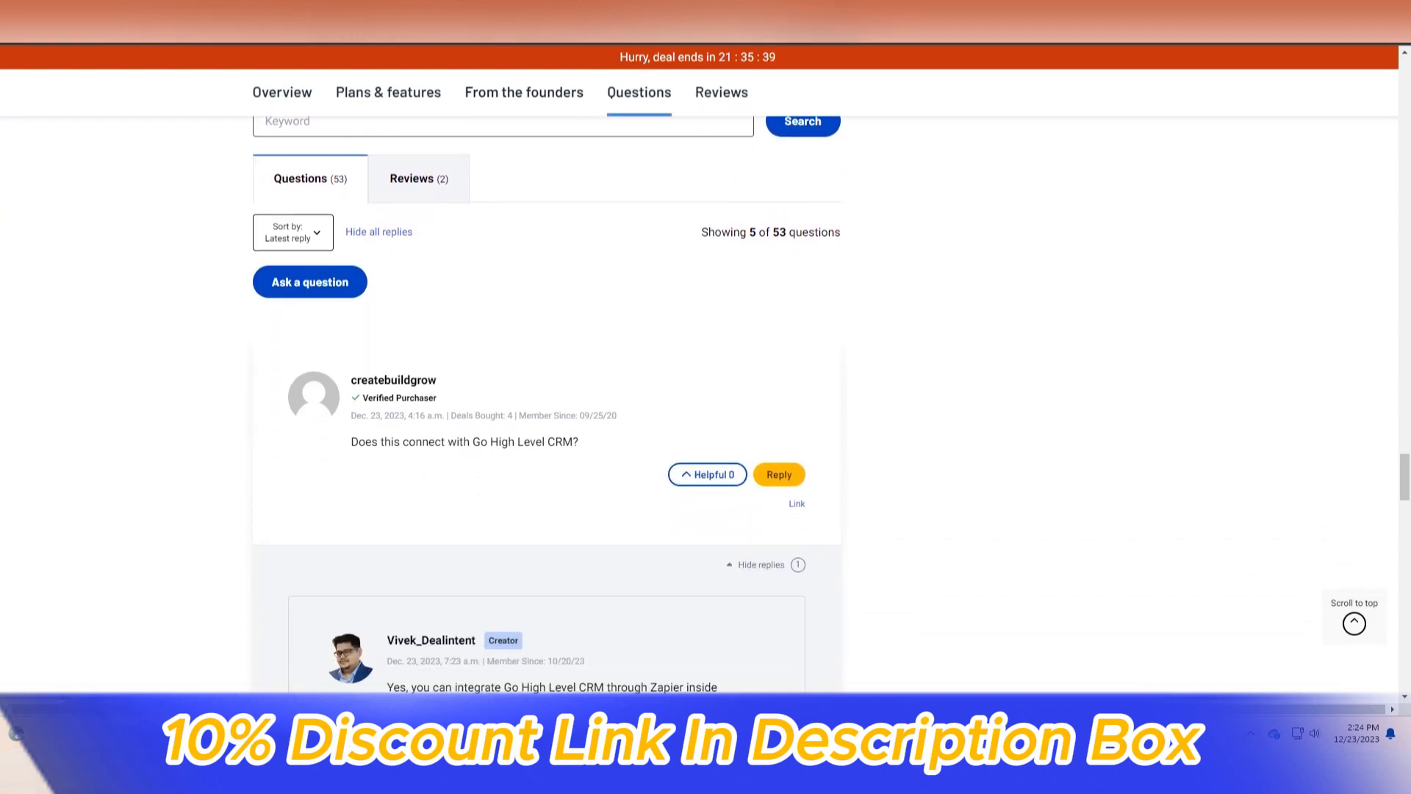
Scroll through the first Dealintent buyer questions and the creator's replies
scroll("down", 3)
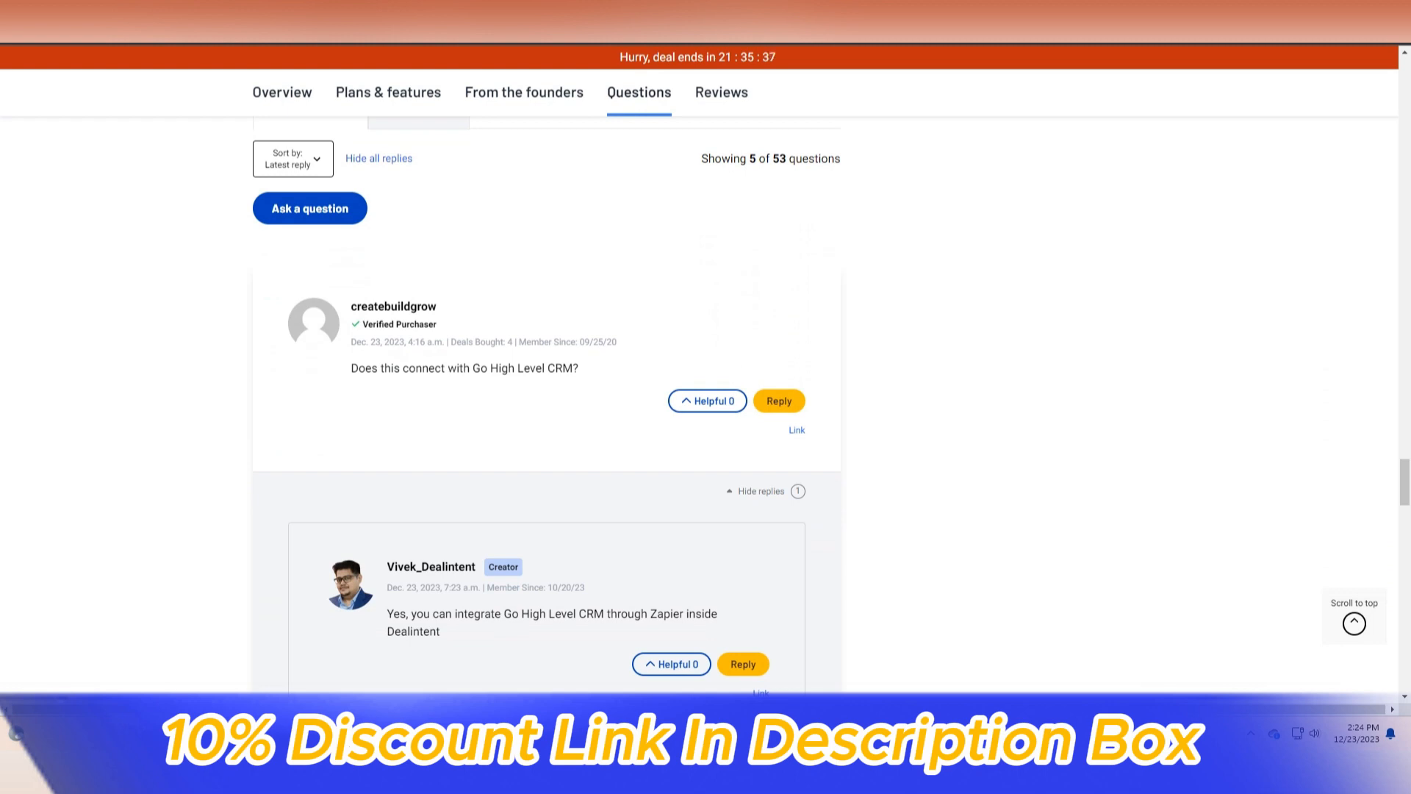
scroll("down", 3)
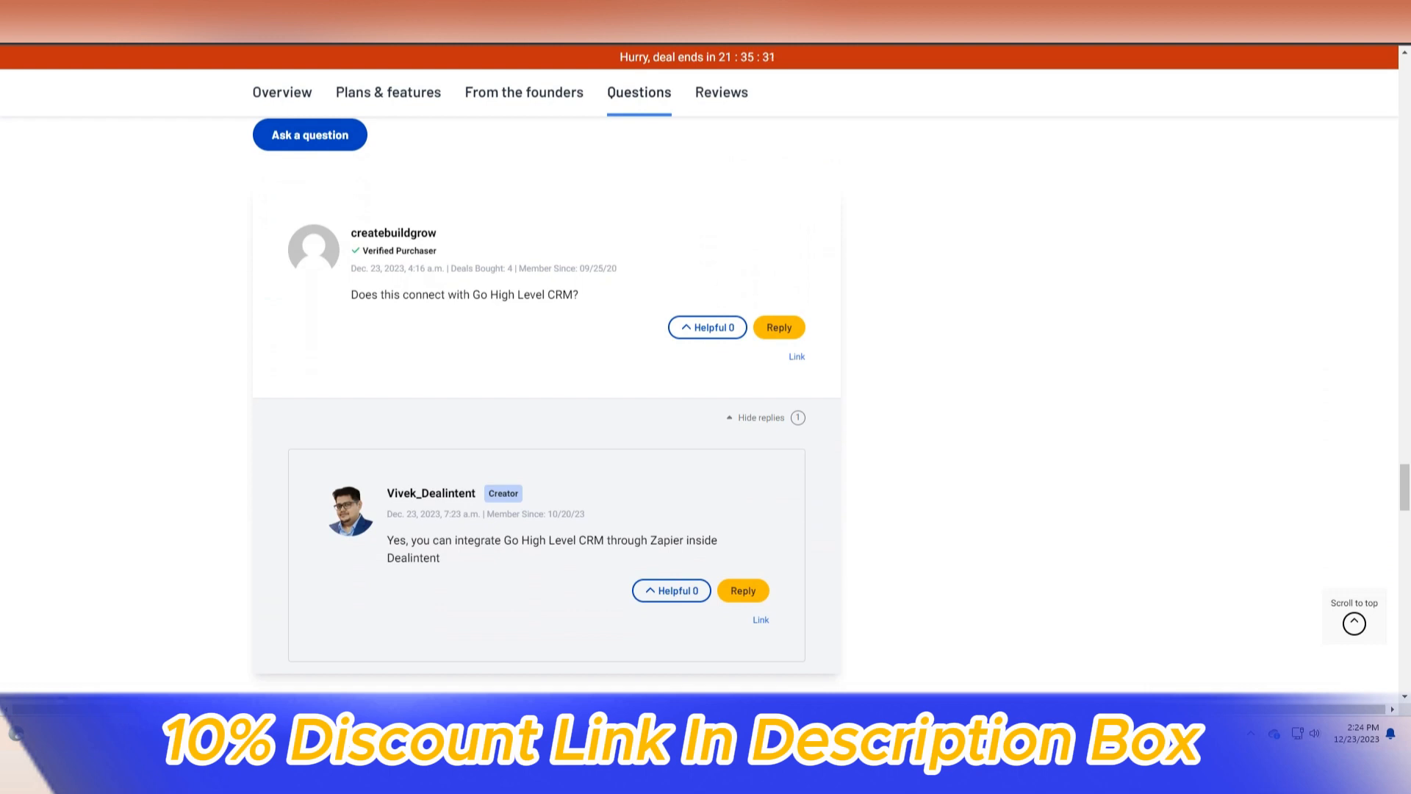
scroll("down", 3)
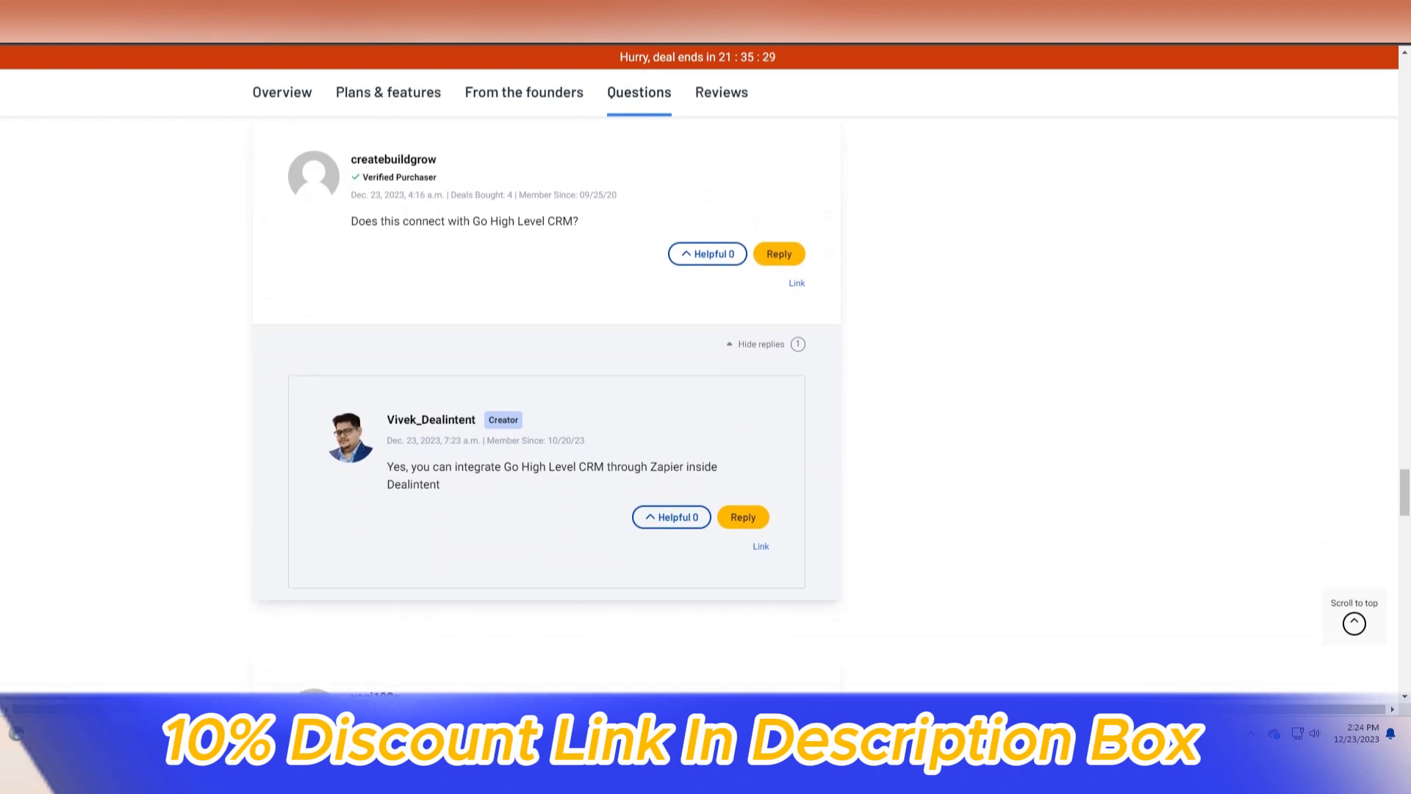
scroll("down", 3)
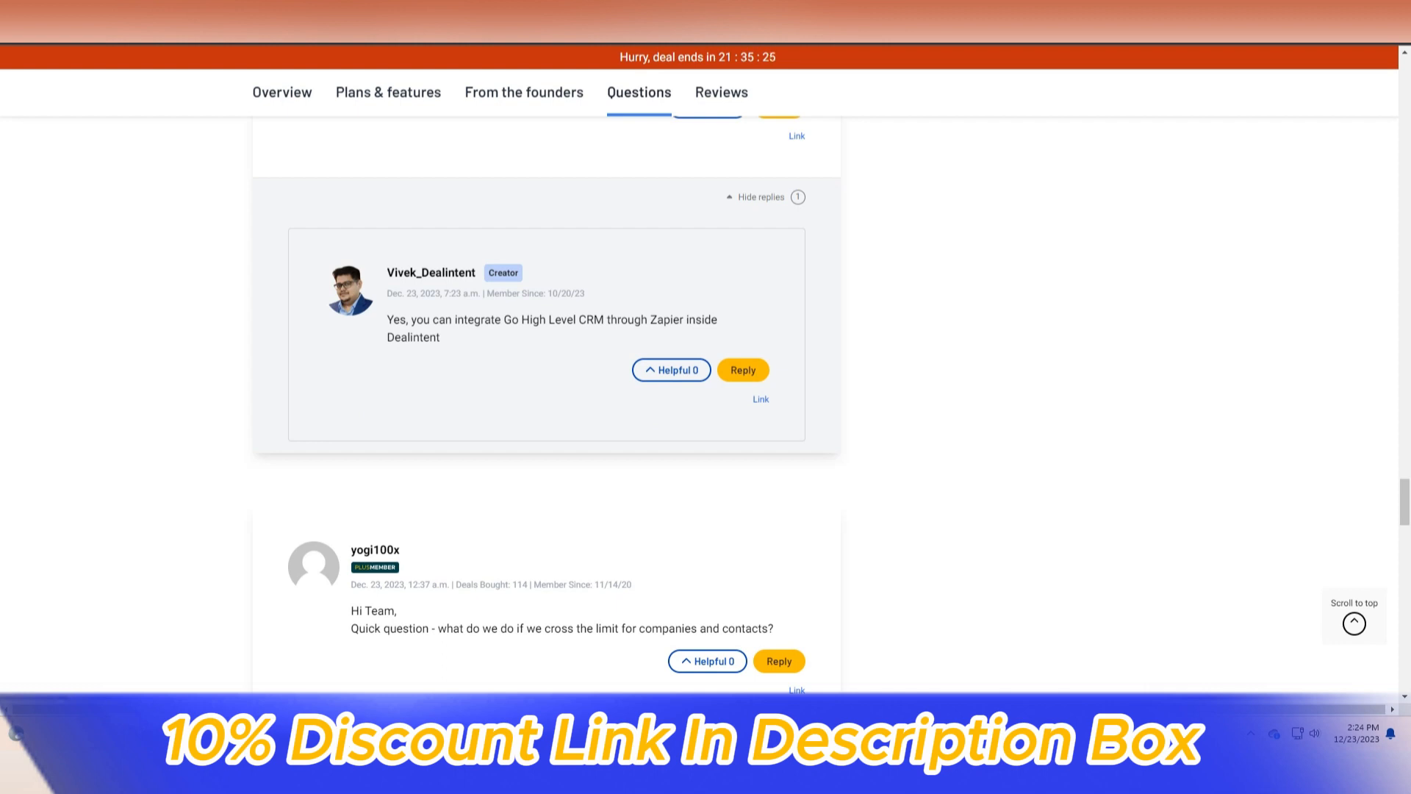
scroll("down", 3)
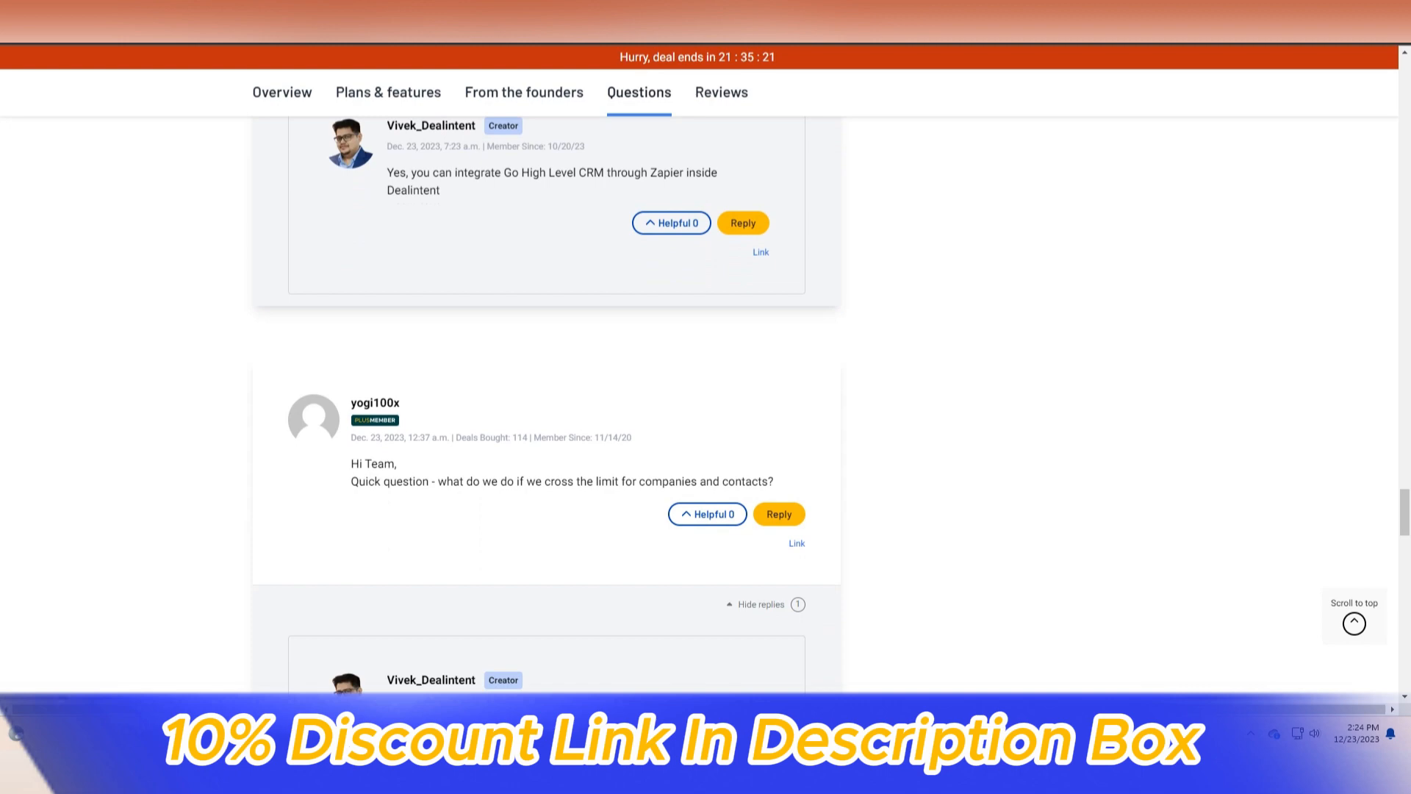
scroll("down", 3)
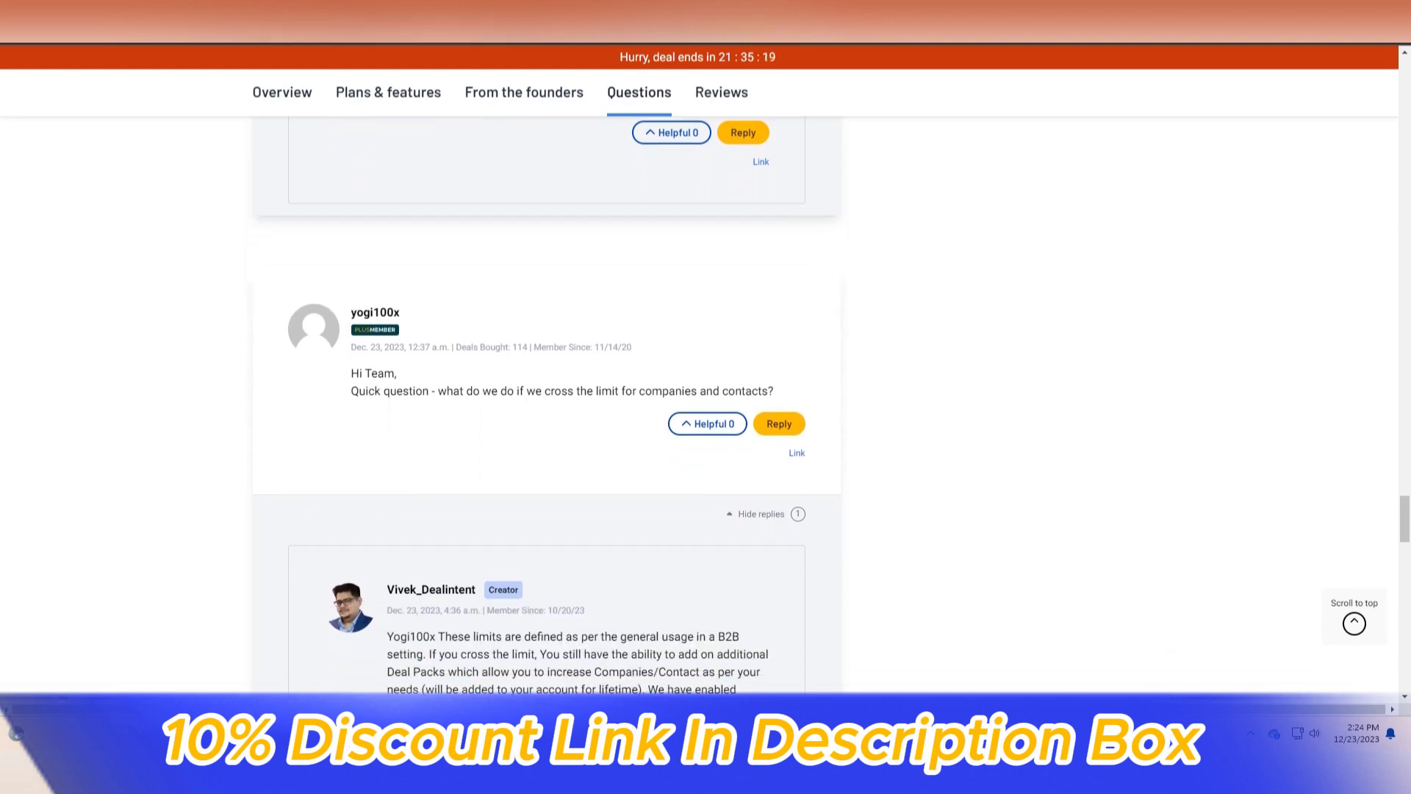
scroll("up", 3)
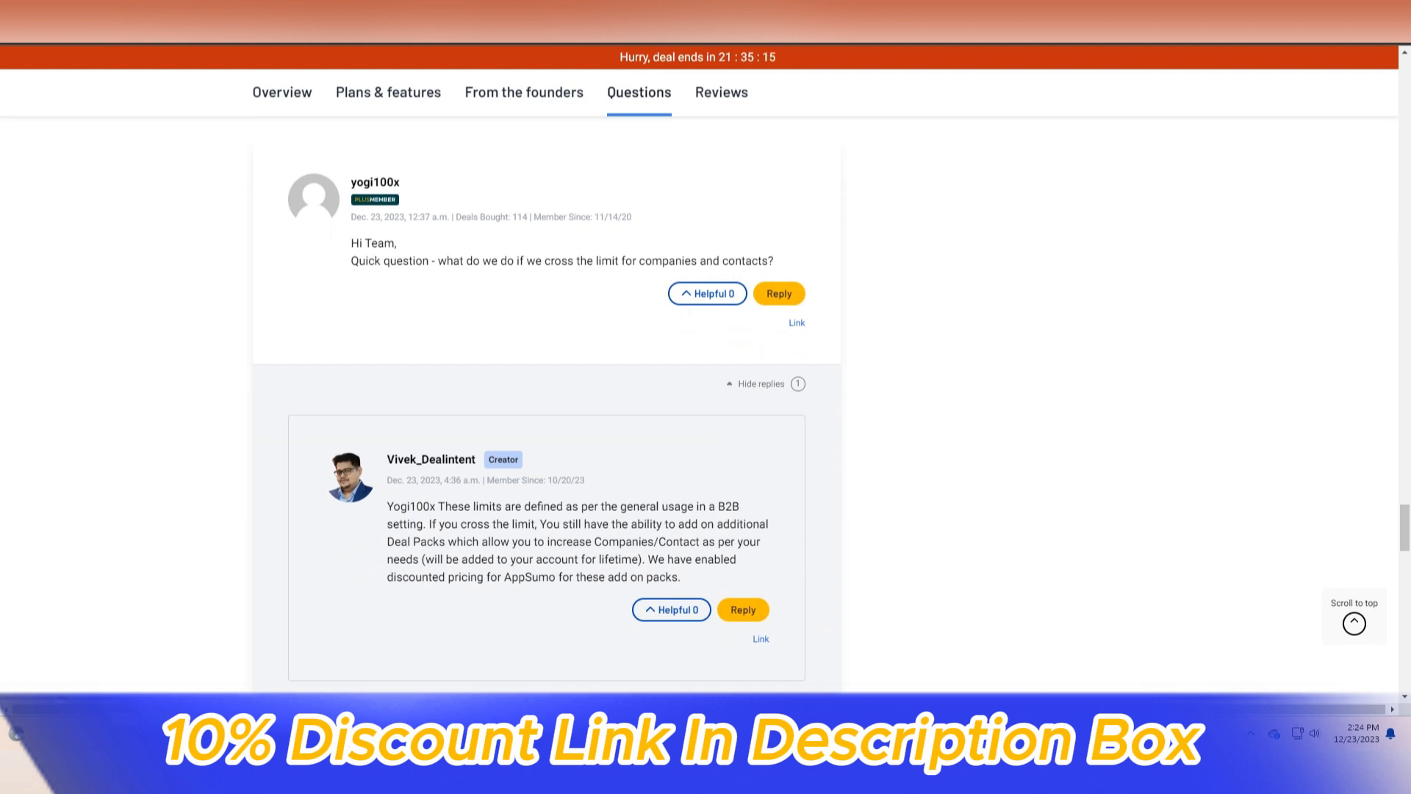
scroll("down", 3)
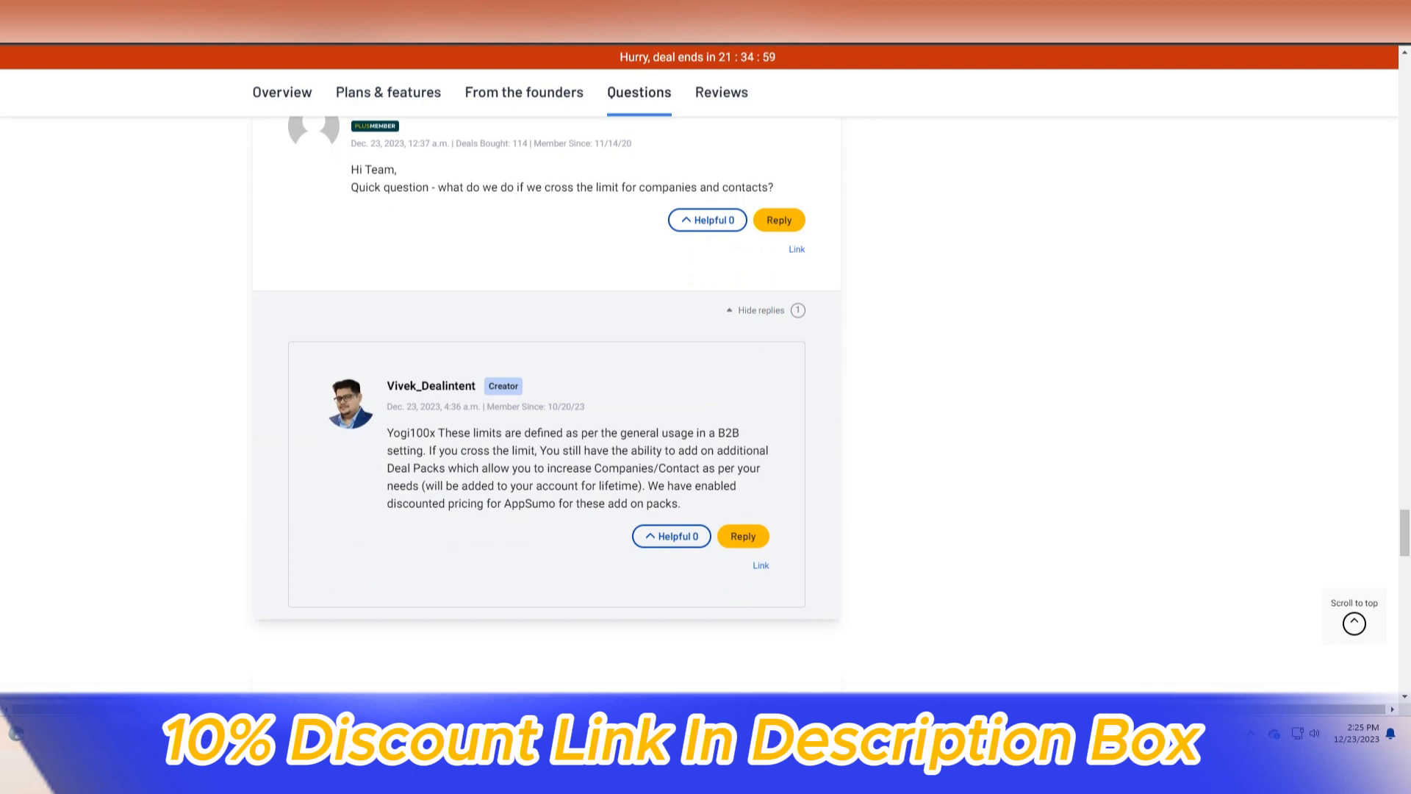
scroll("down", 3)
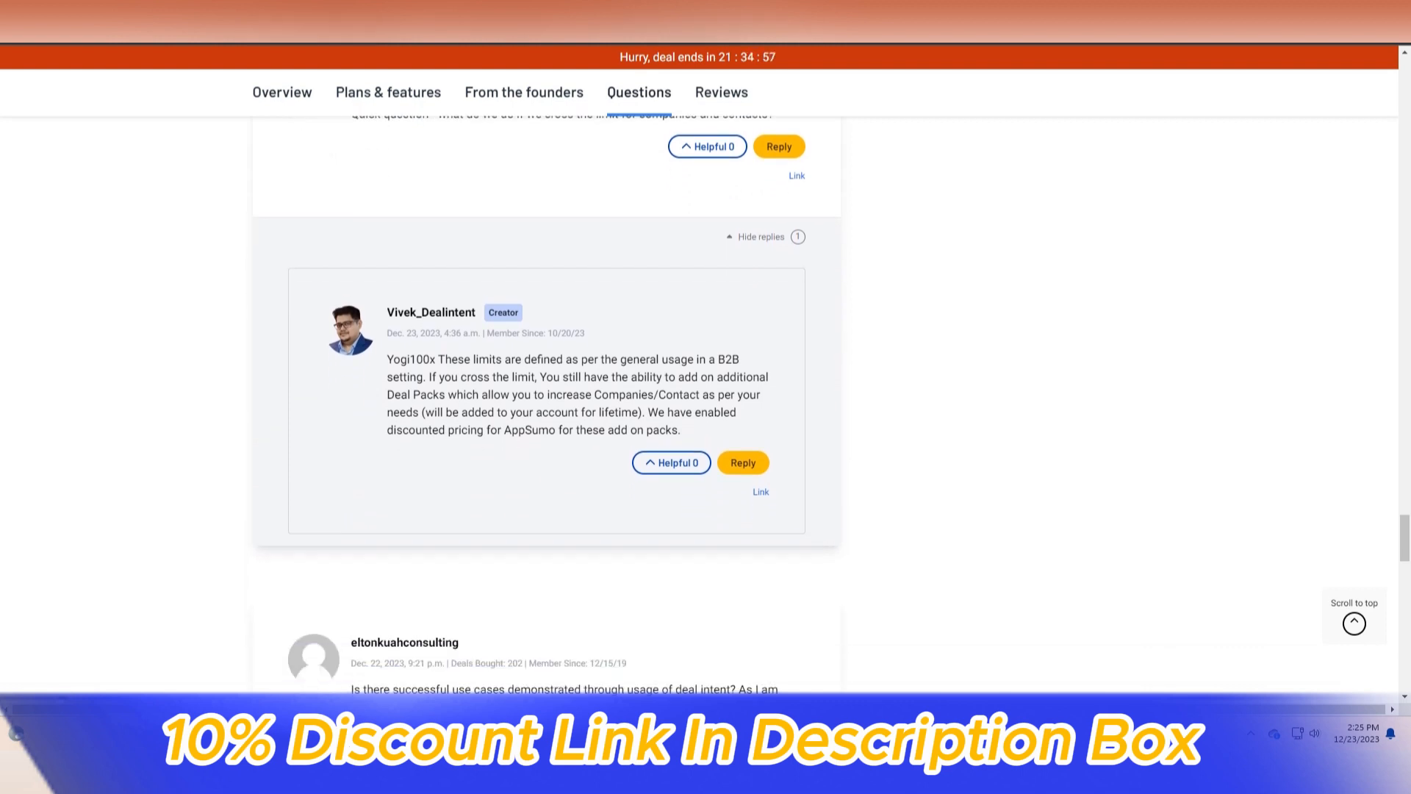
scroll("down", 3)
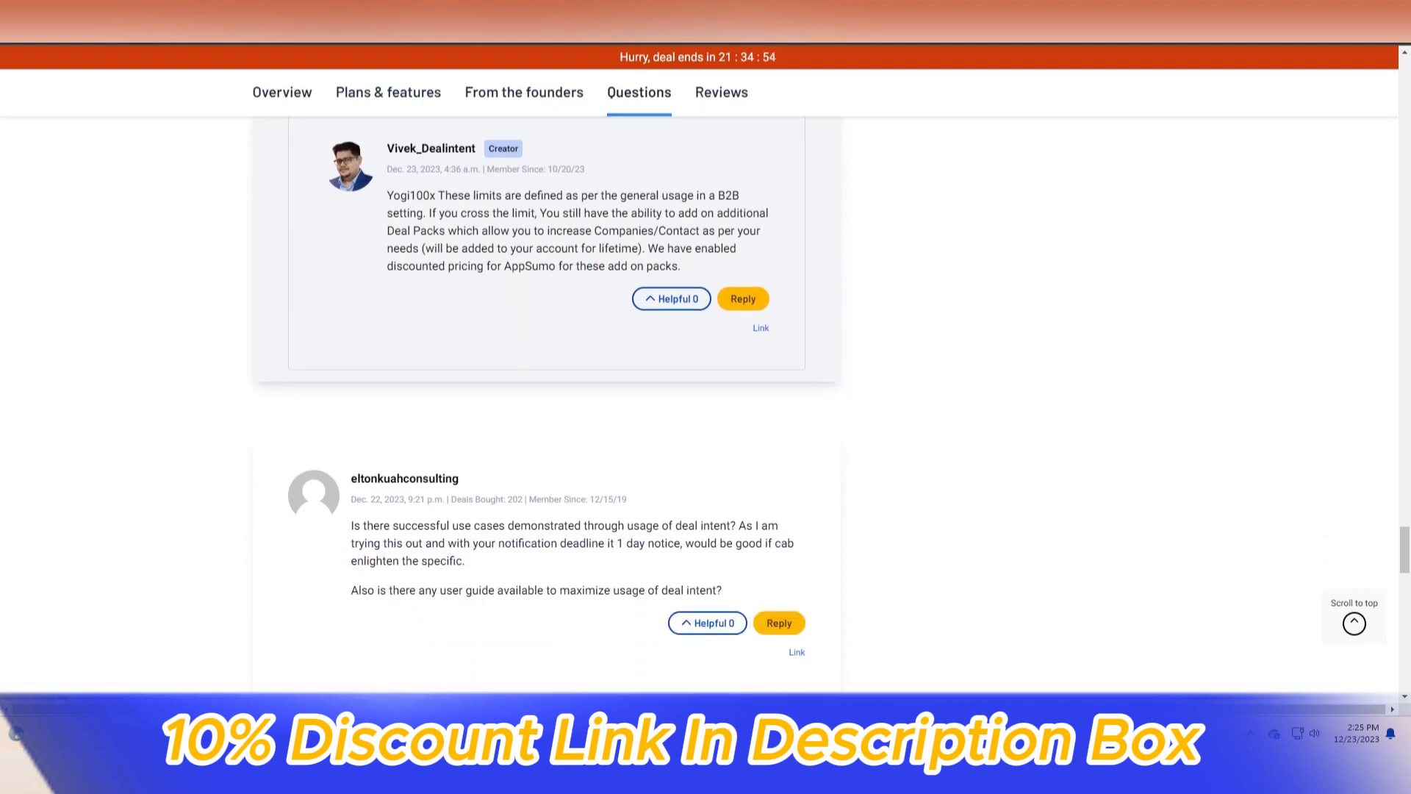
scroll("down", 3)
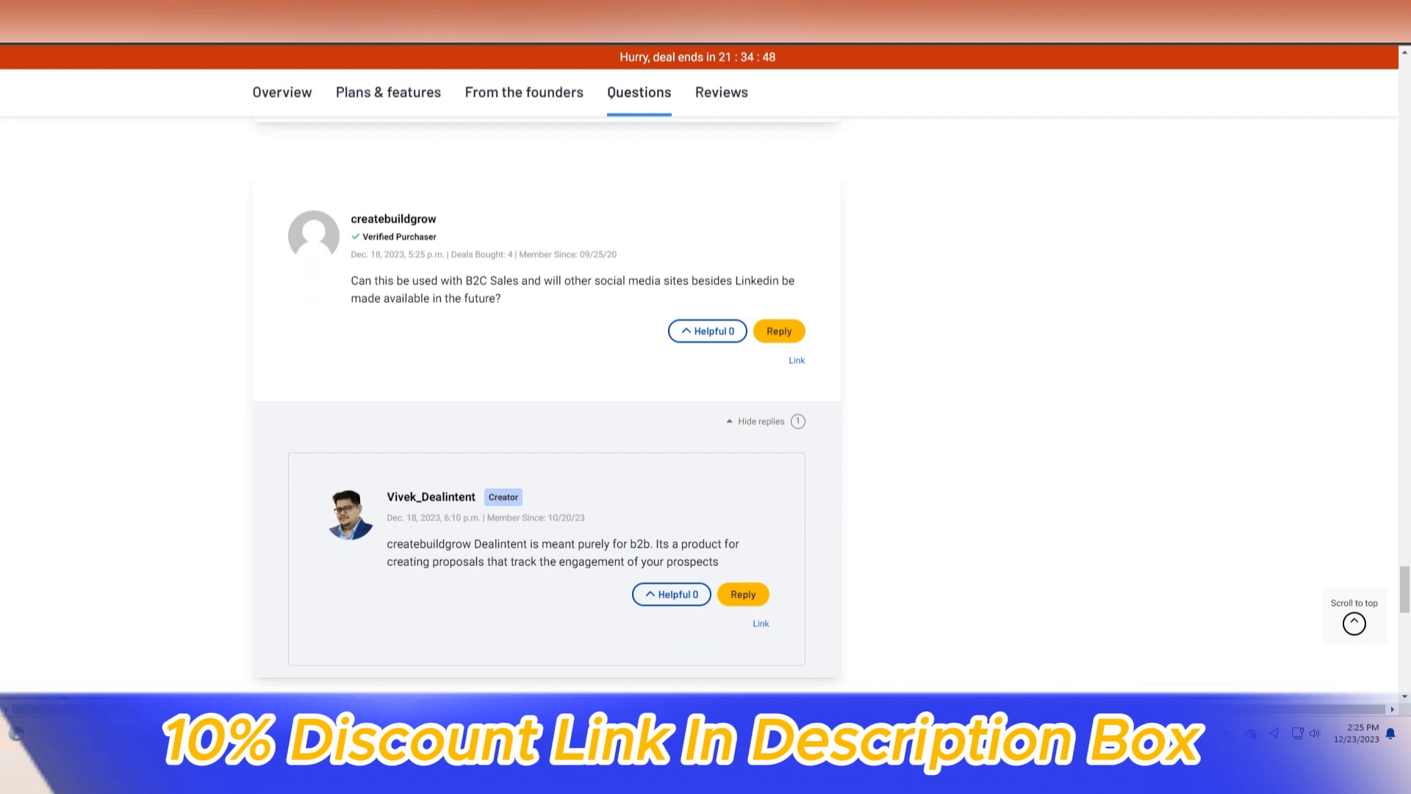
Read the remaining questions to the end of the list, then scroll back up
scroll("down", 3)
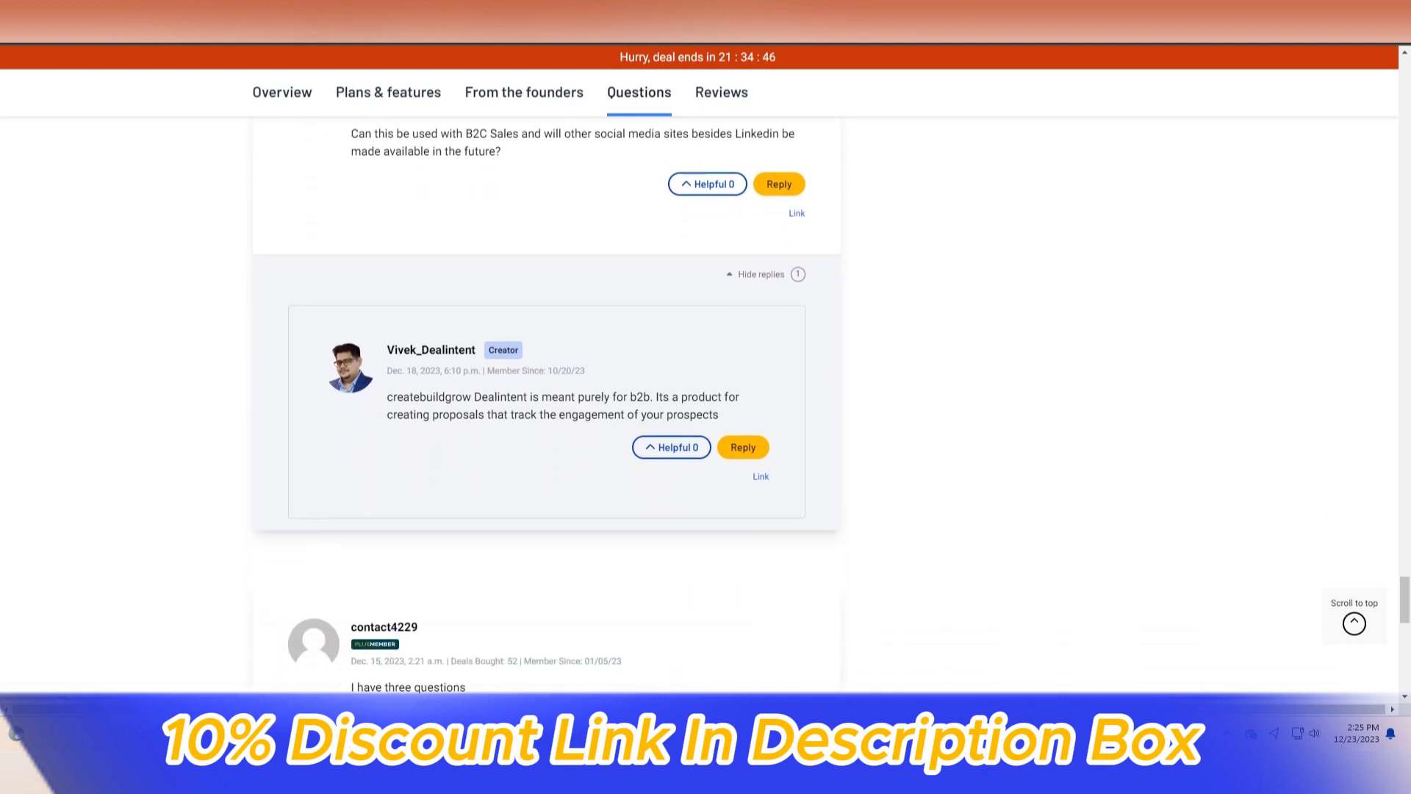
scroll("down", 3)
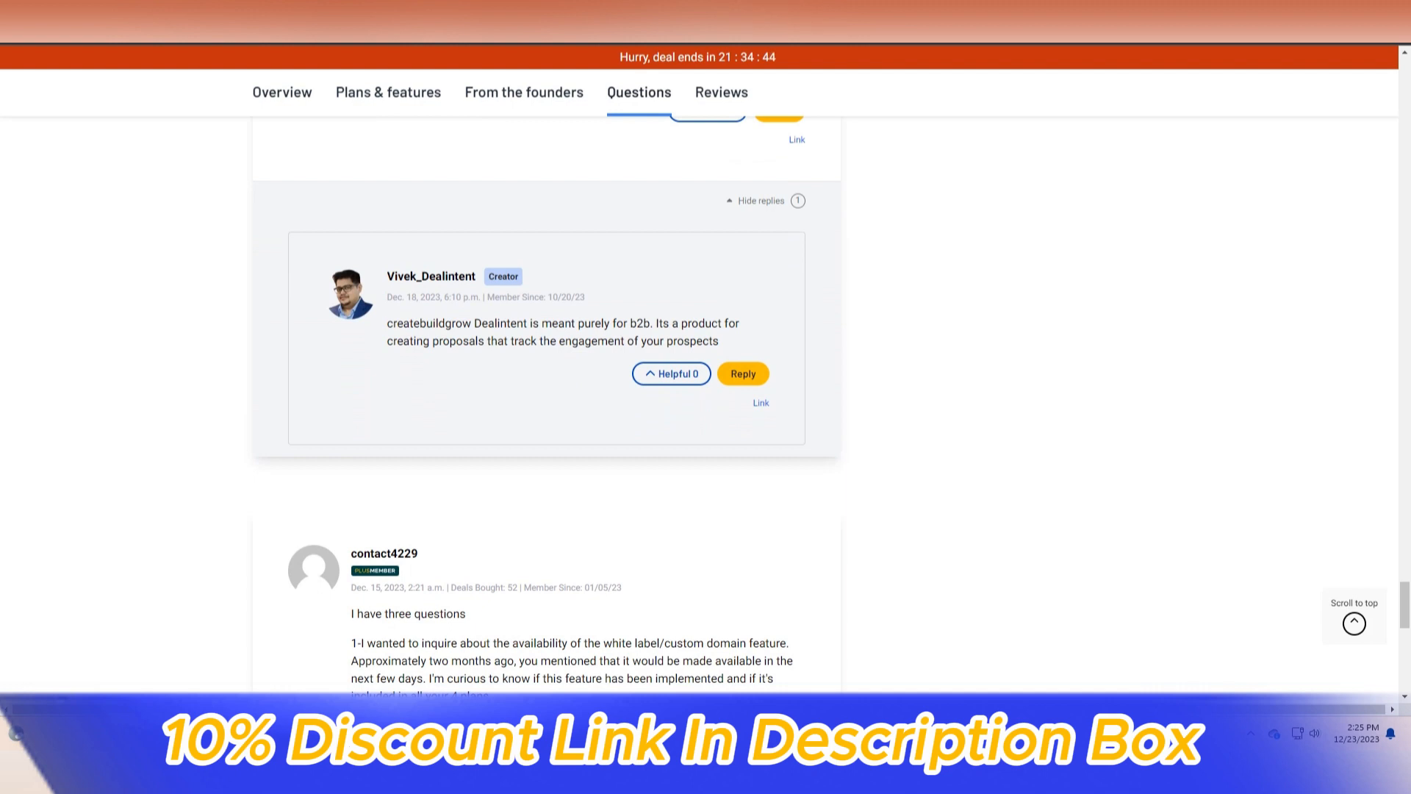
scroll("down", 3)
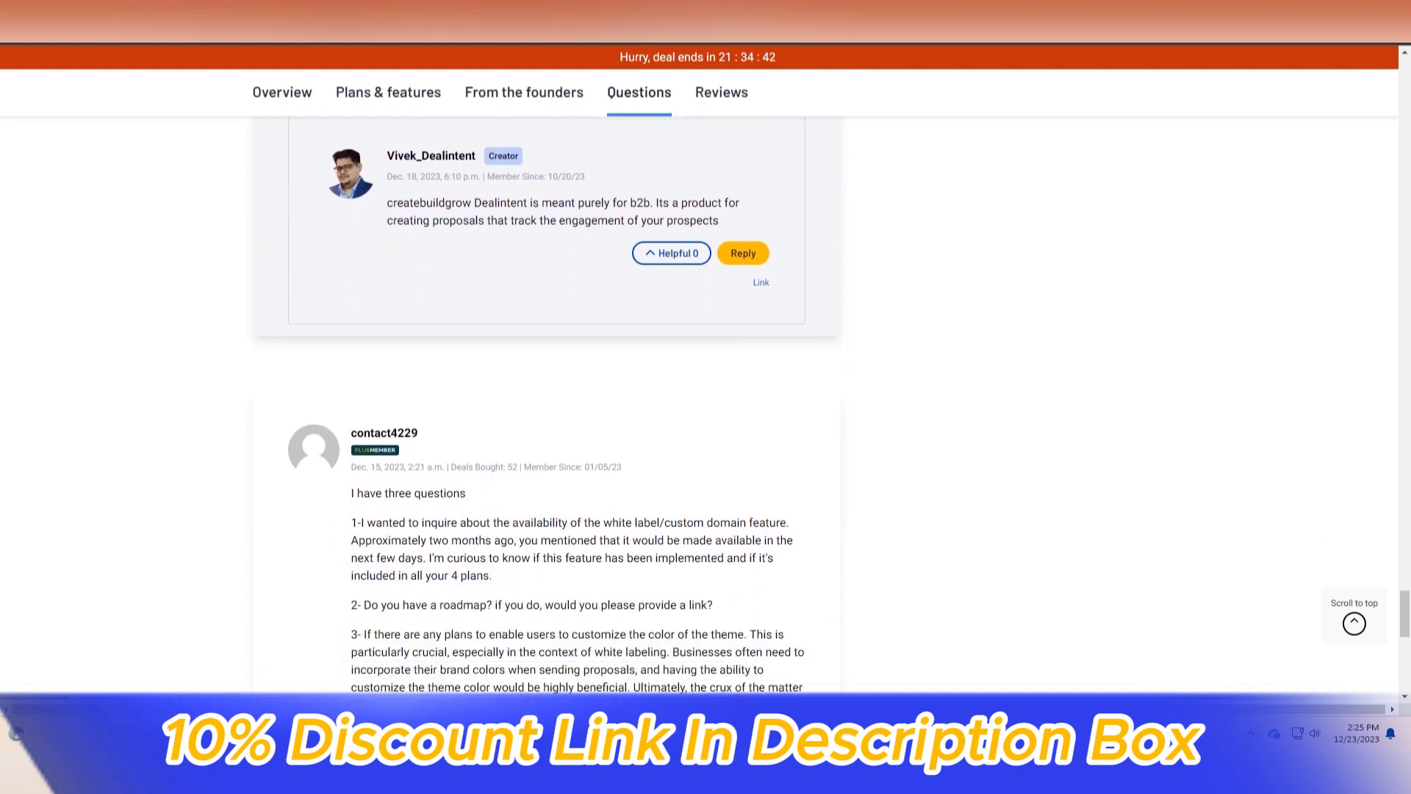
scroll("down", 3)
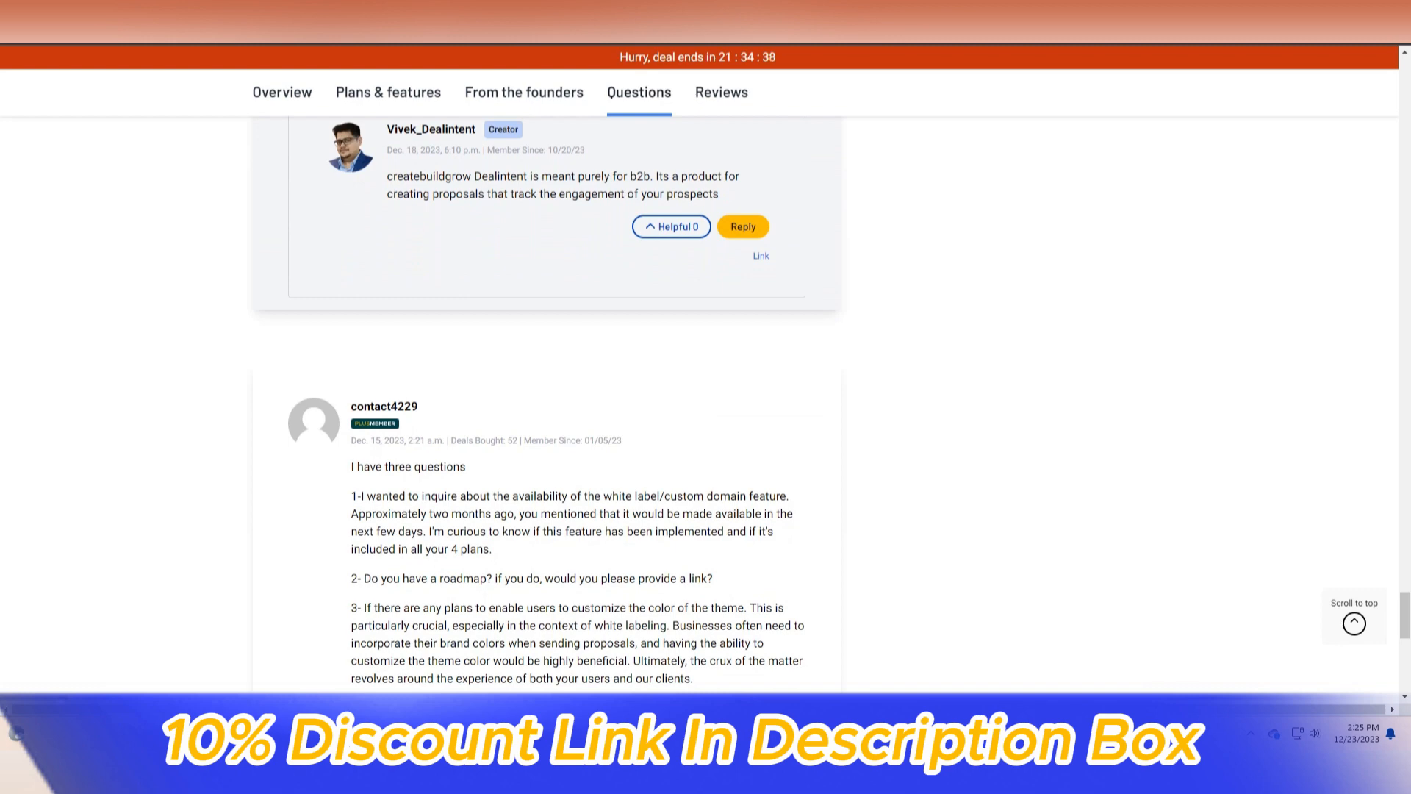
scroll("down", 3)
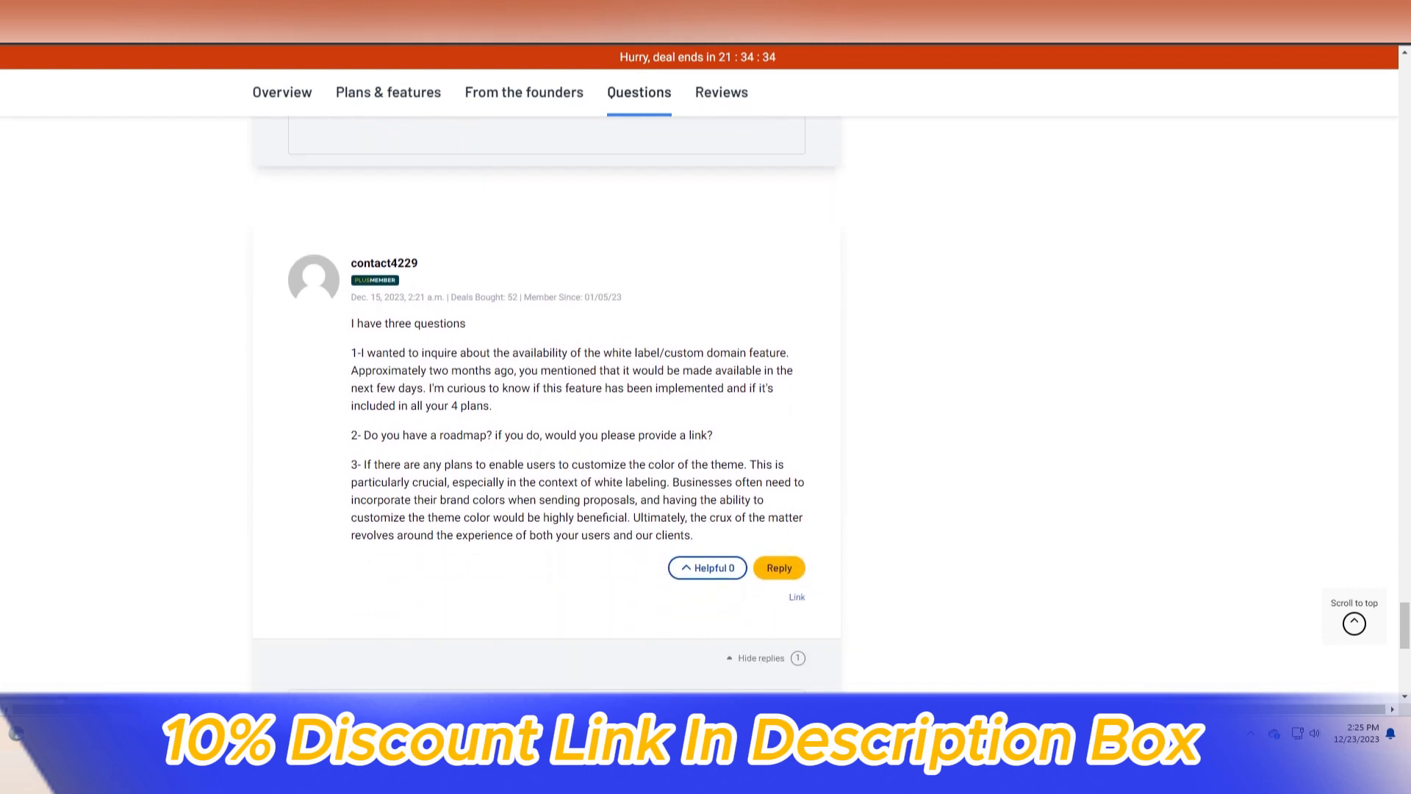
scroll("down", 3)
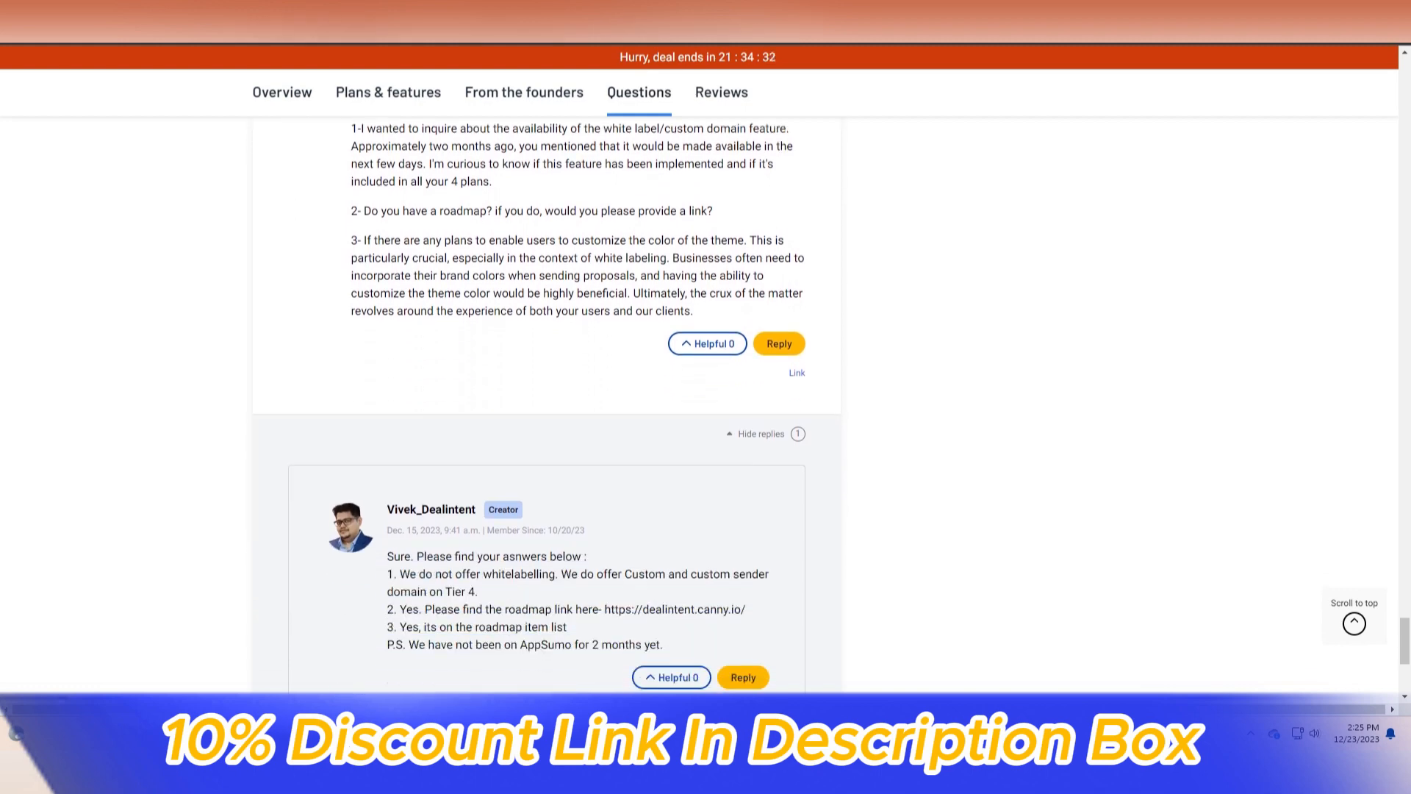
scroll("down", 3)
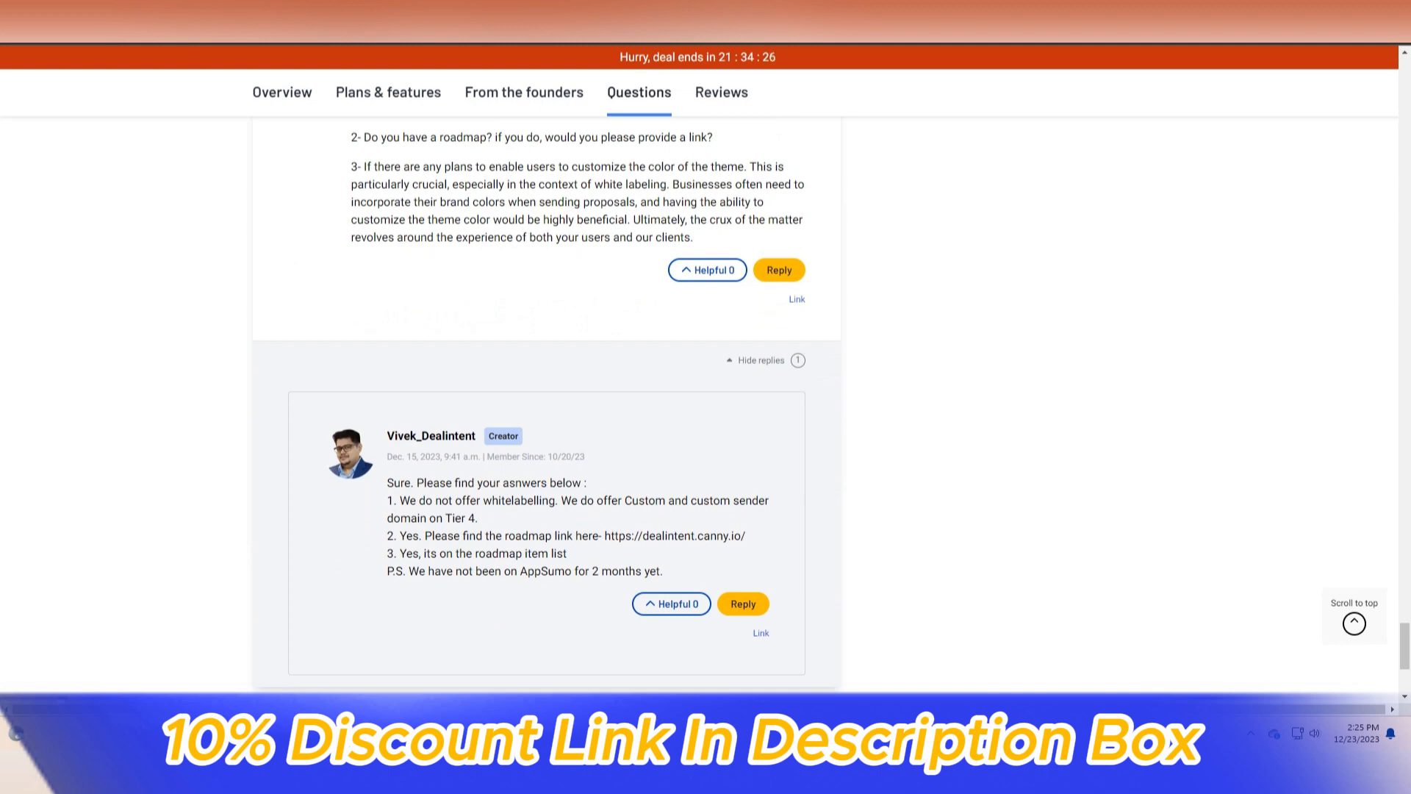
scroll("down", 3)
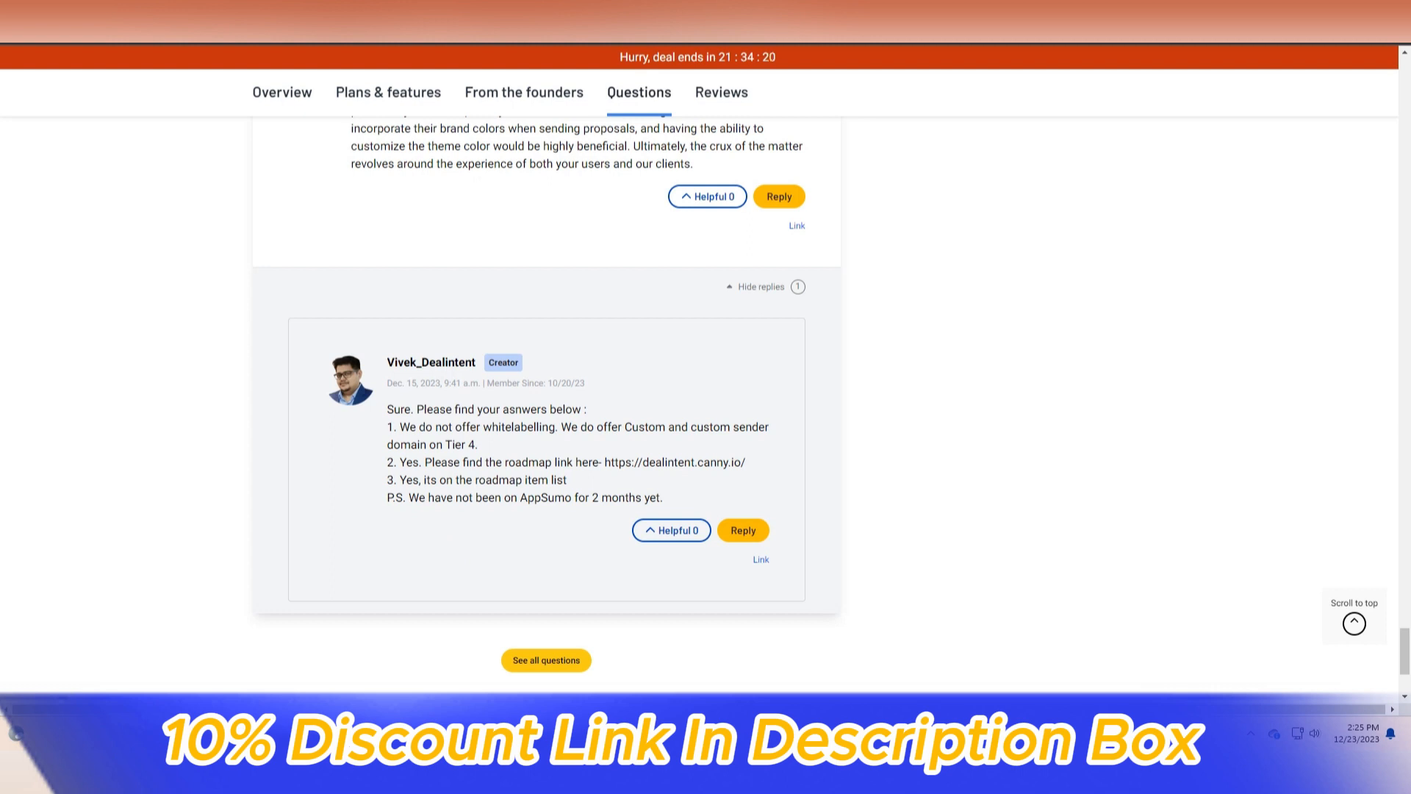
scroll("down", 3)
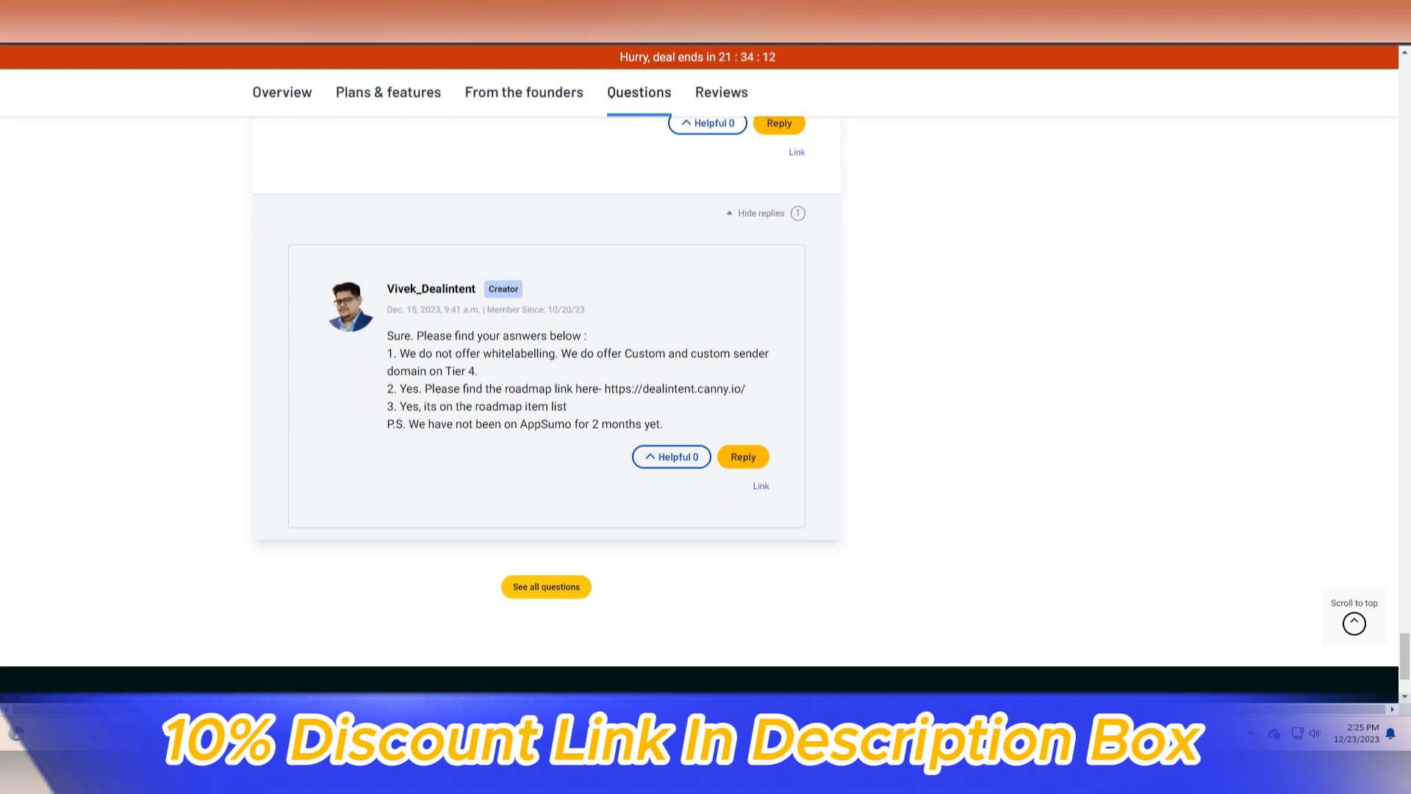
scroll("down", 3)
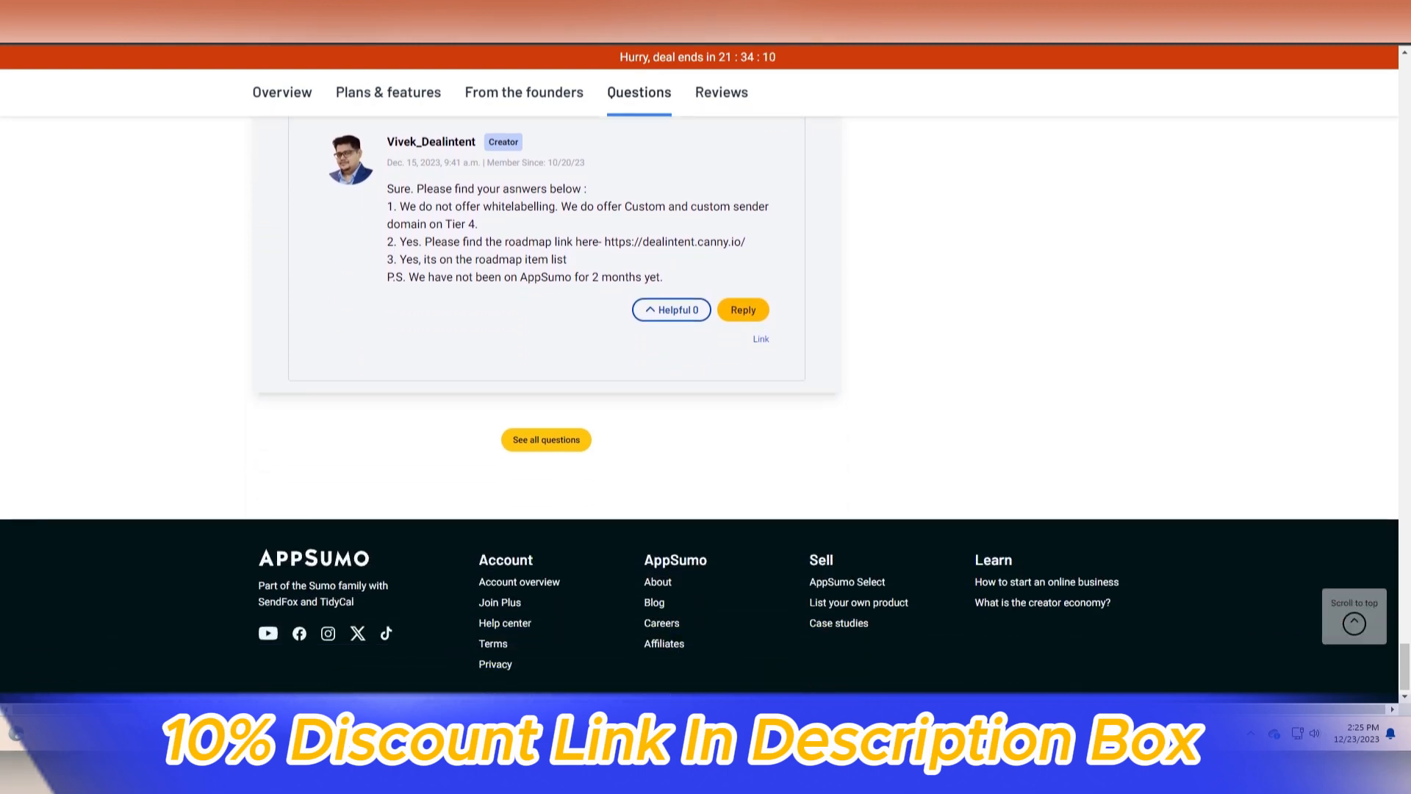
scroll("up", 3)
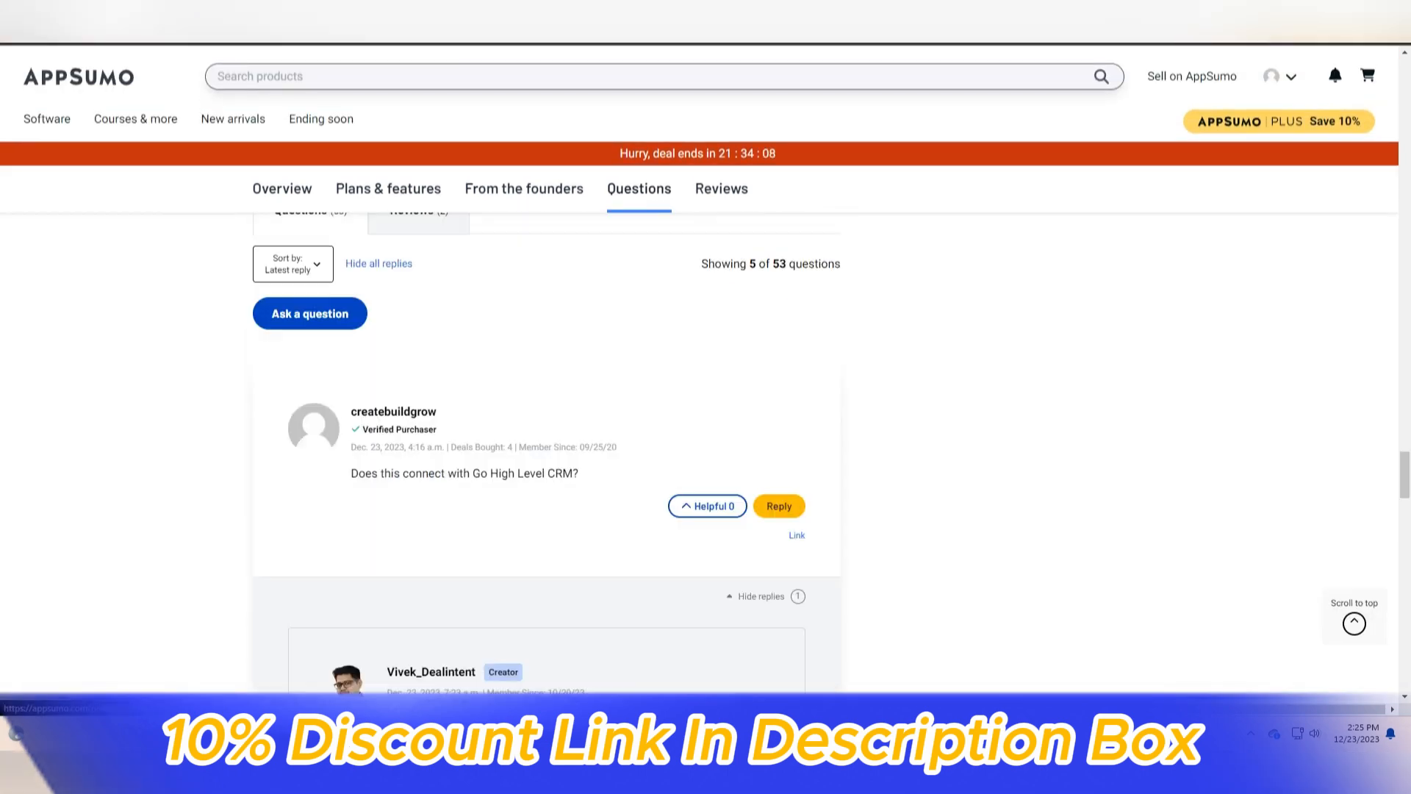
Switch to the Reviews tab and read both Dealintent reviews with their creator and buyer replies
left_click(720, 189)
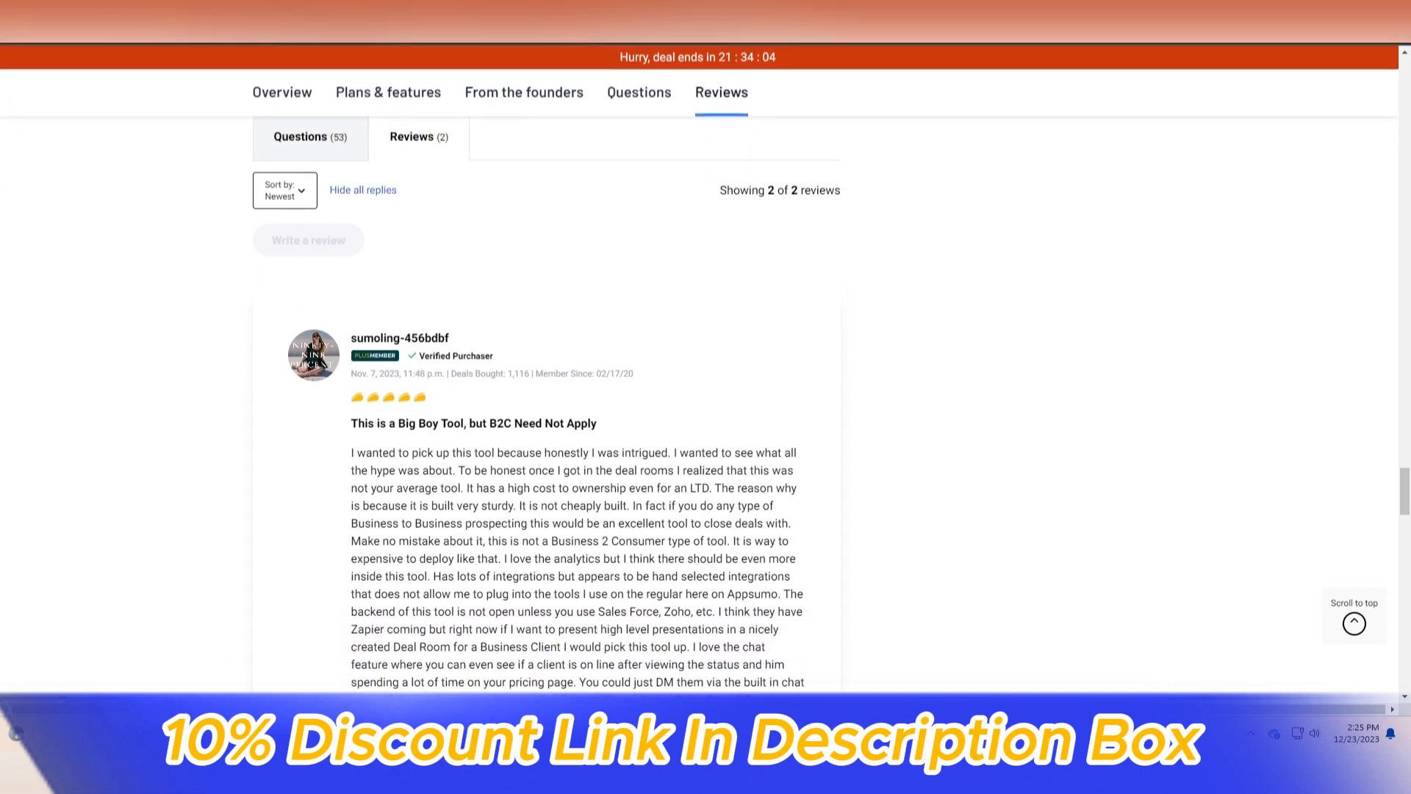
scroll("down", 3)
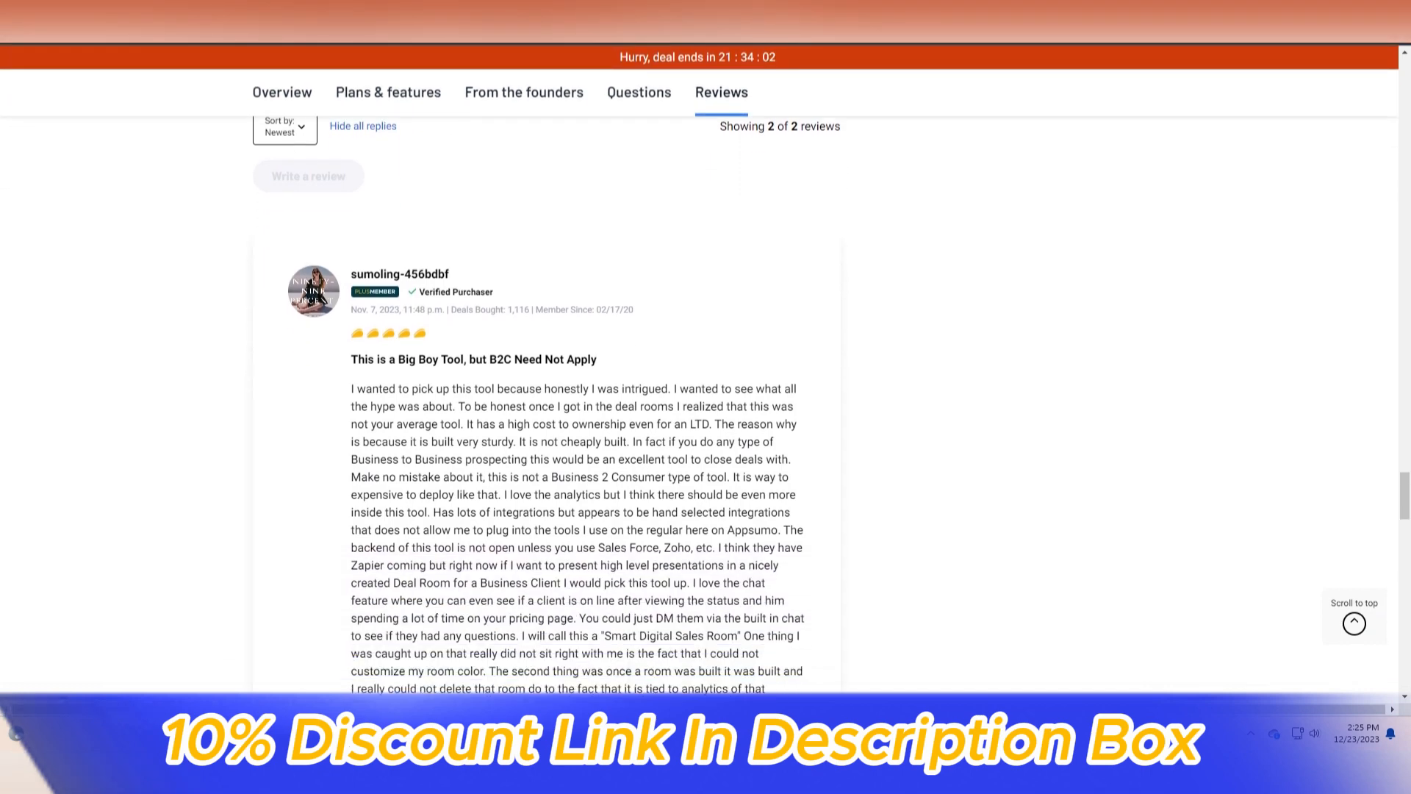
scroll("down", 3)
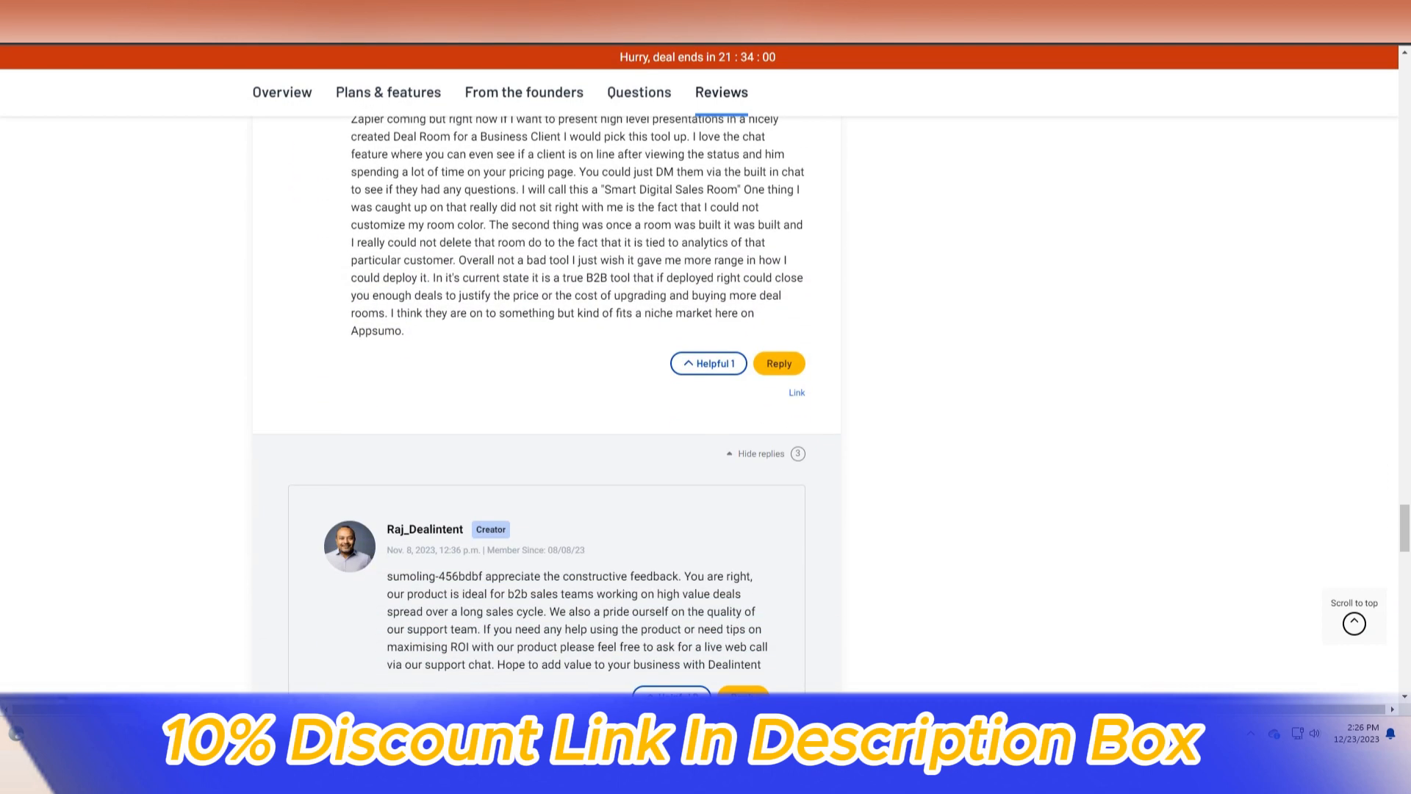
scroll("down", 3)
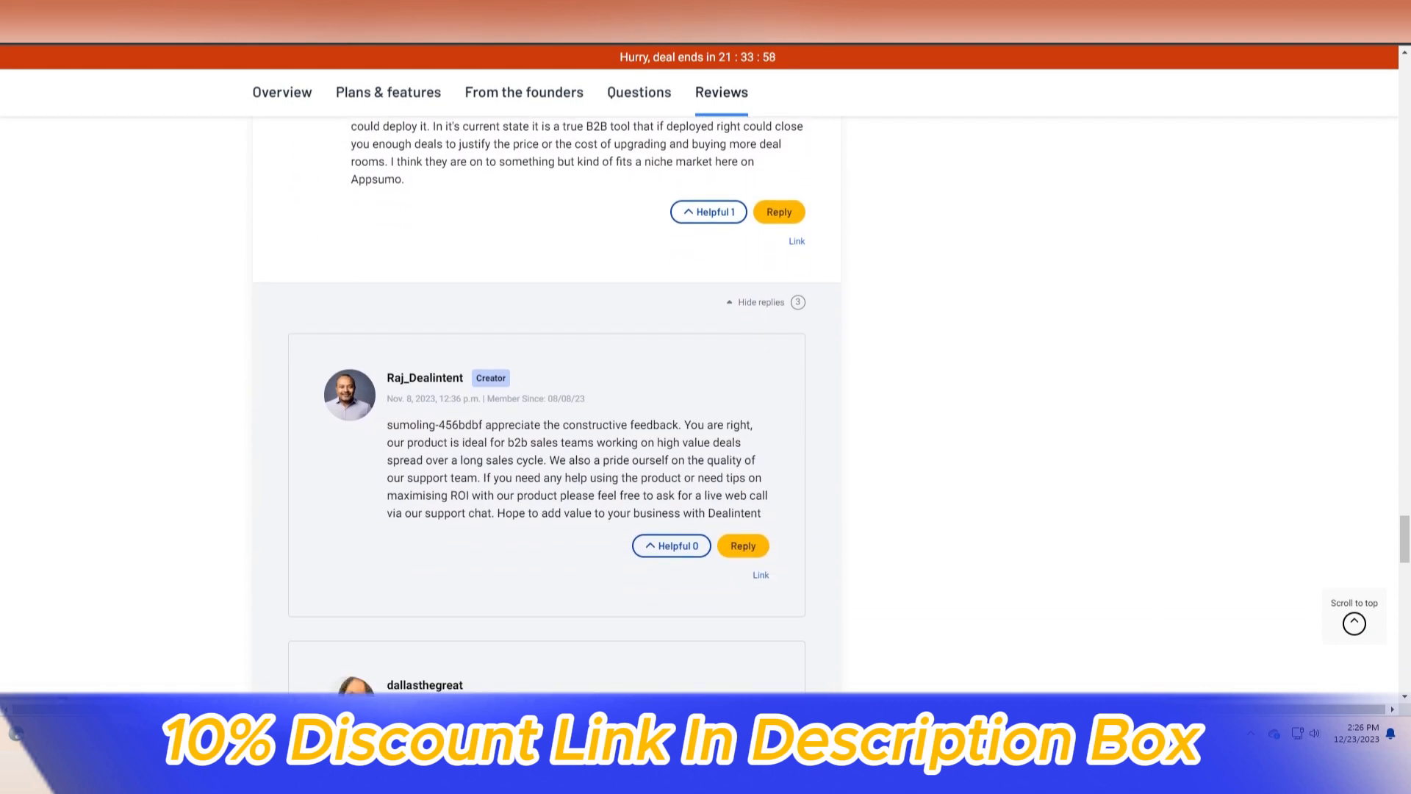
scroll("down", 3)
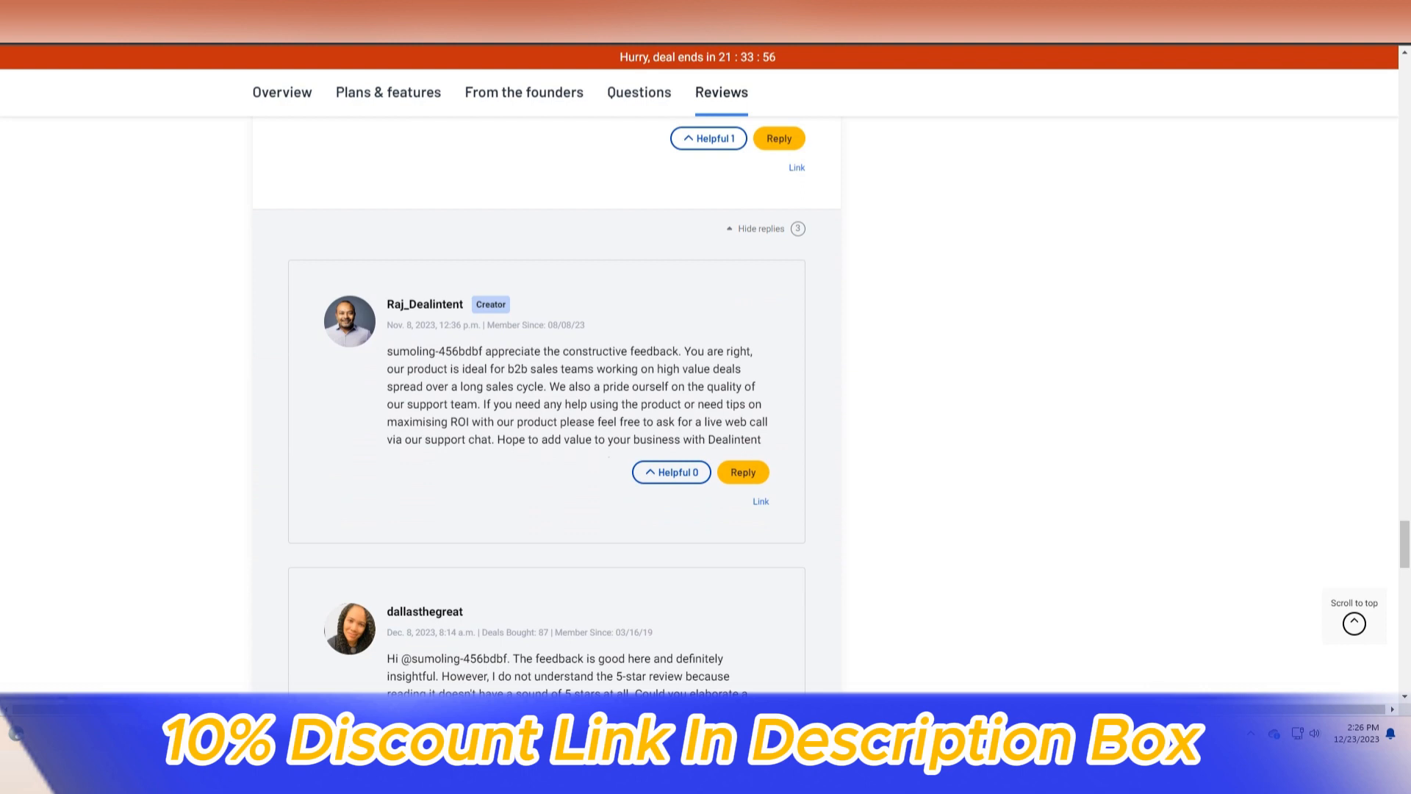
scroll("down", 3)
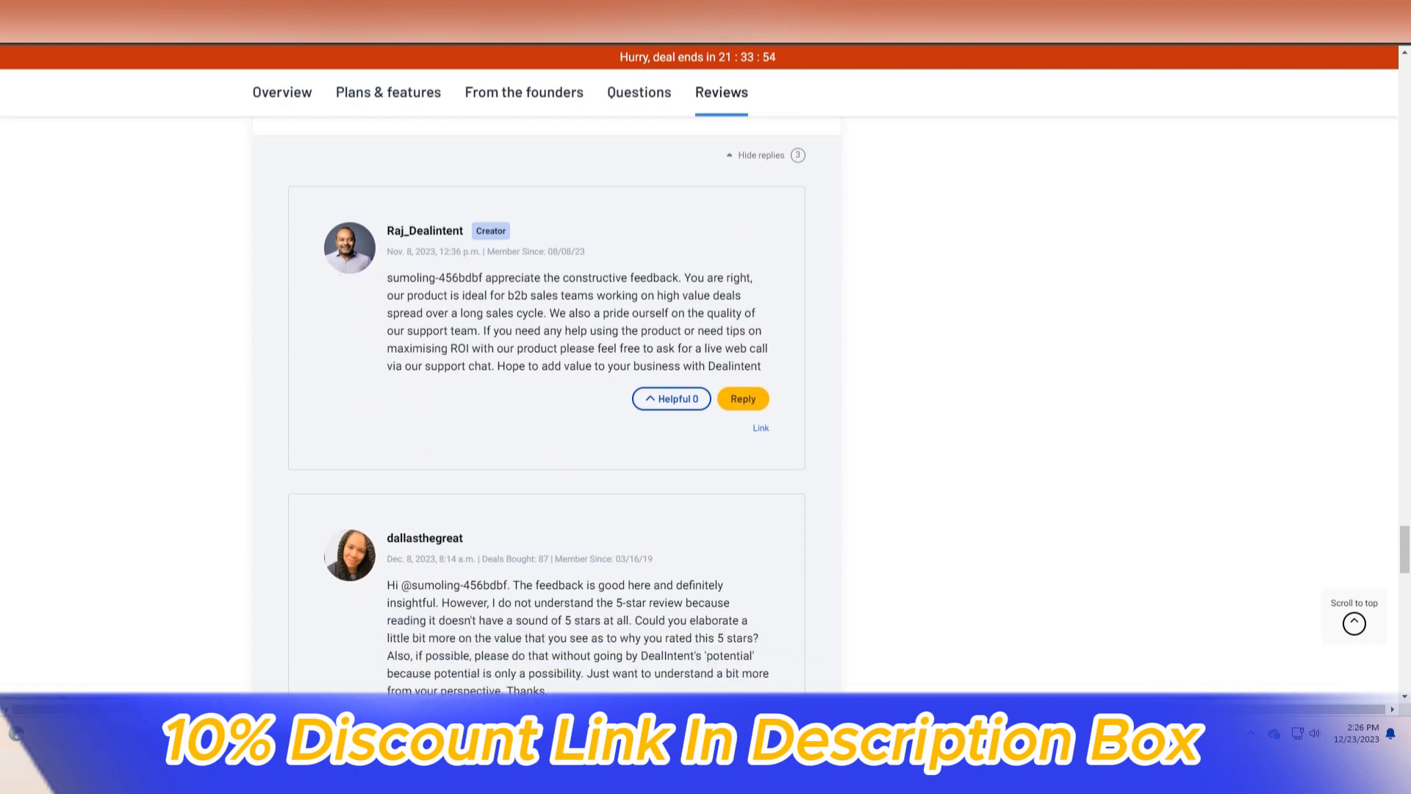
scroll("down", 3)
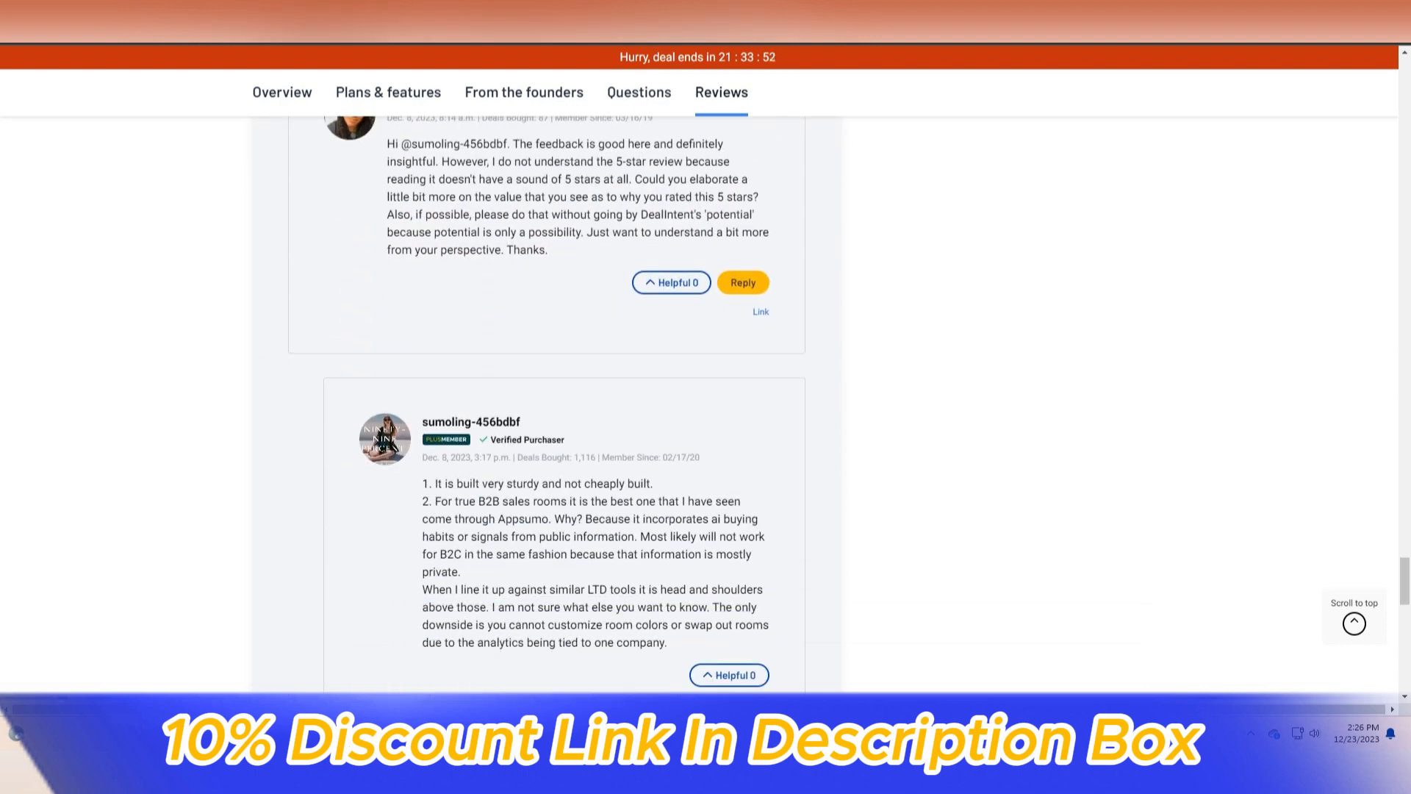
scroll("down", 3)
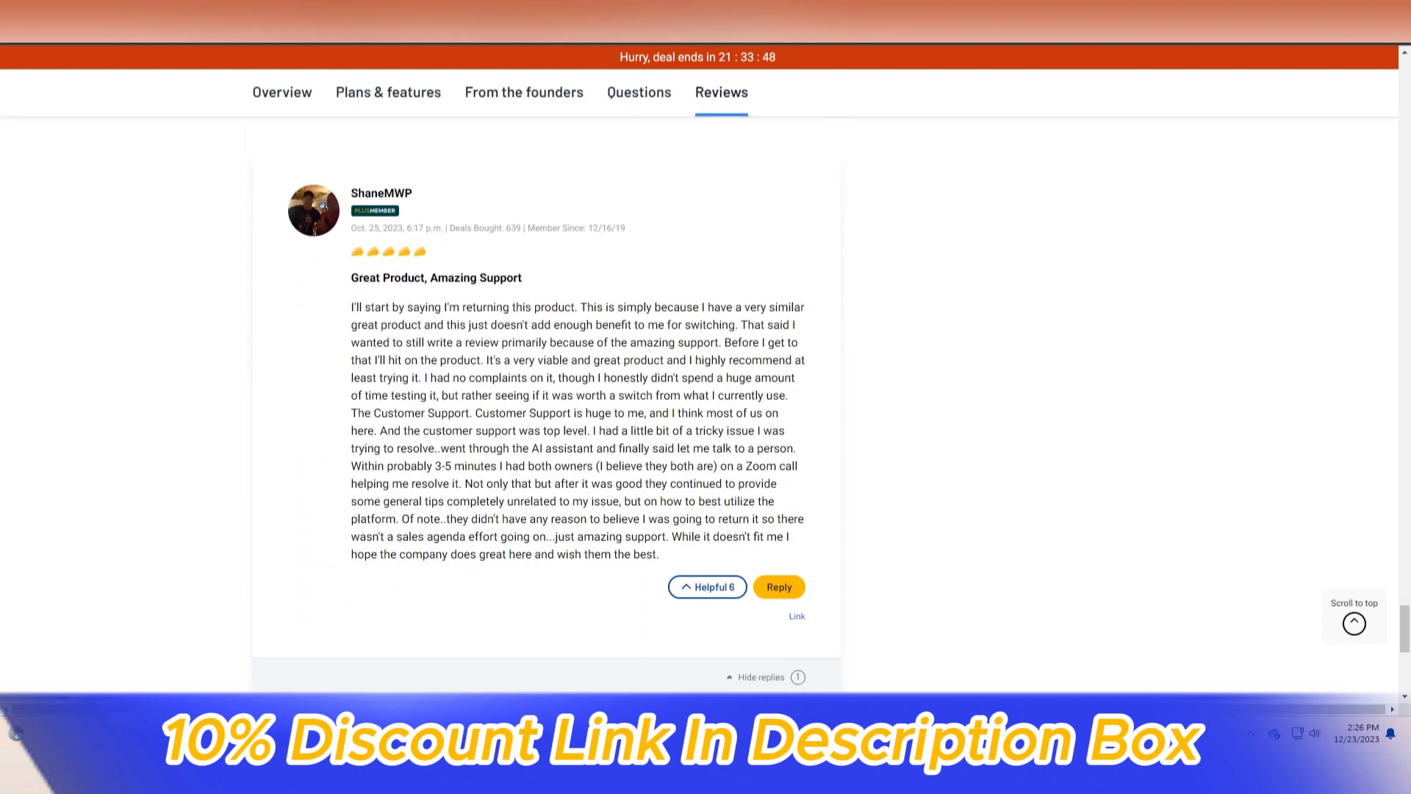
scroll("down", 3)
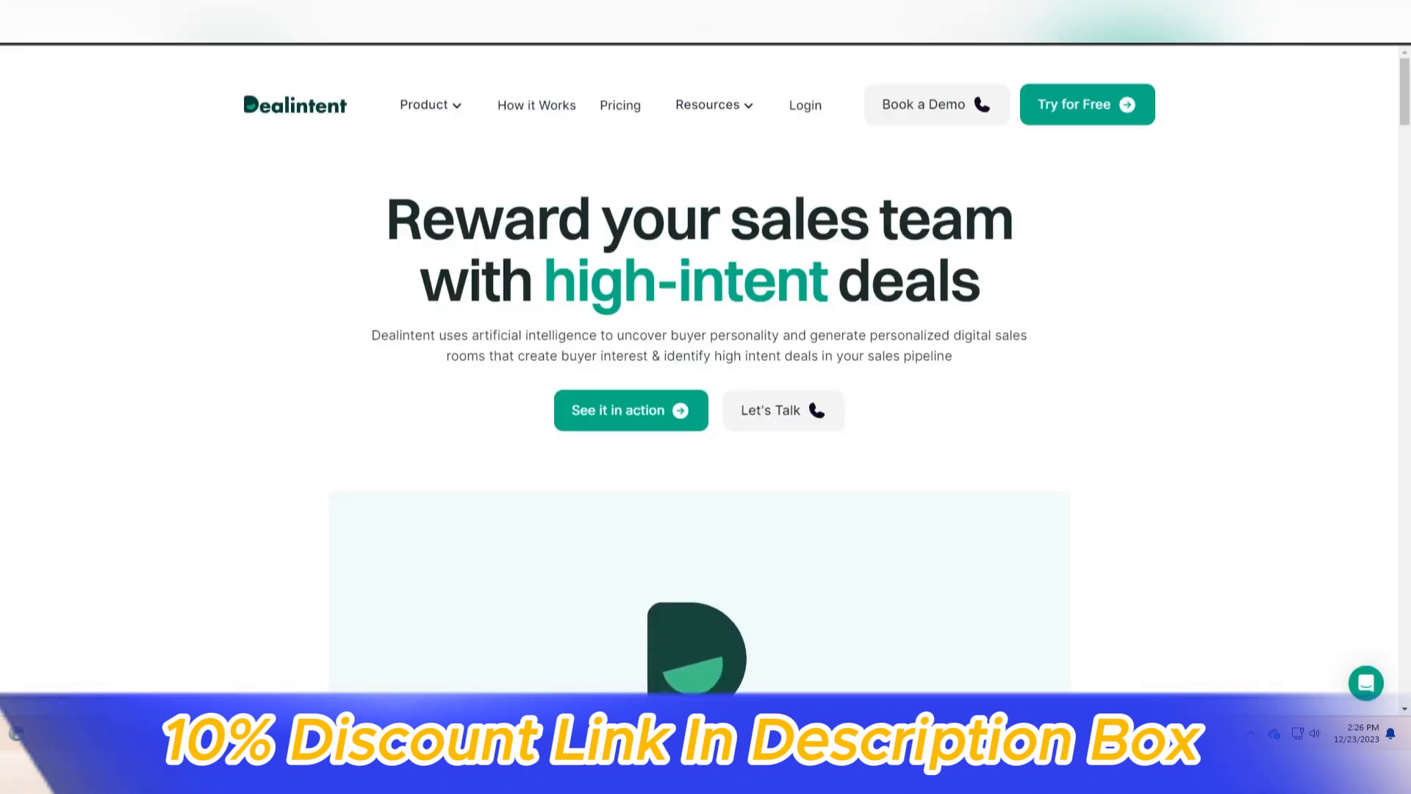
Scroll down the Dealintent homepage through its feature sections
scroll("down", 3)
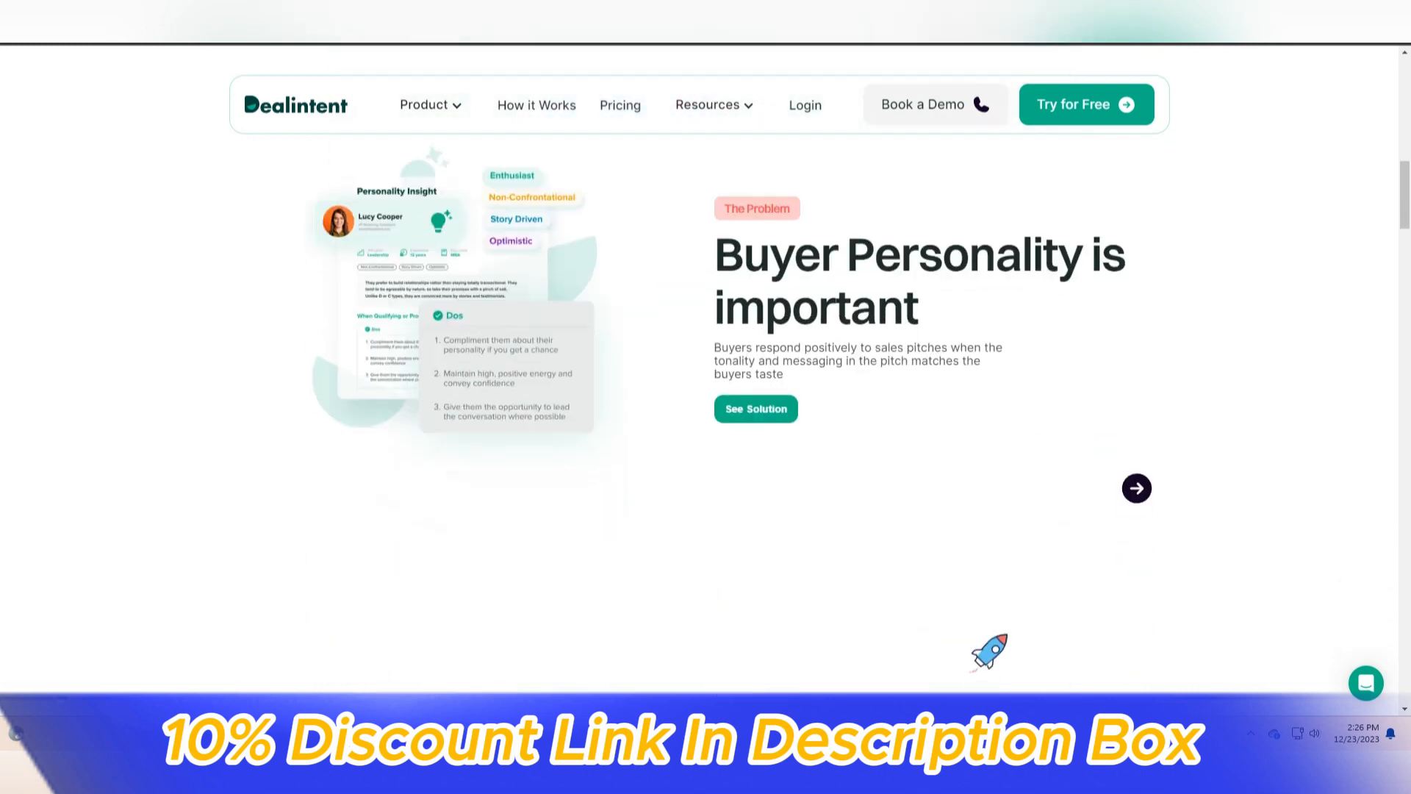
scroll("down", 3)
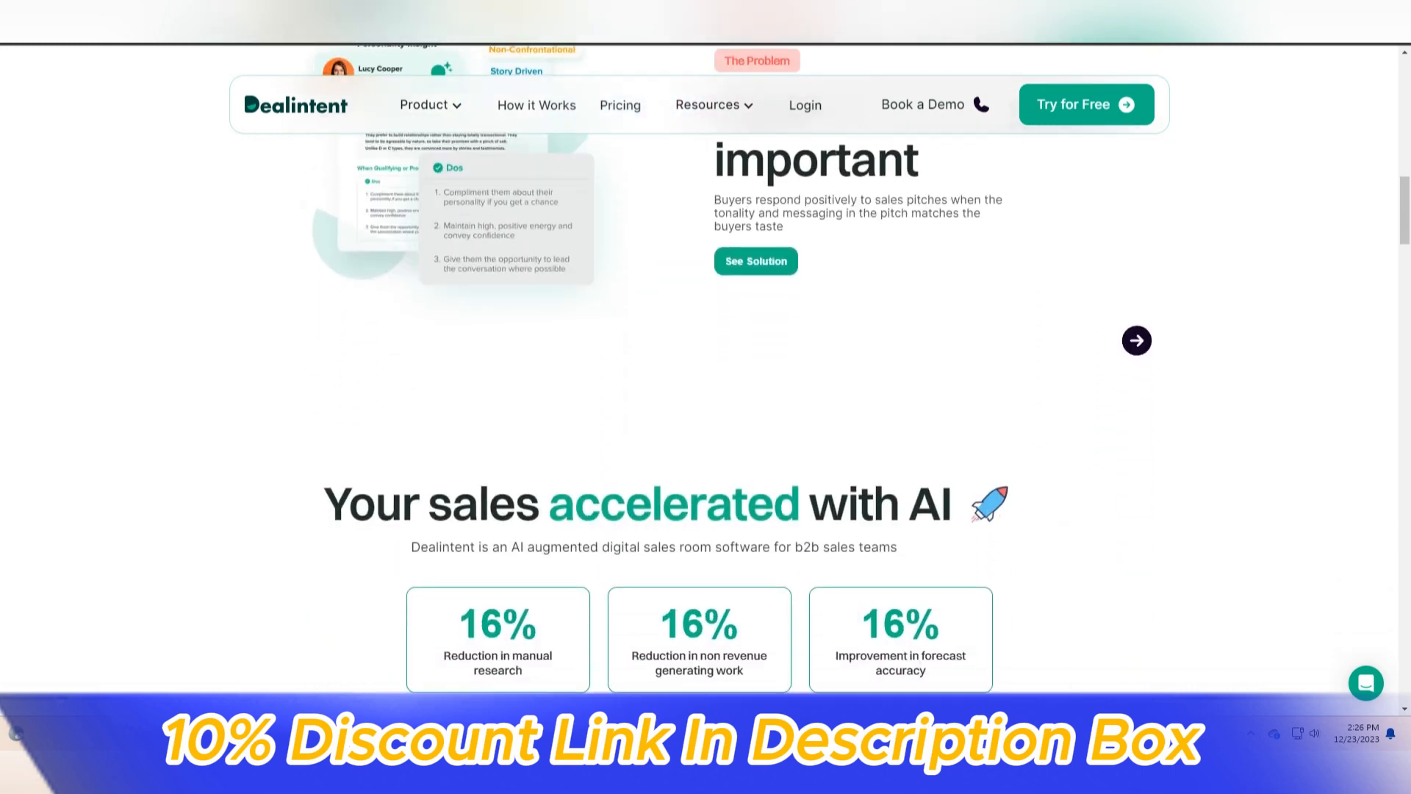
scroll("down", 3)
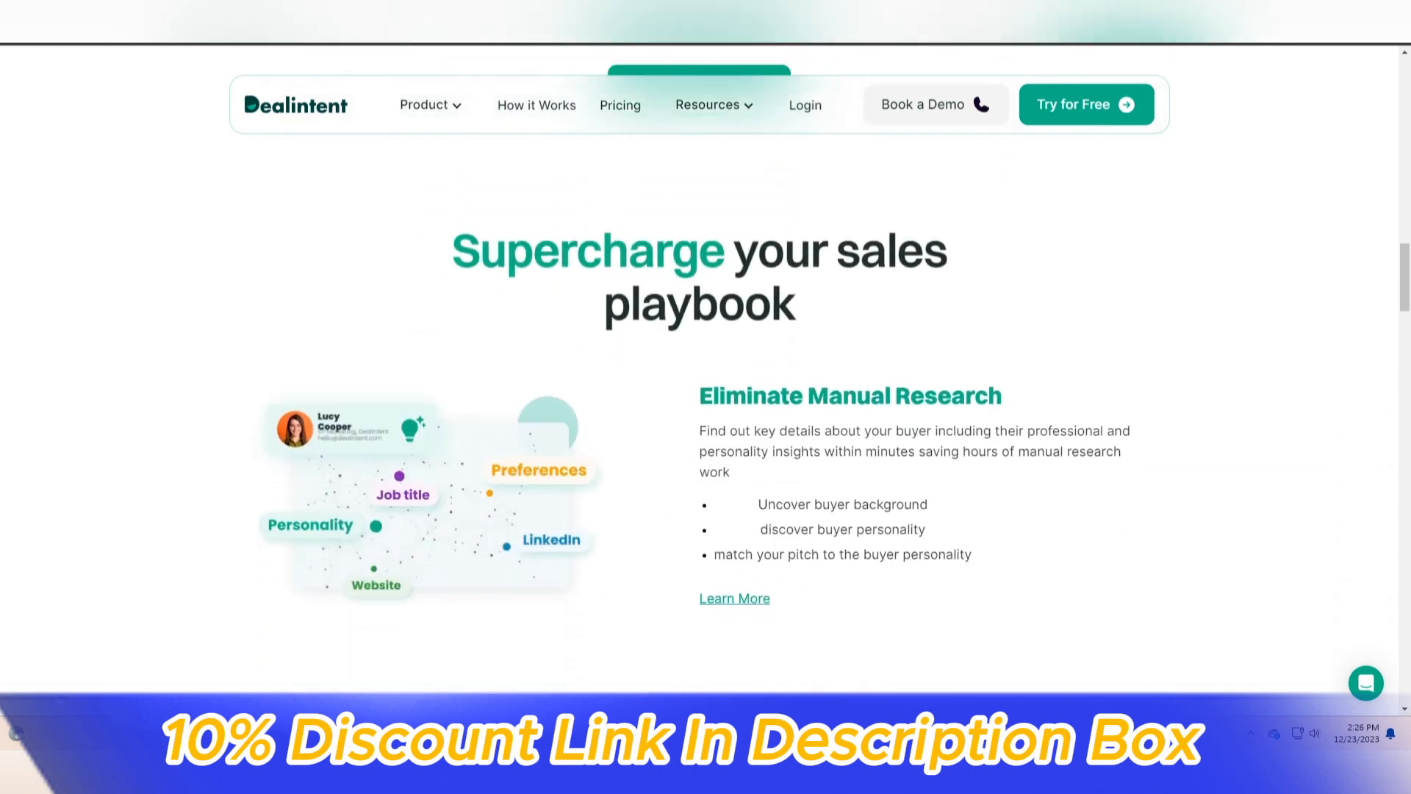
scroll("down", 3)
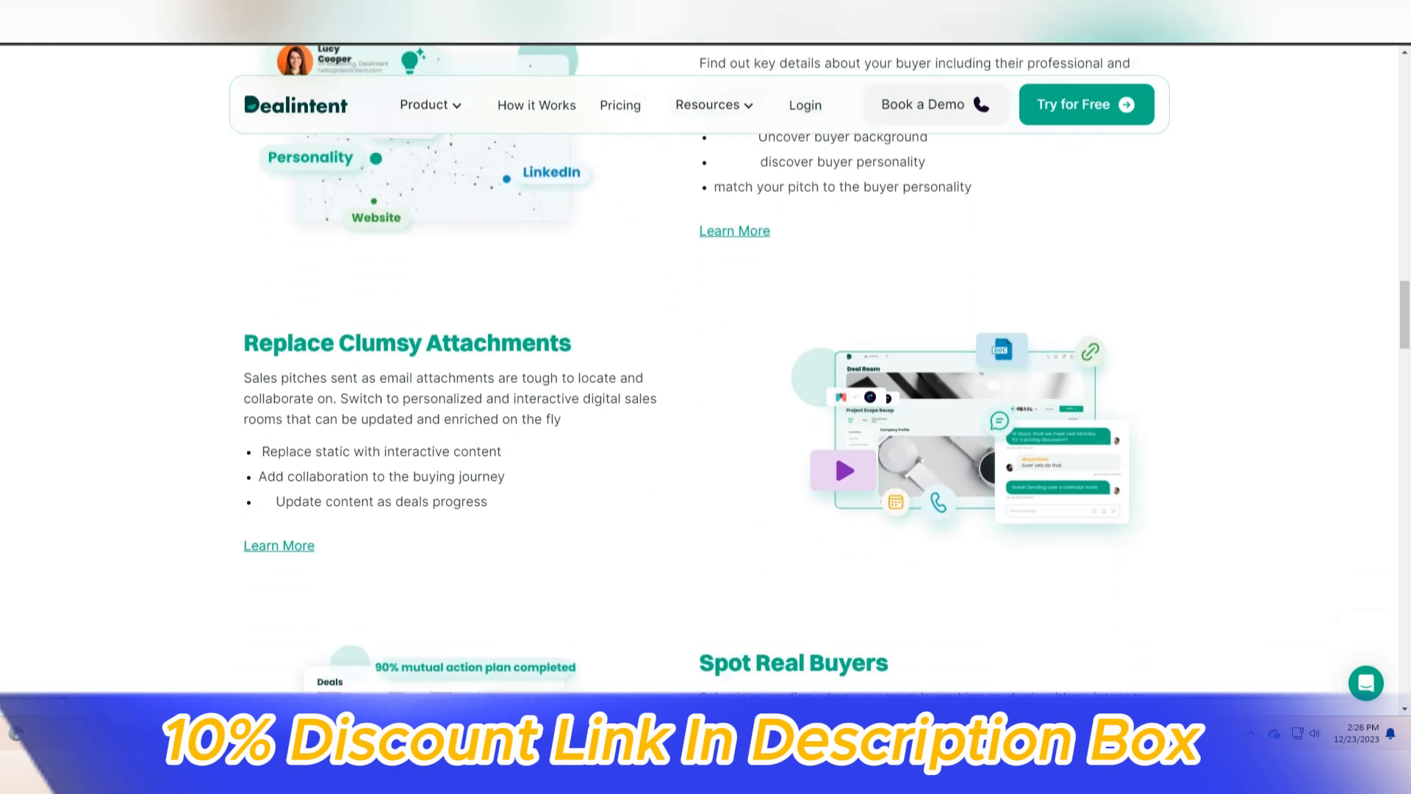
scroll("down", 3)
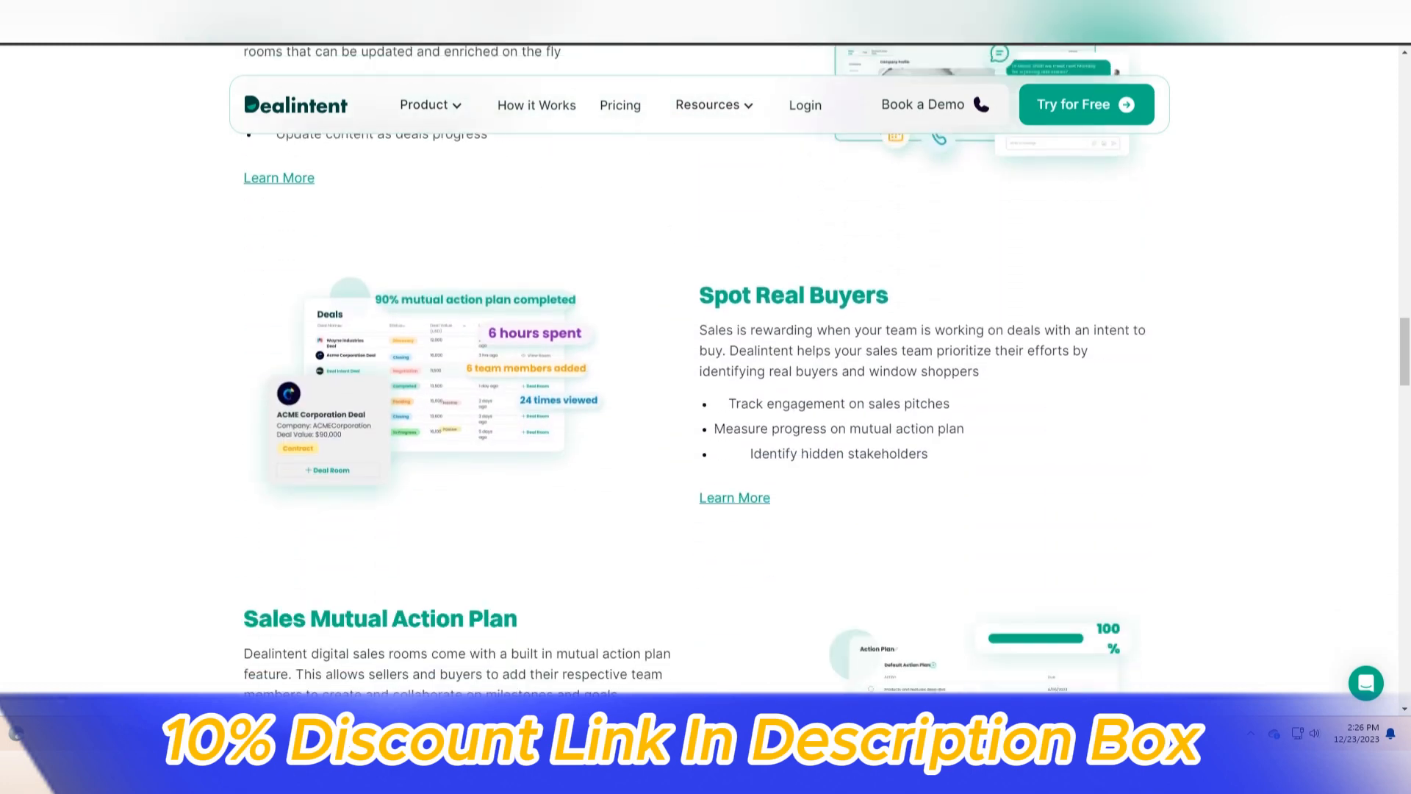
scroll("down", 3)
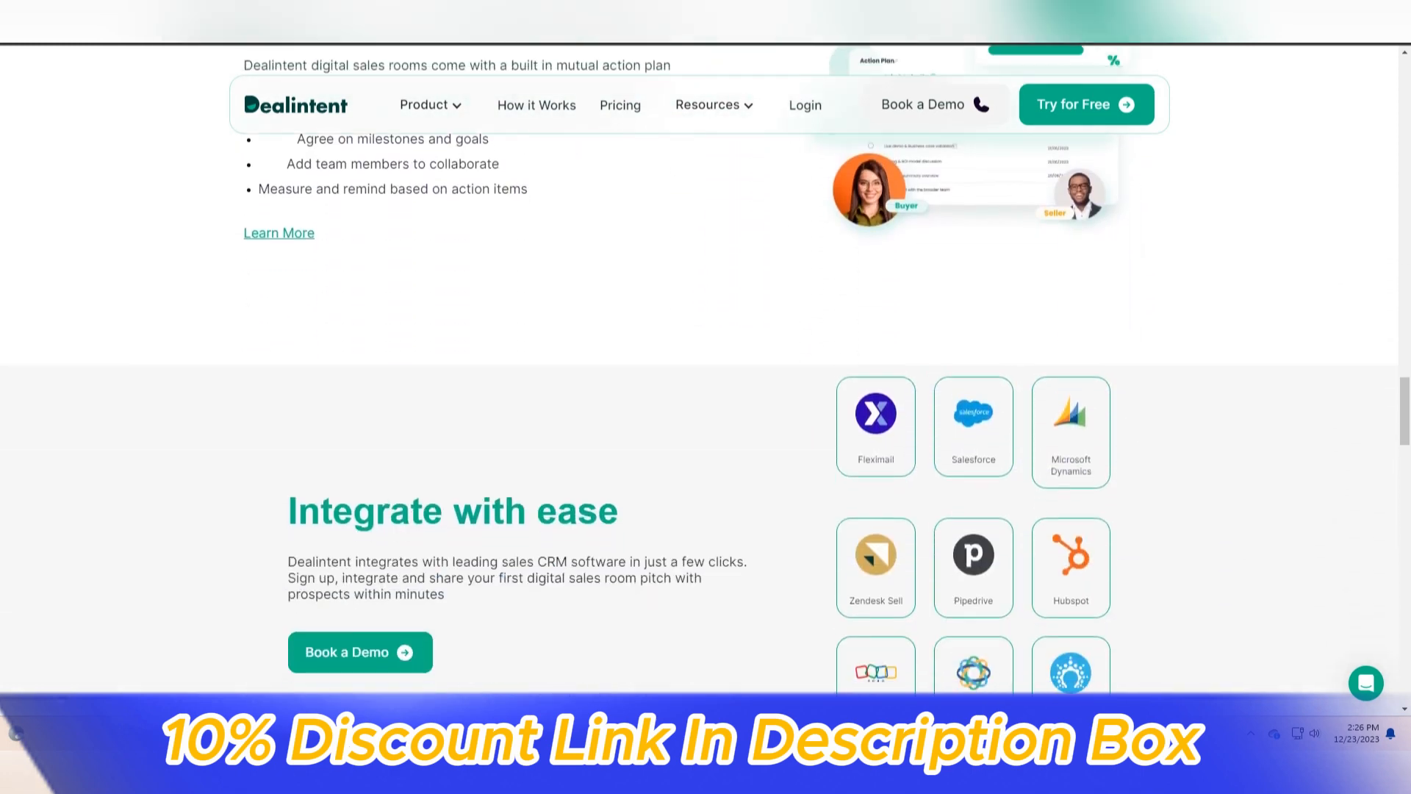
Continue past the supported CRM integrations to the ROI with Dealintent comparison
scroll("down", 3)
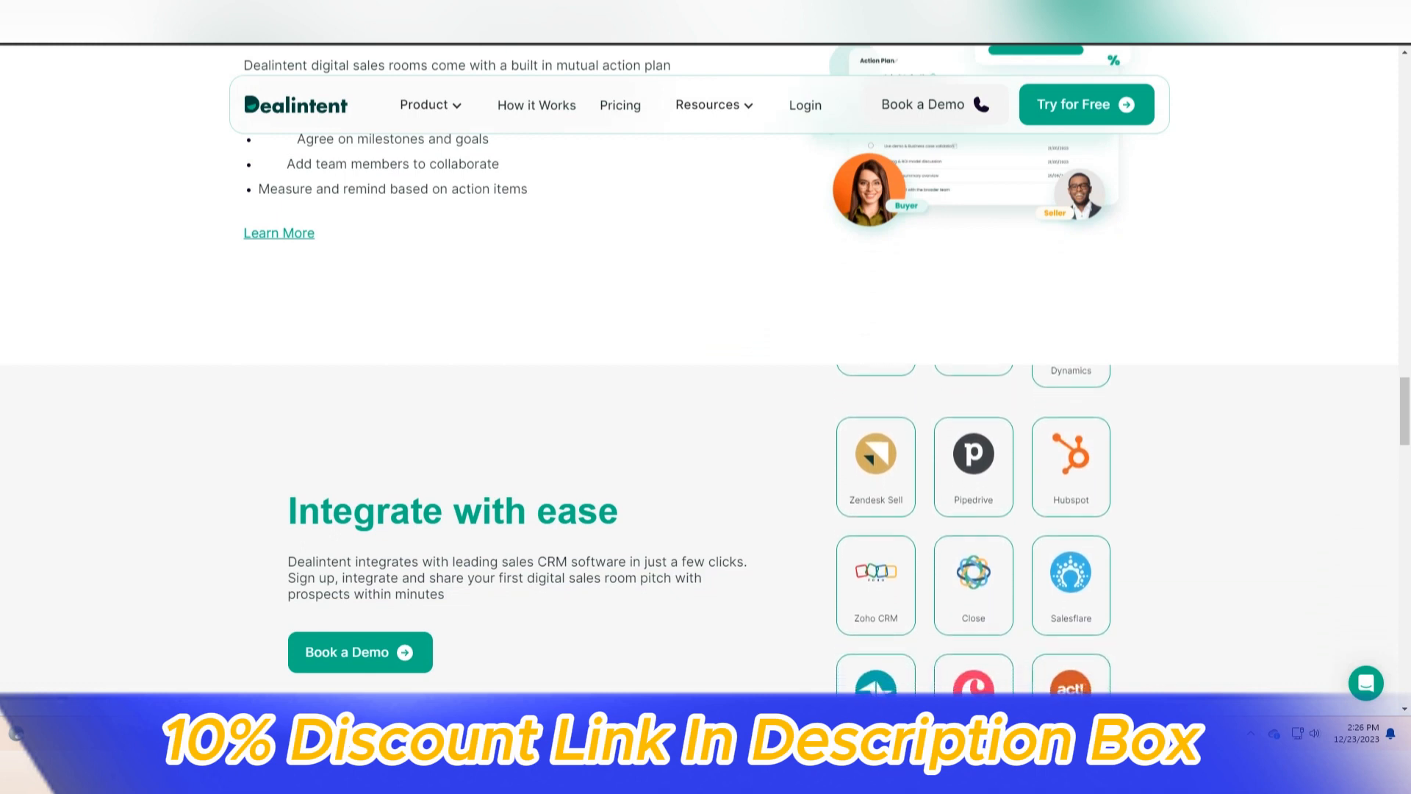
scroll("down", 3)
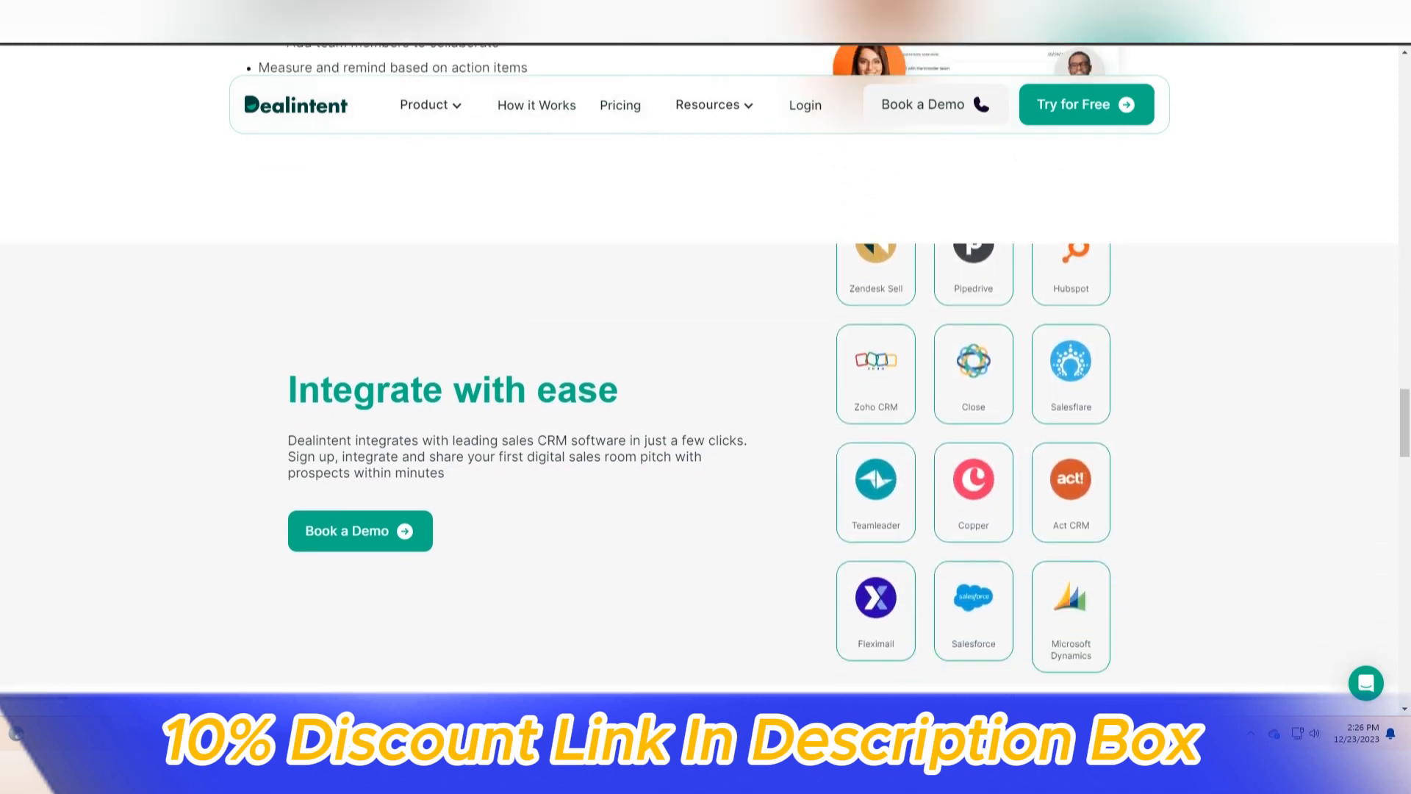
scroll("down", 3)
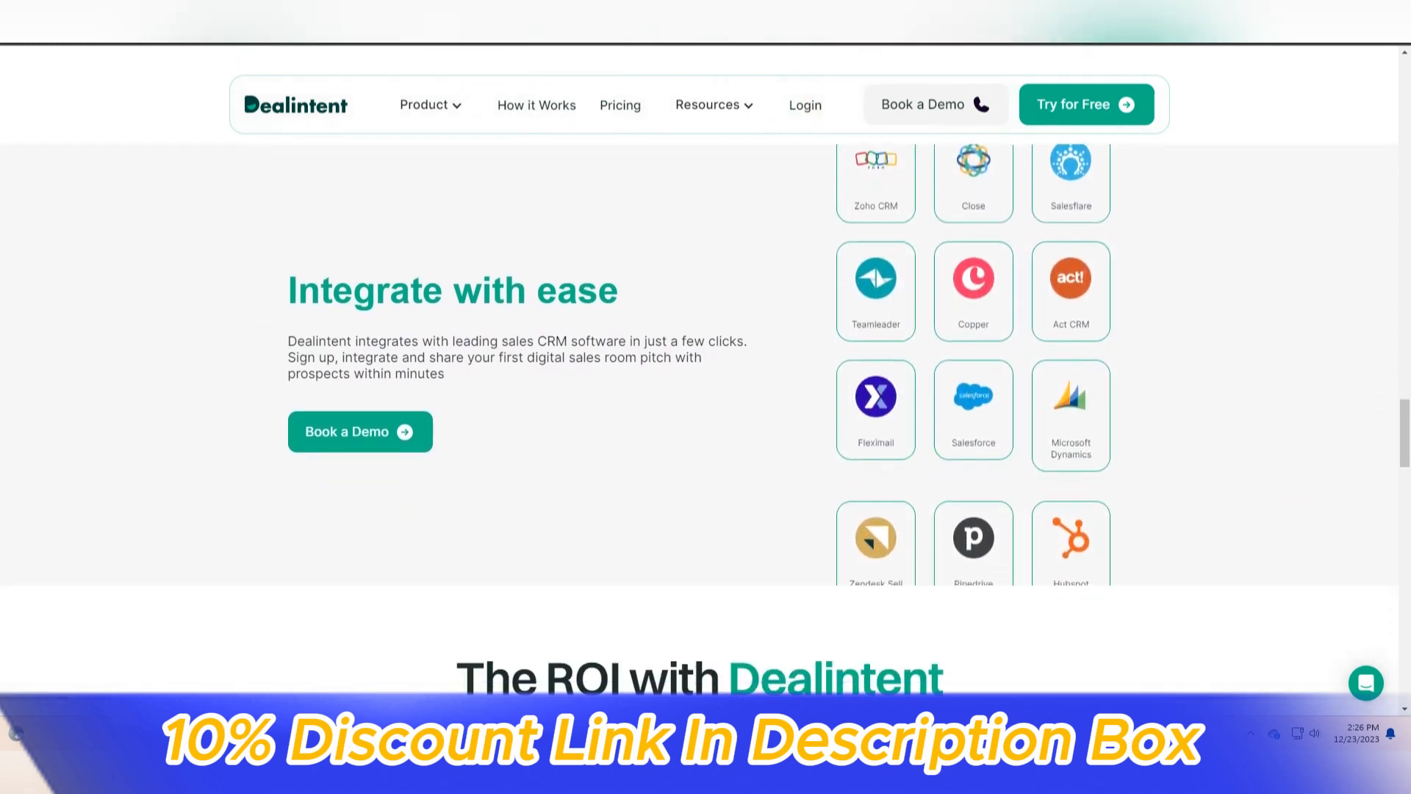
scroll("down", 3)
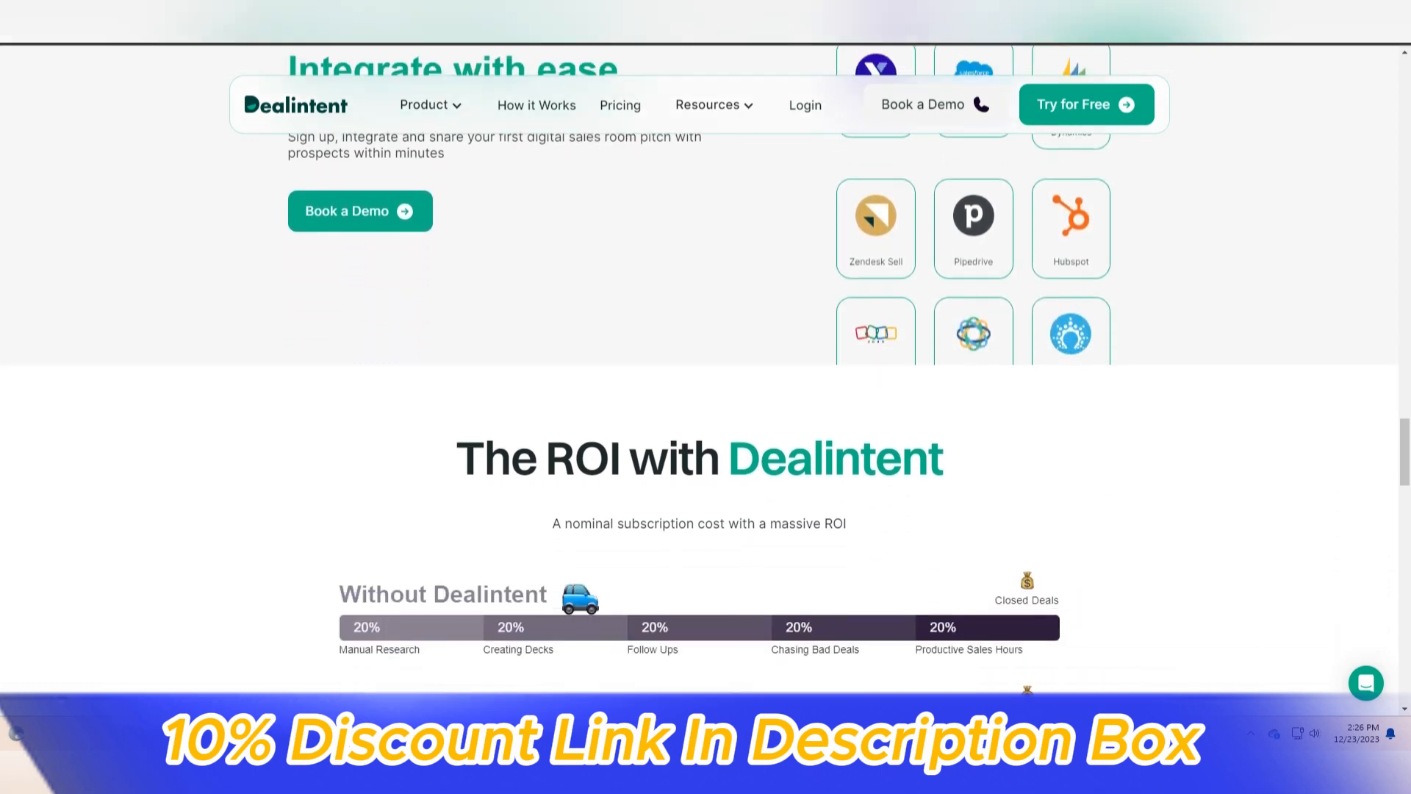
scroll("down", 3)
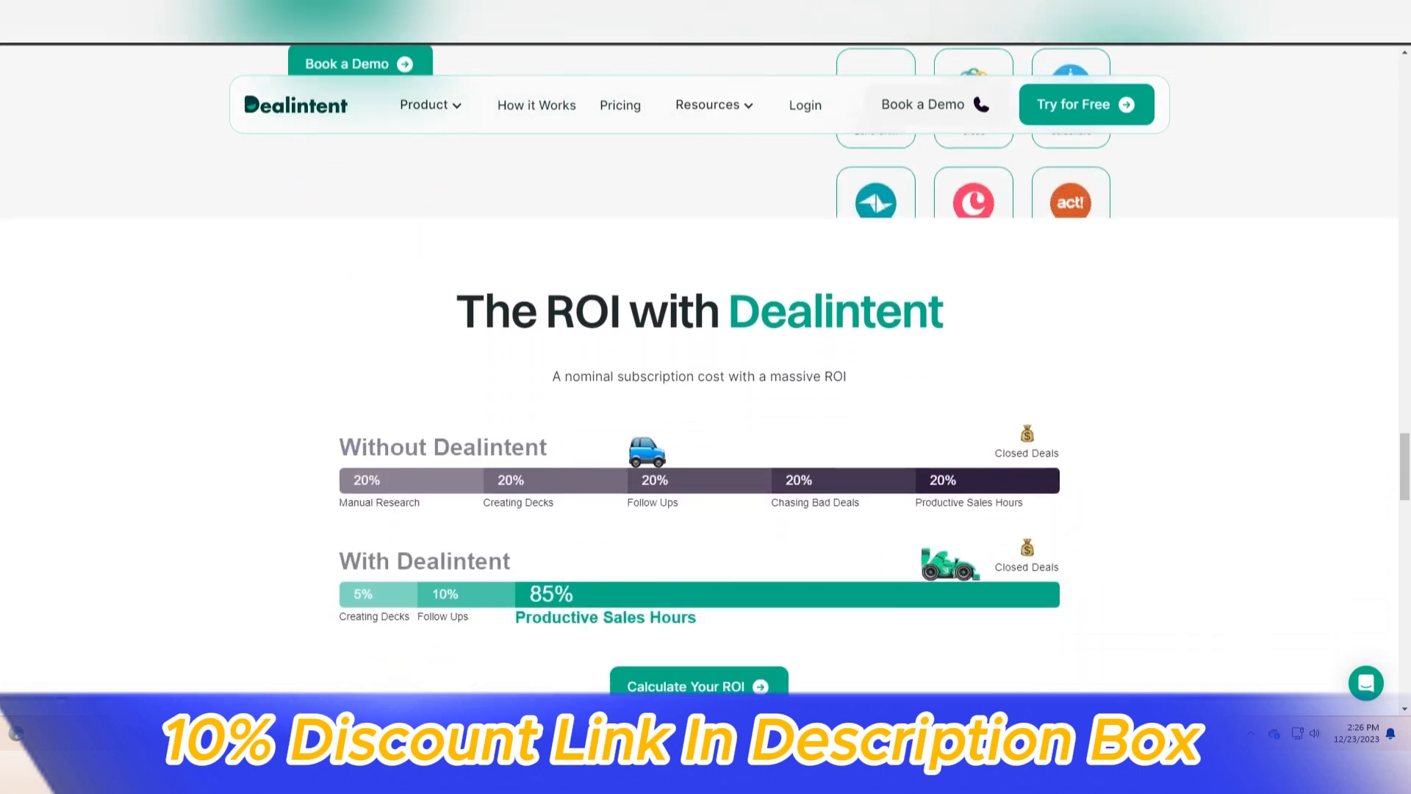
scroll("down", 3)
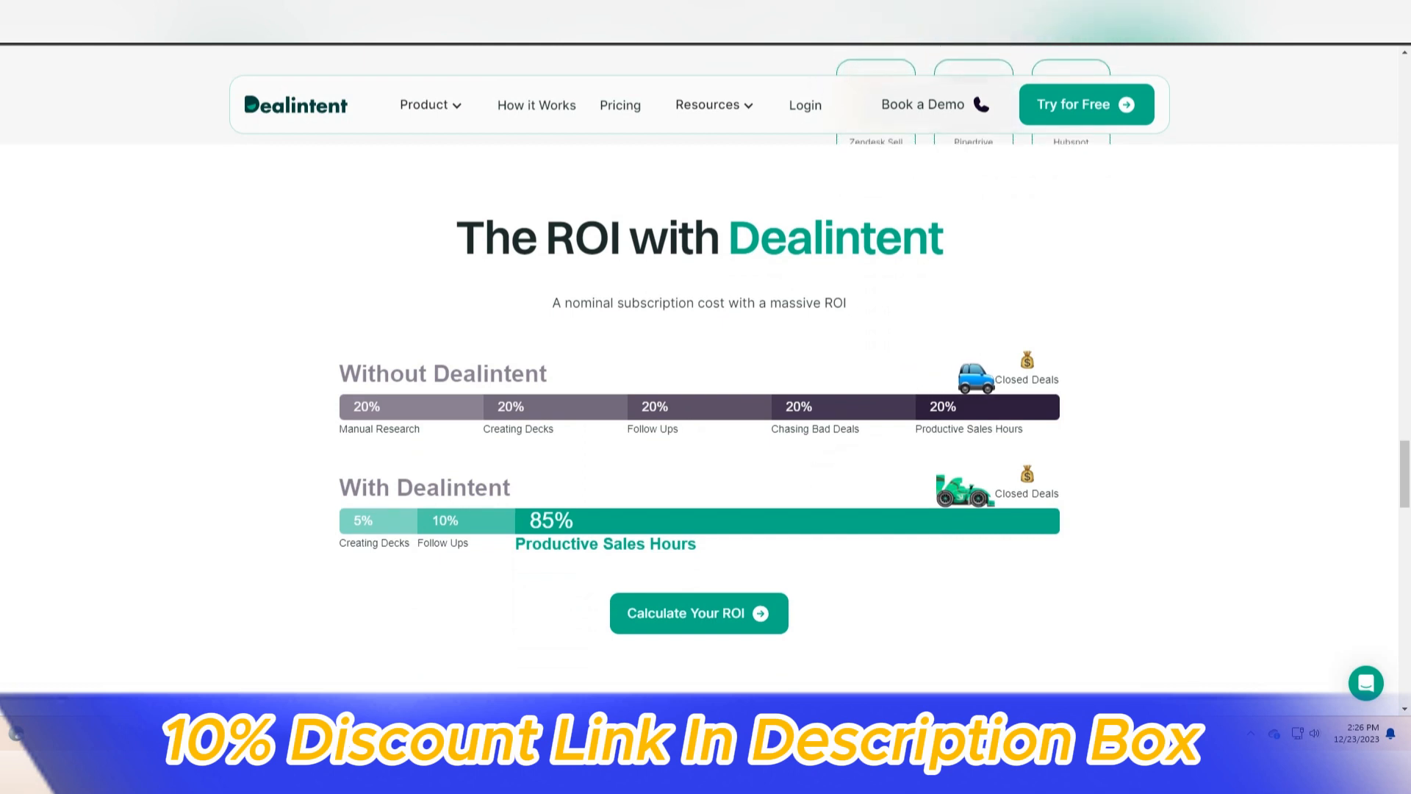
scroll("down", 3)
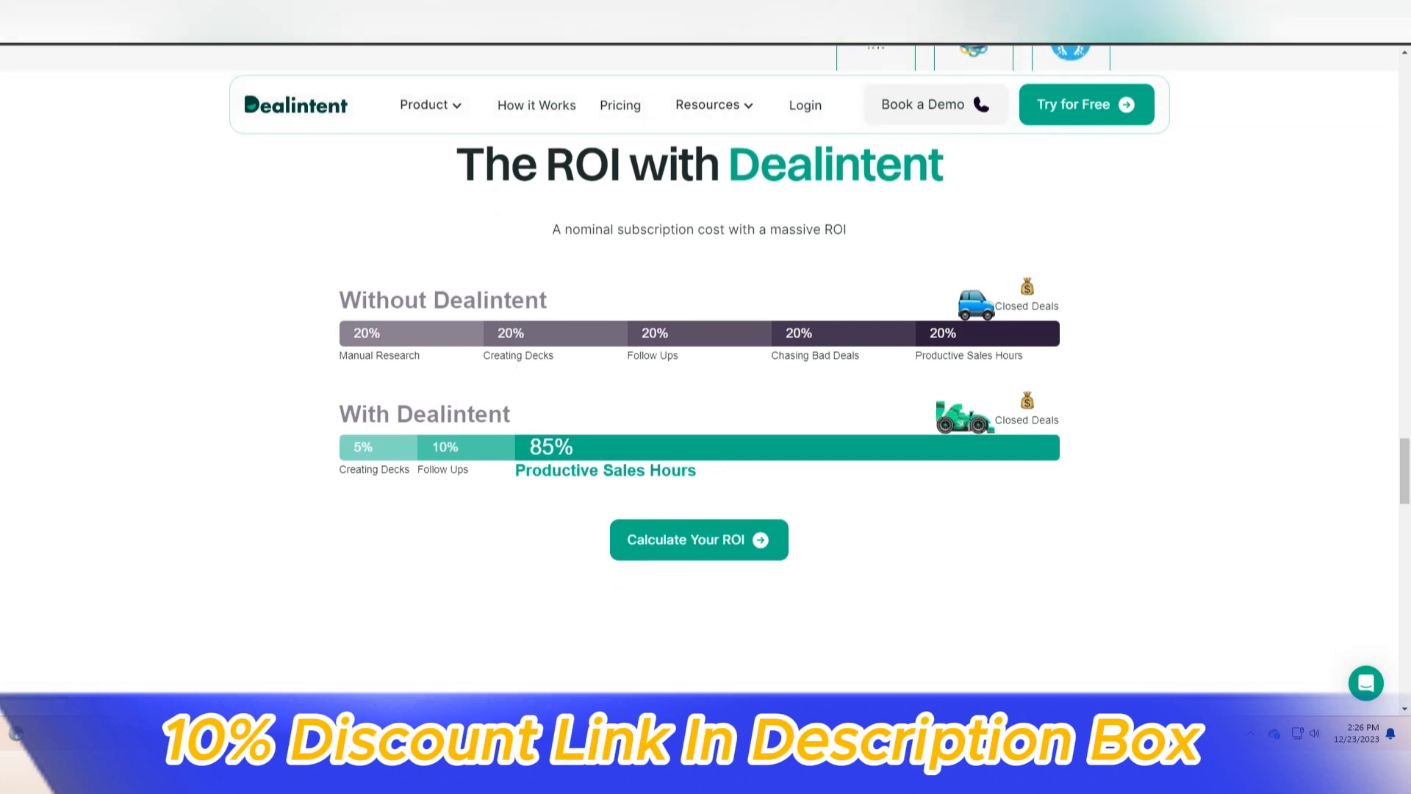